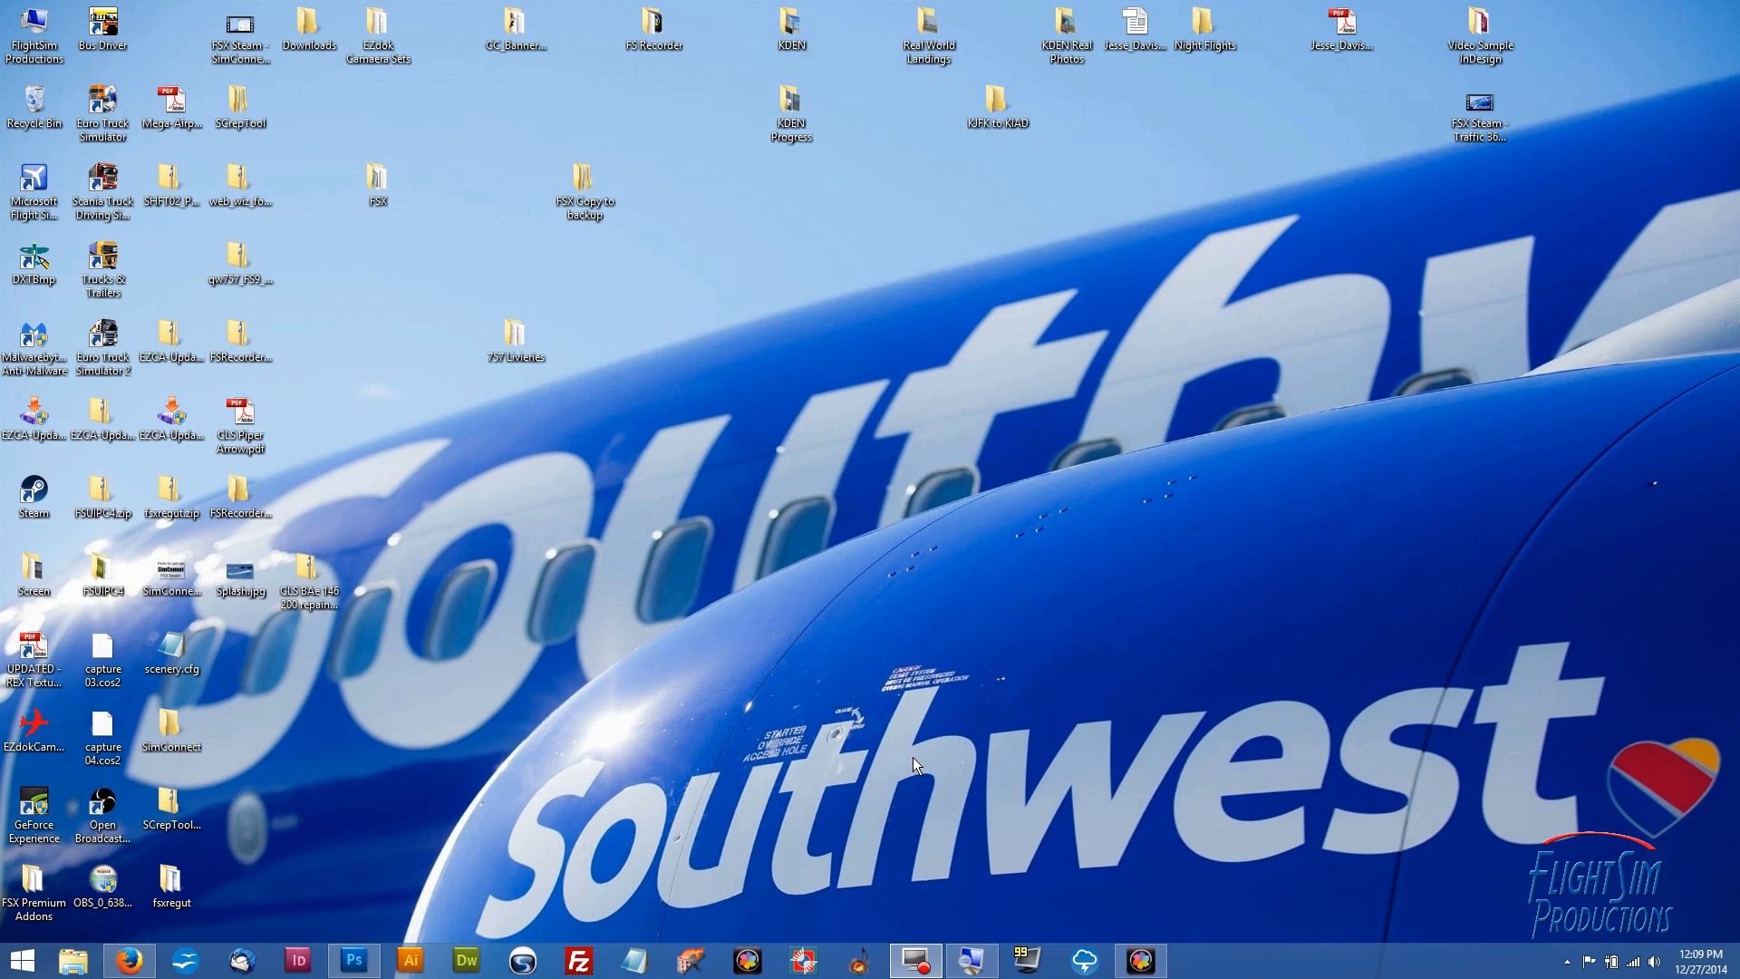
mouse_move(511, 363)
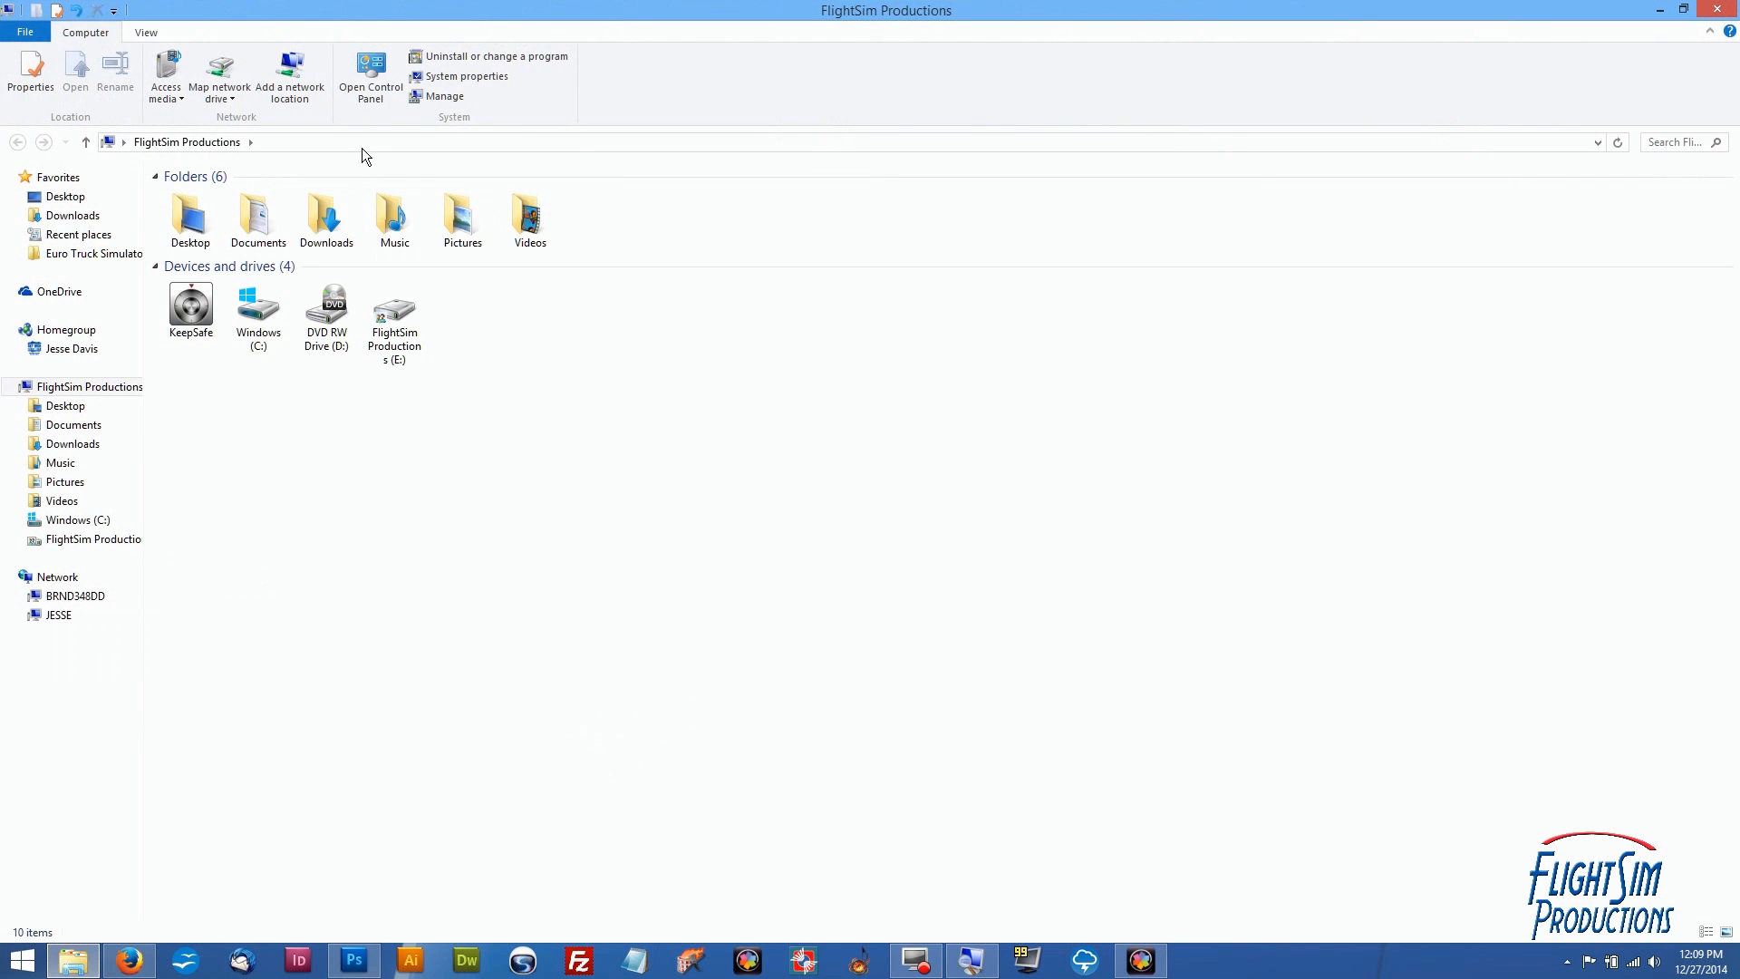
mouse_move(372, 158)
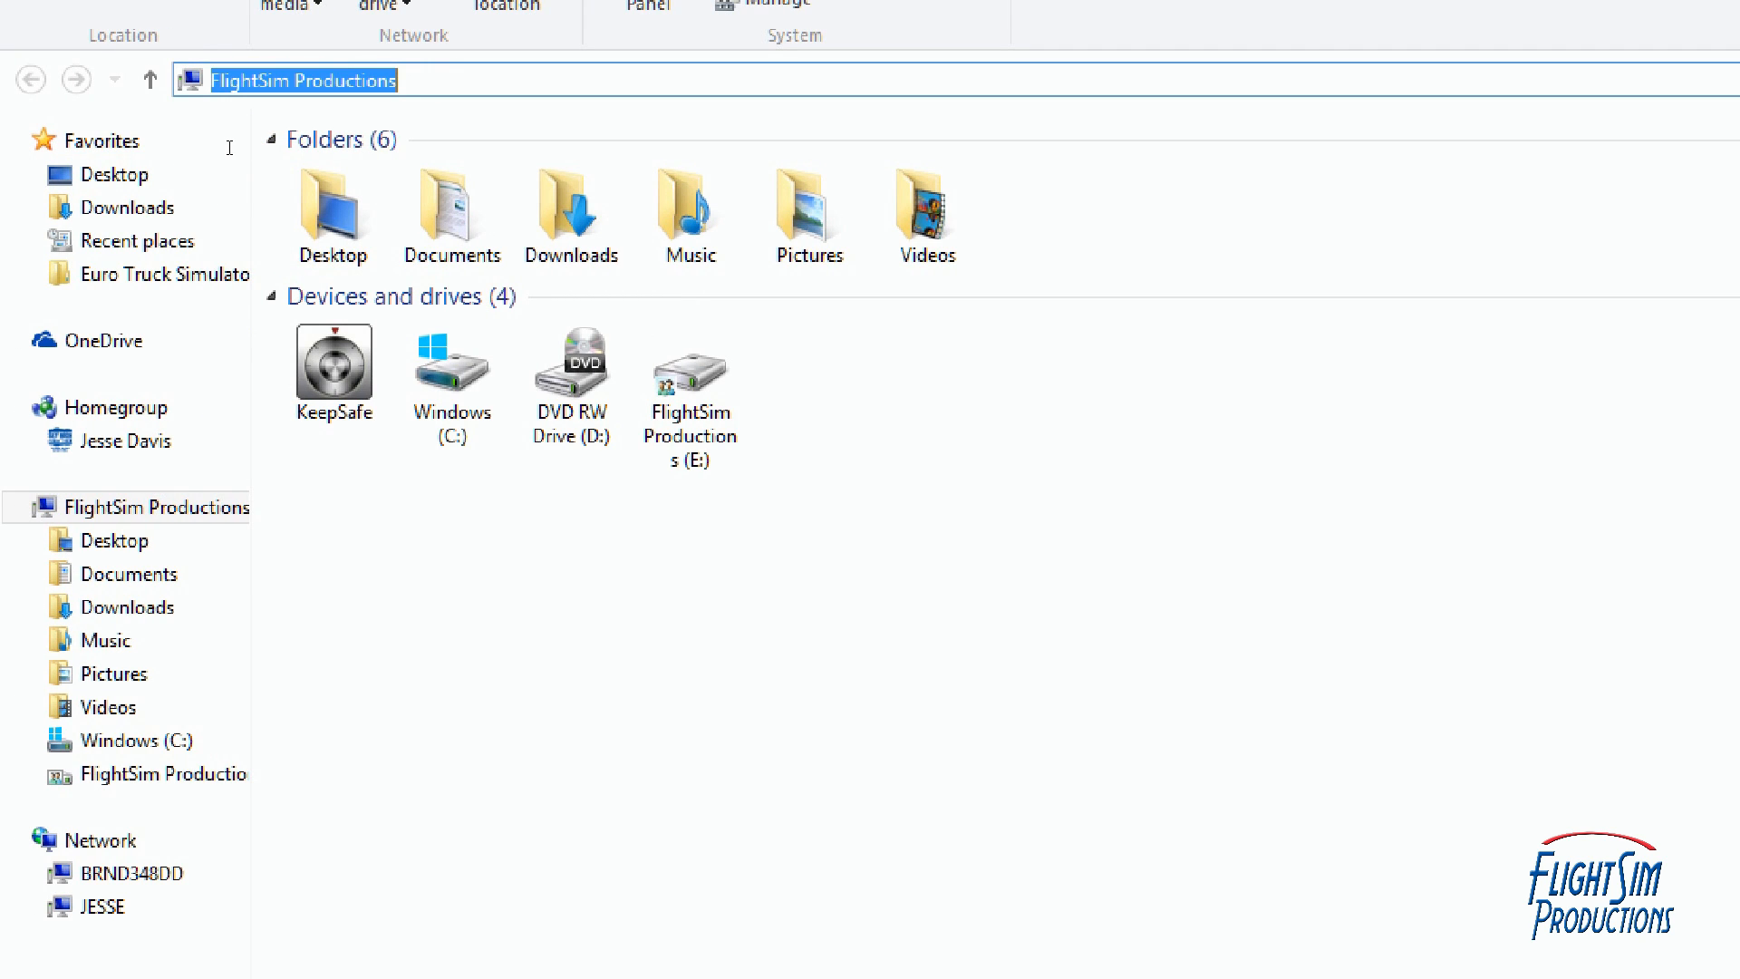
Go to the roaming application data folder via %appdata% in the address bar
text(%)
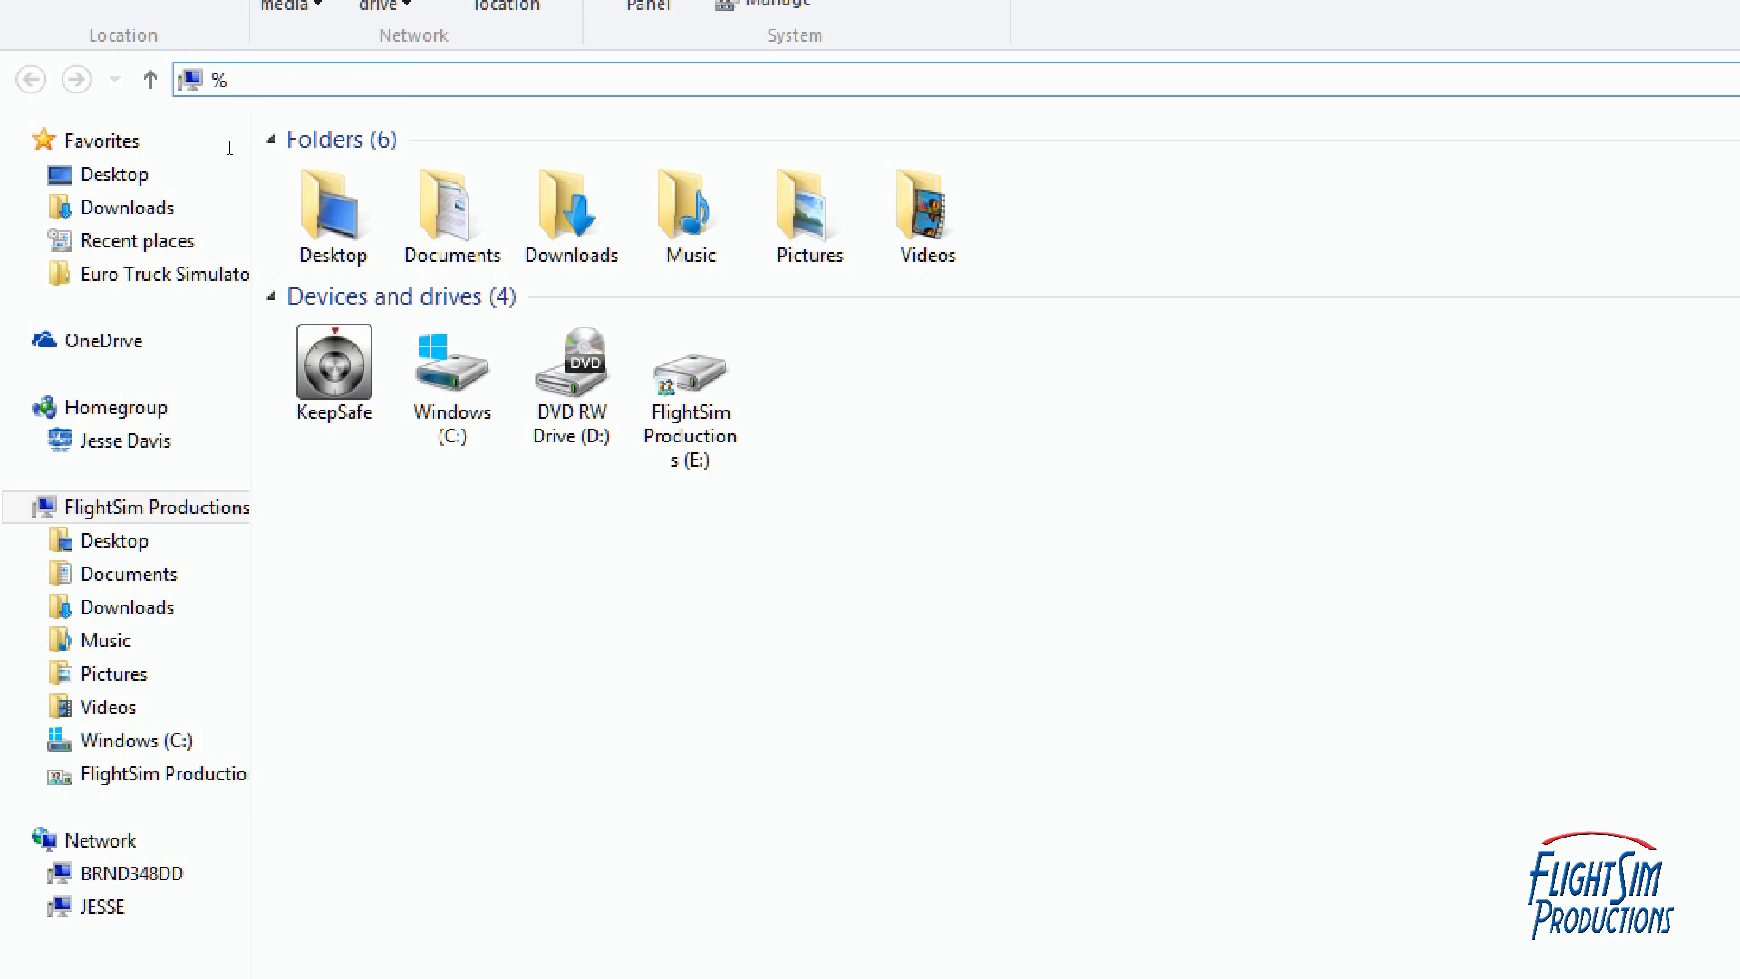
text(appdataq)
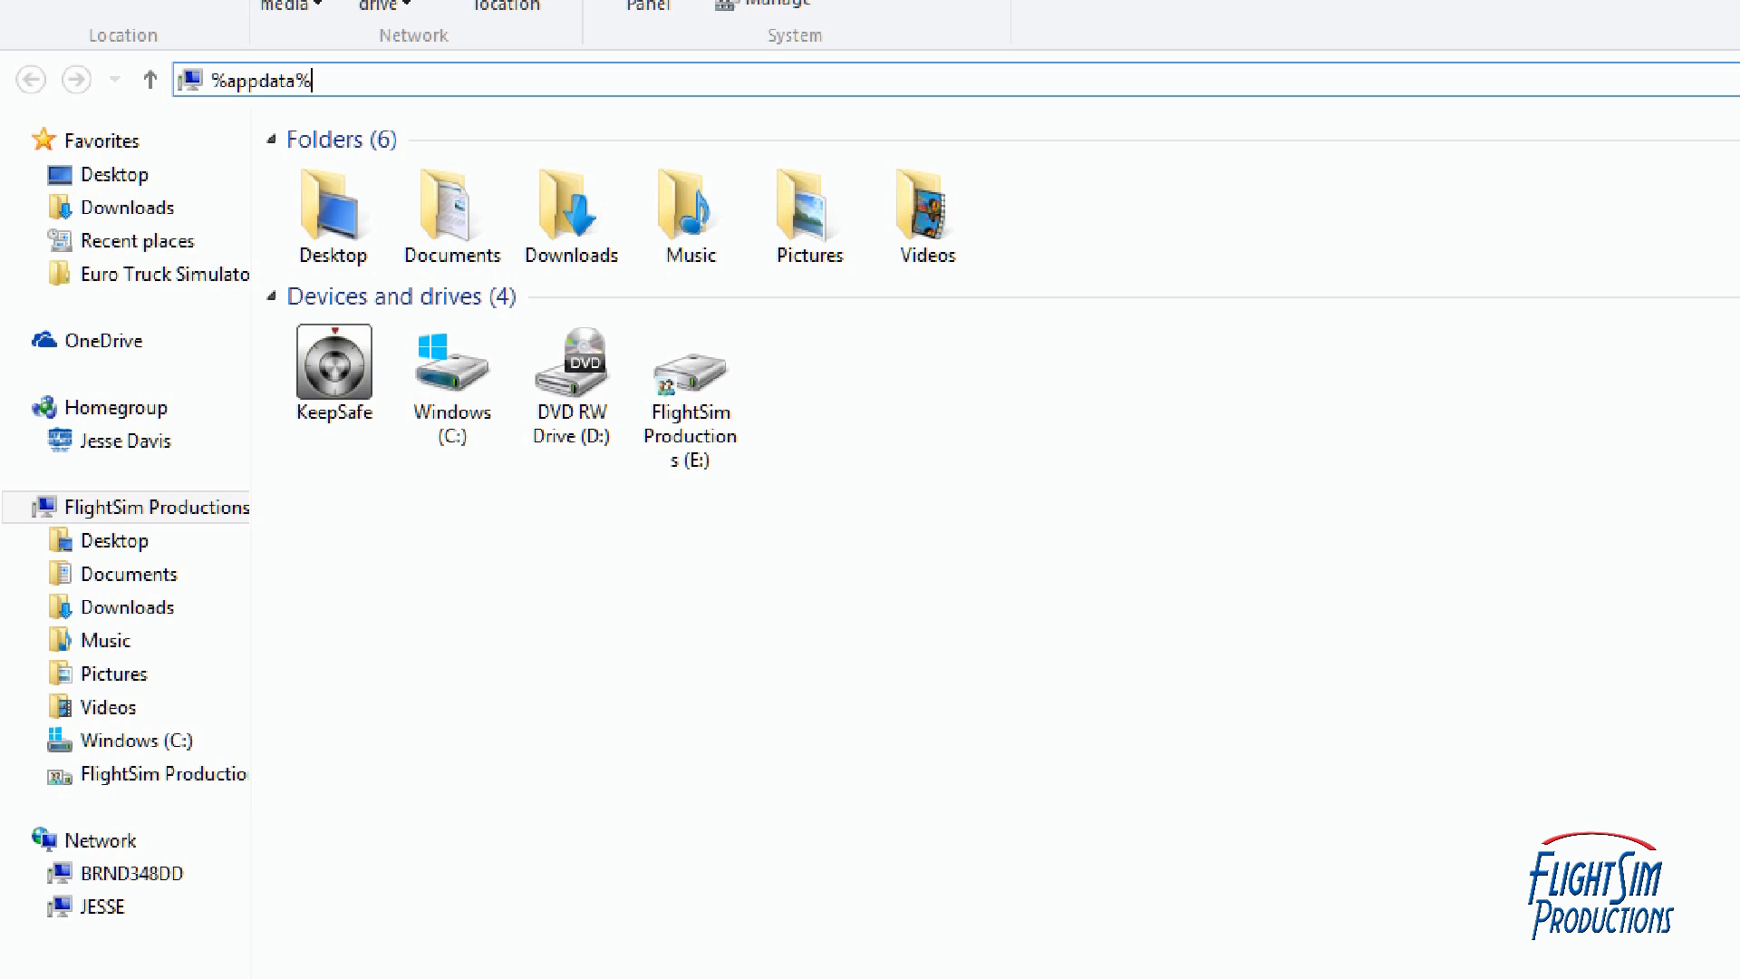
key(Return)
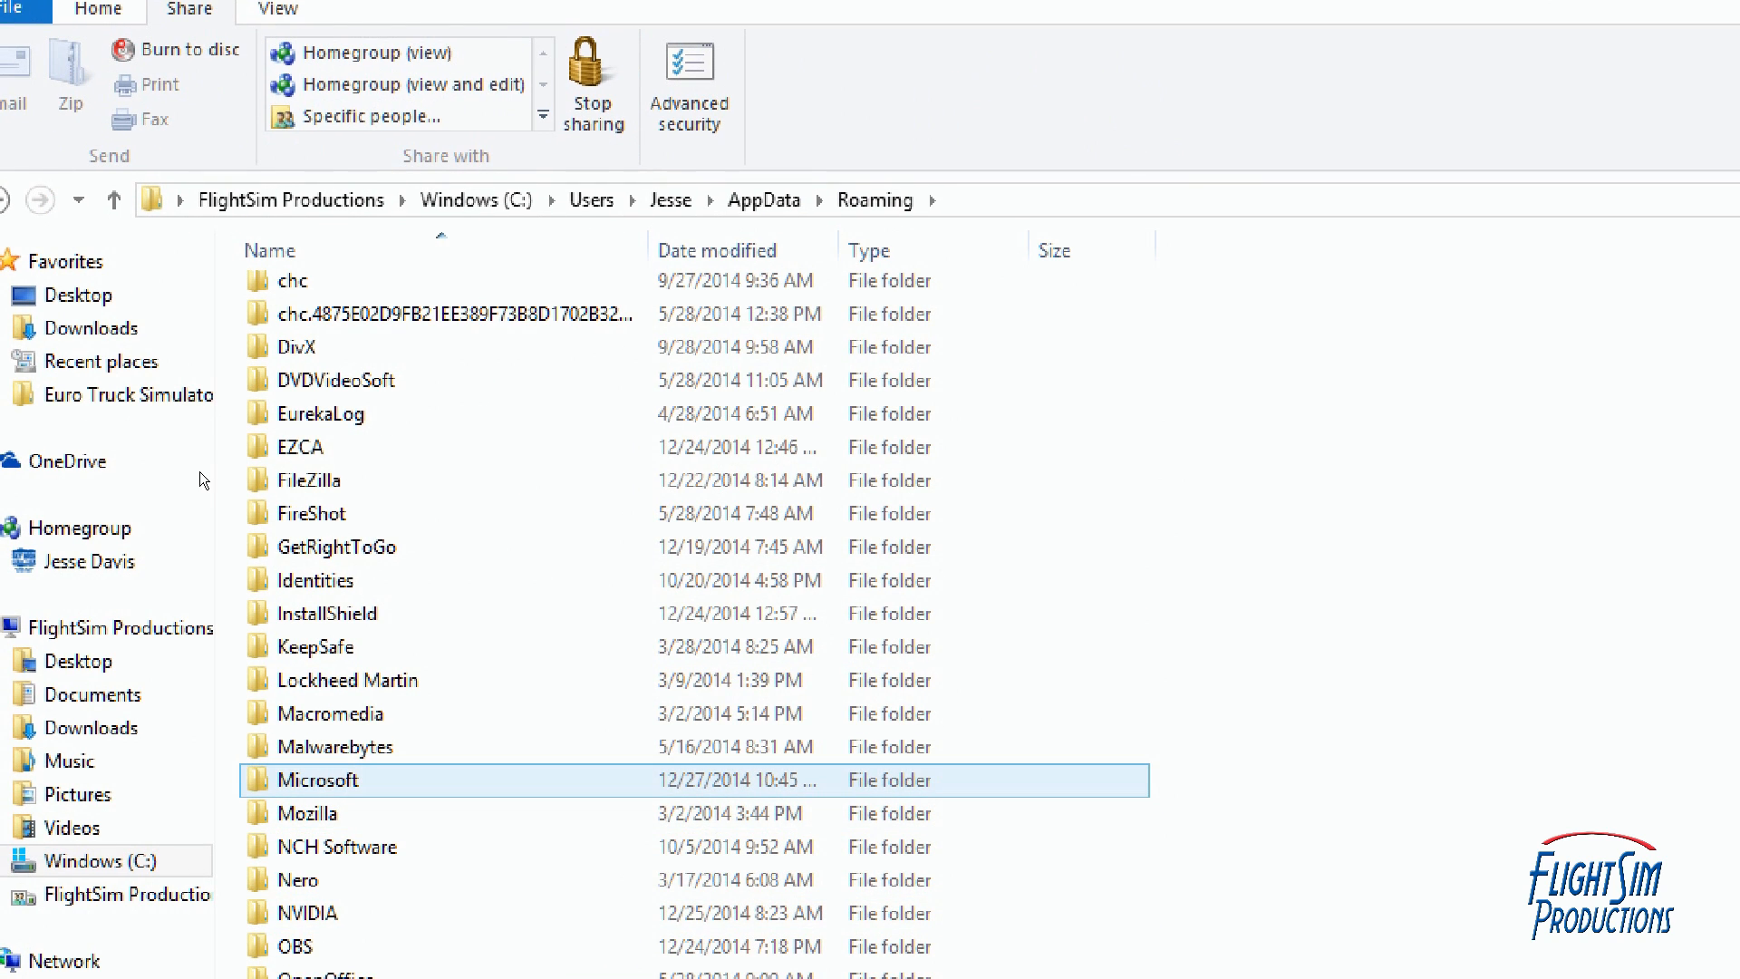
Open Microsoft > FSX-SE and select the fsx_se.CFG settings file
double_click(313, 780)
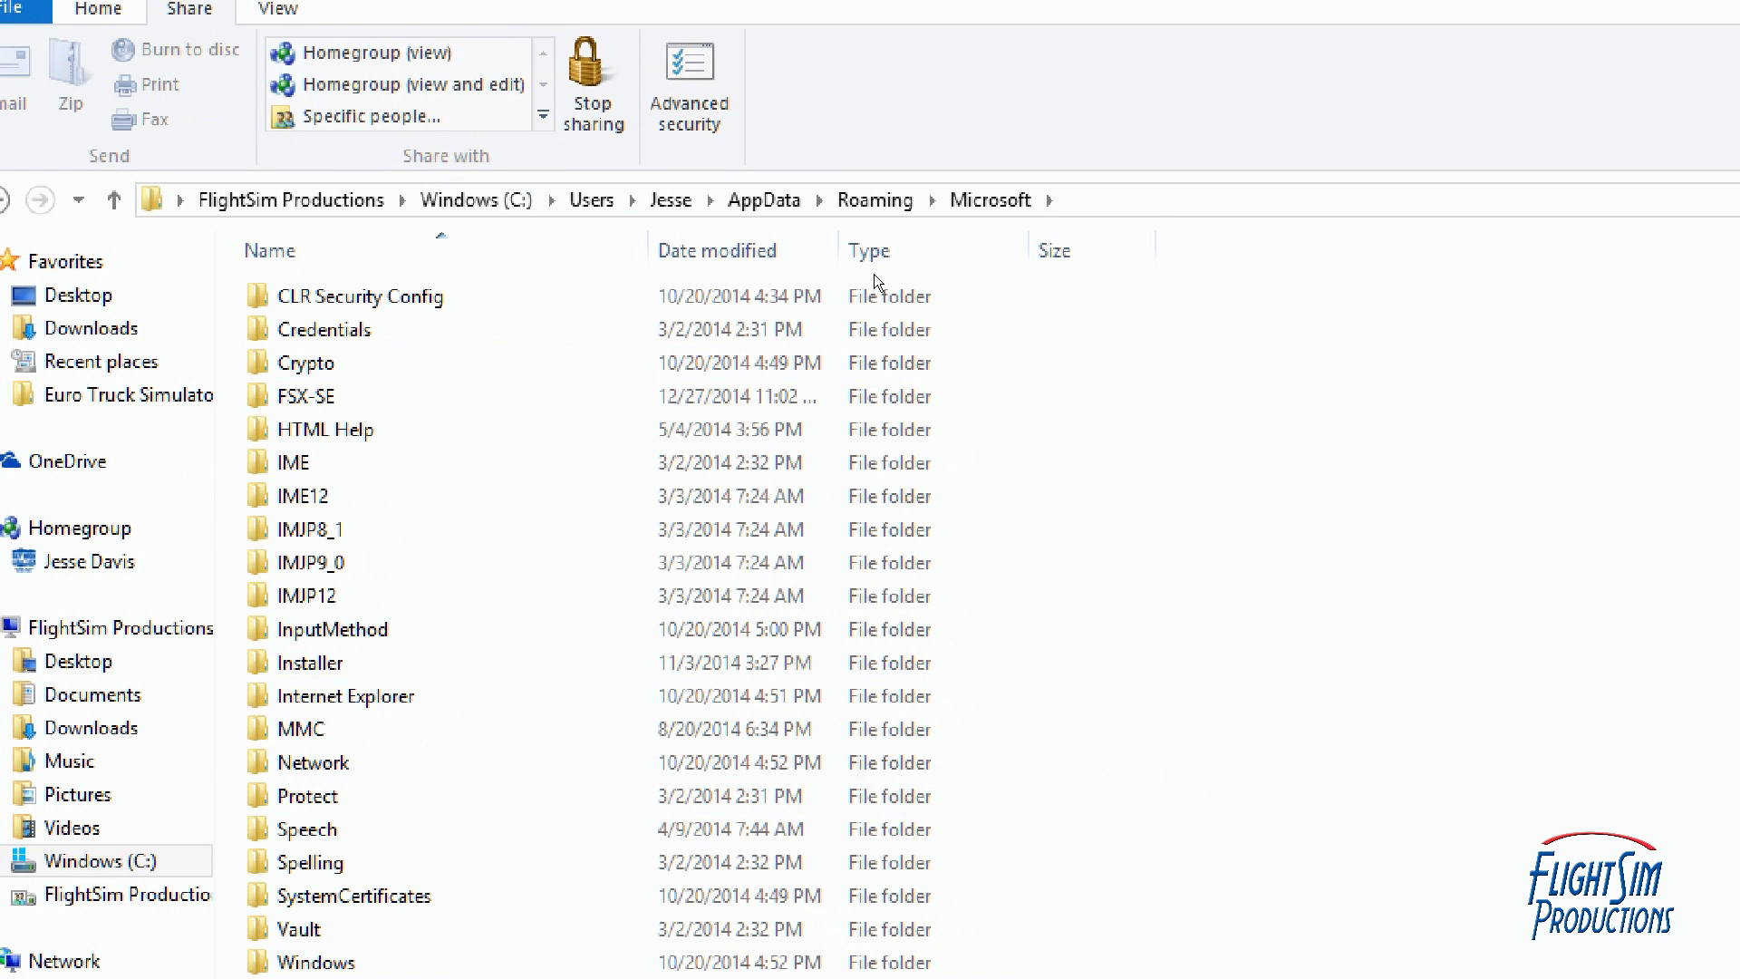
click(343, 629)
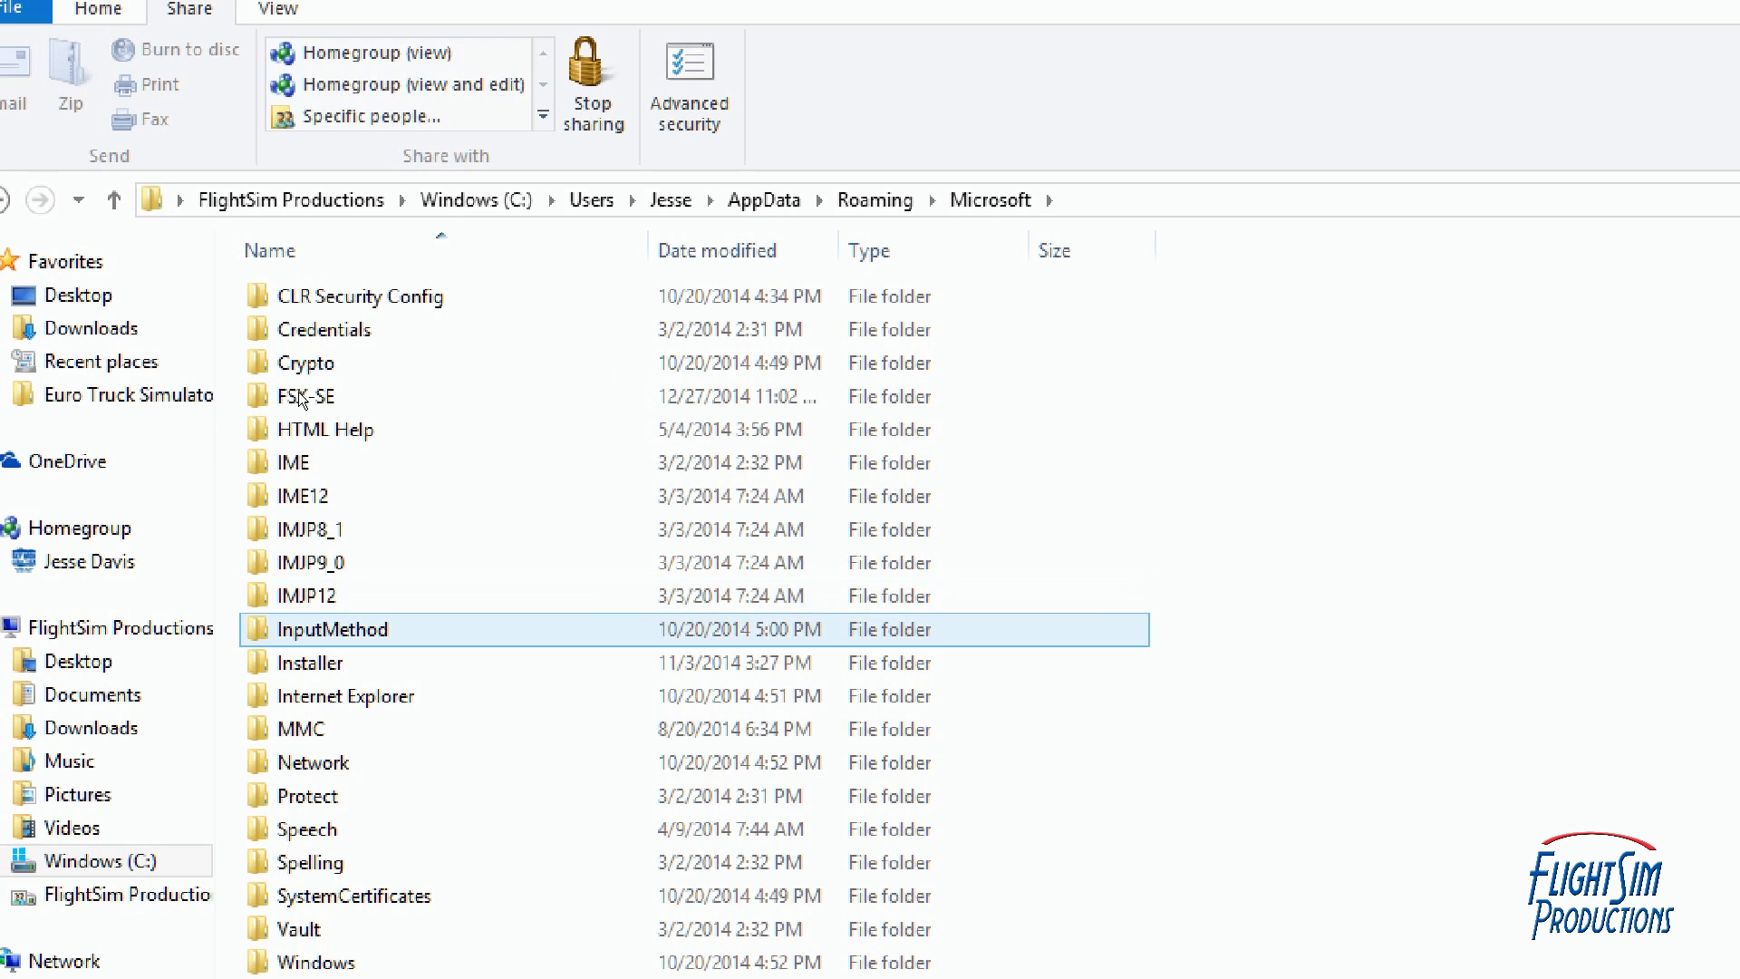
click(311, 397)
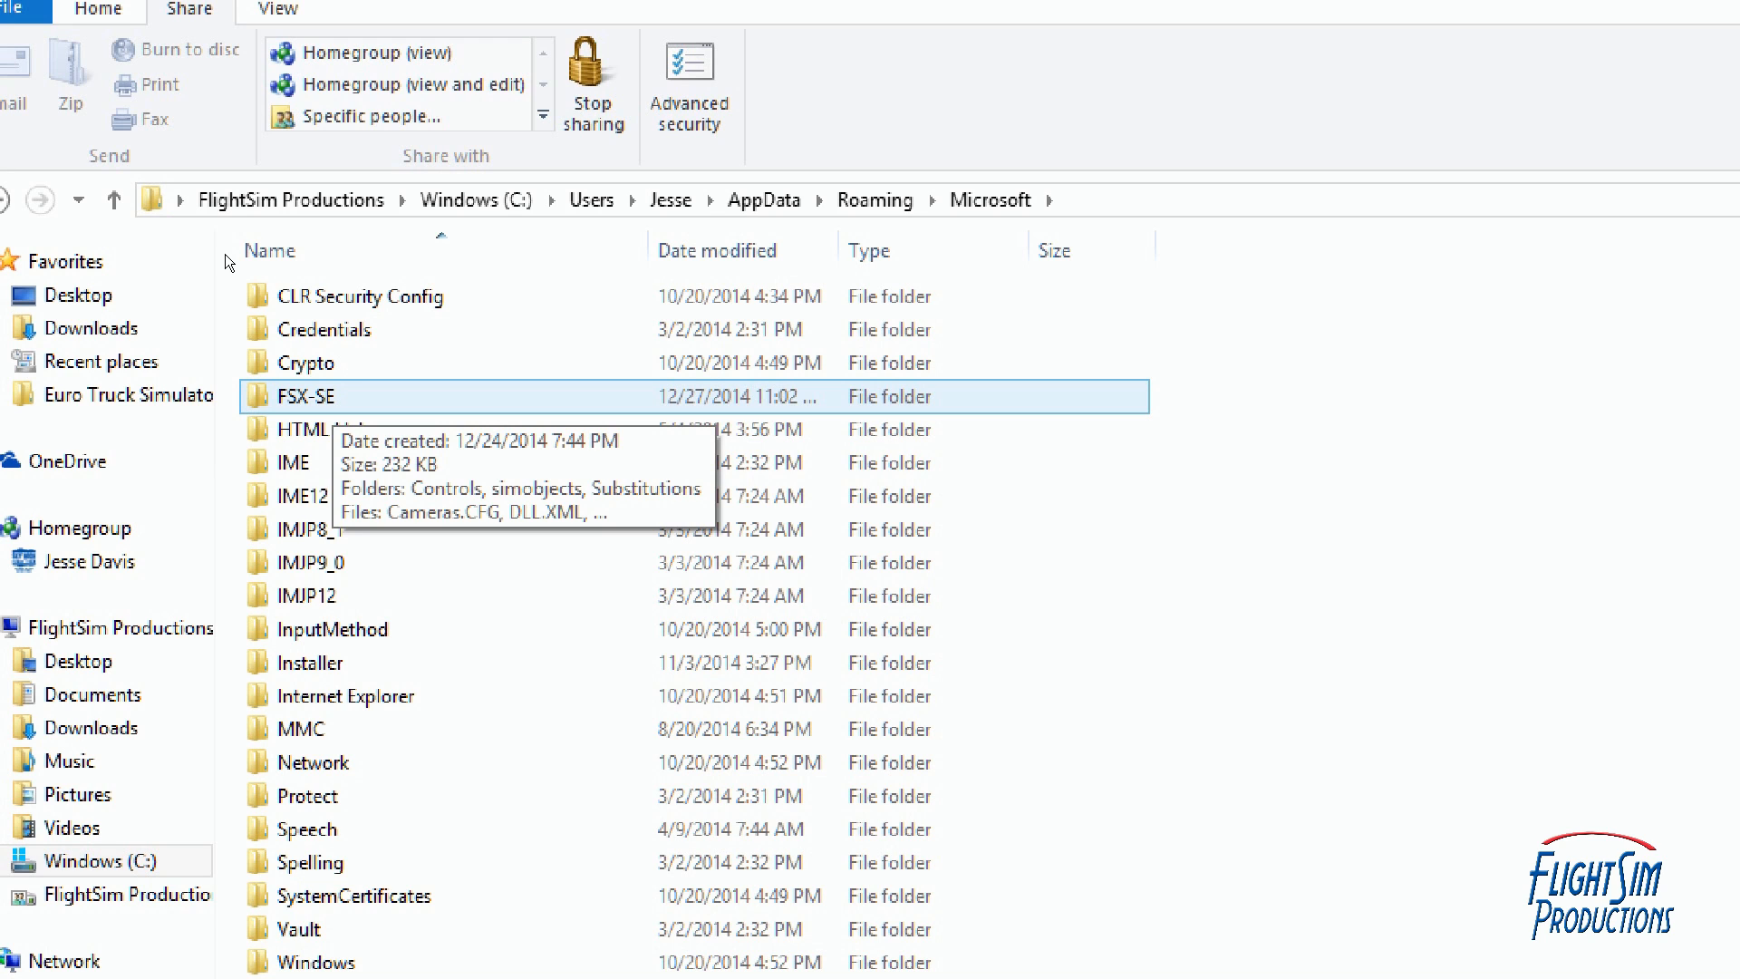
double_click(312, 396)
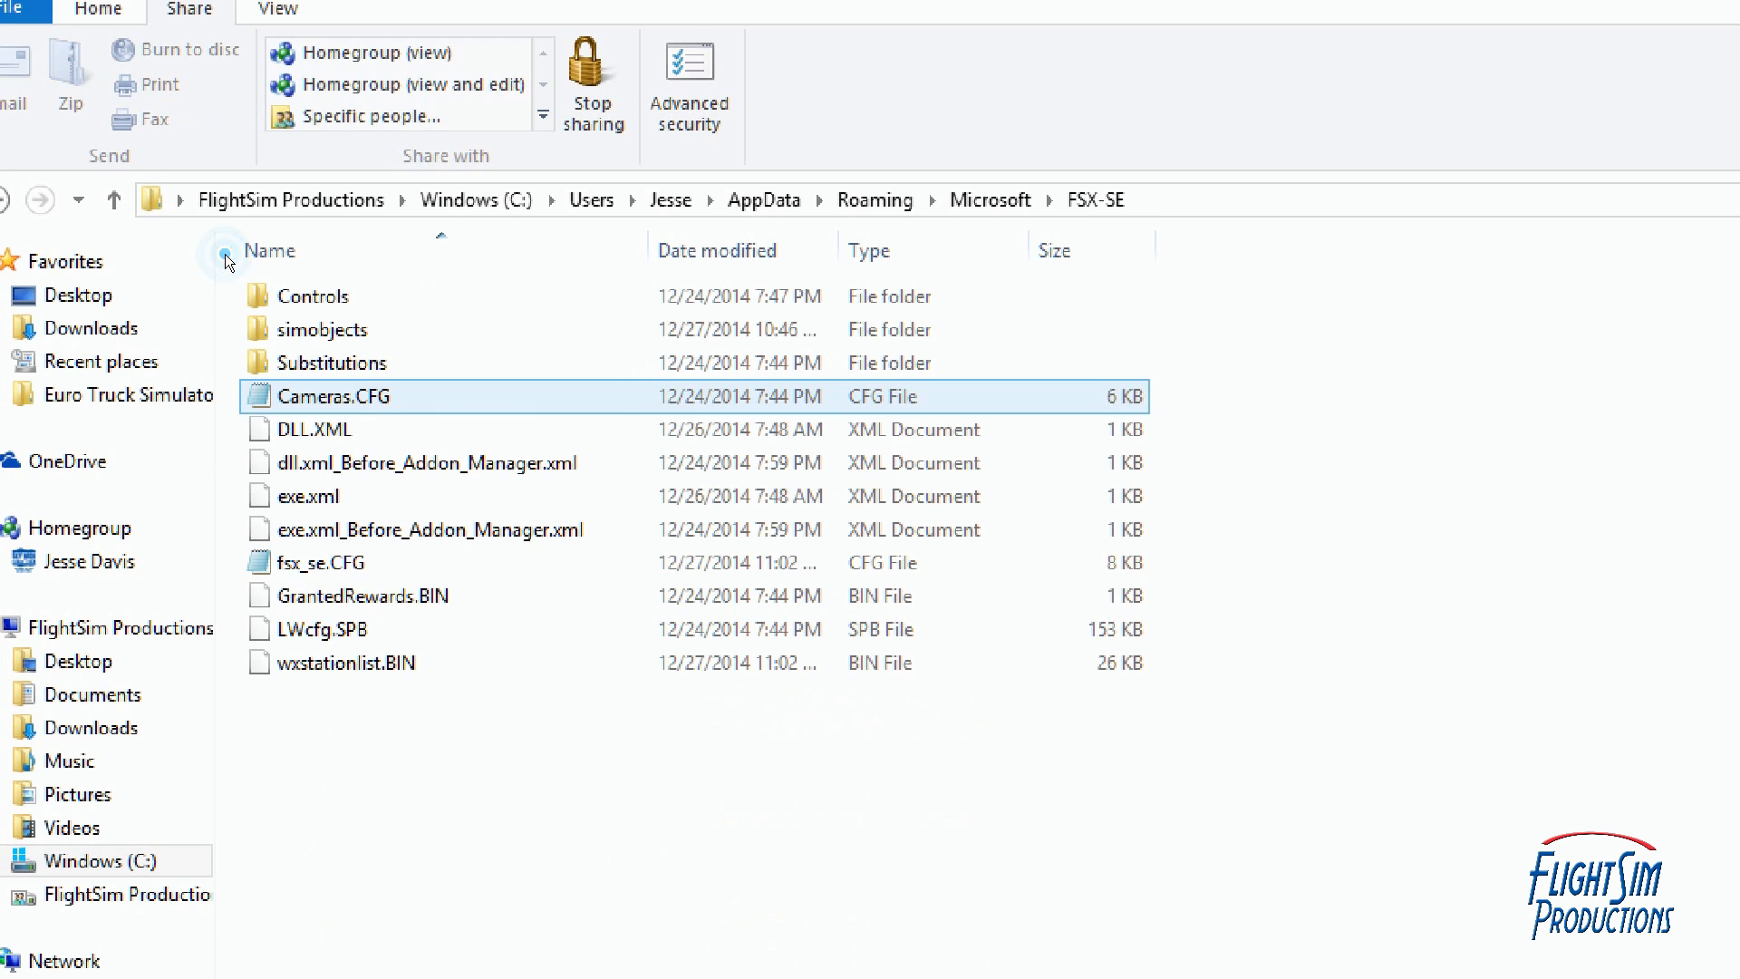
click(325, 563)
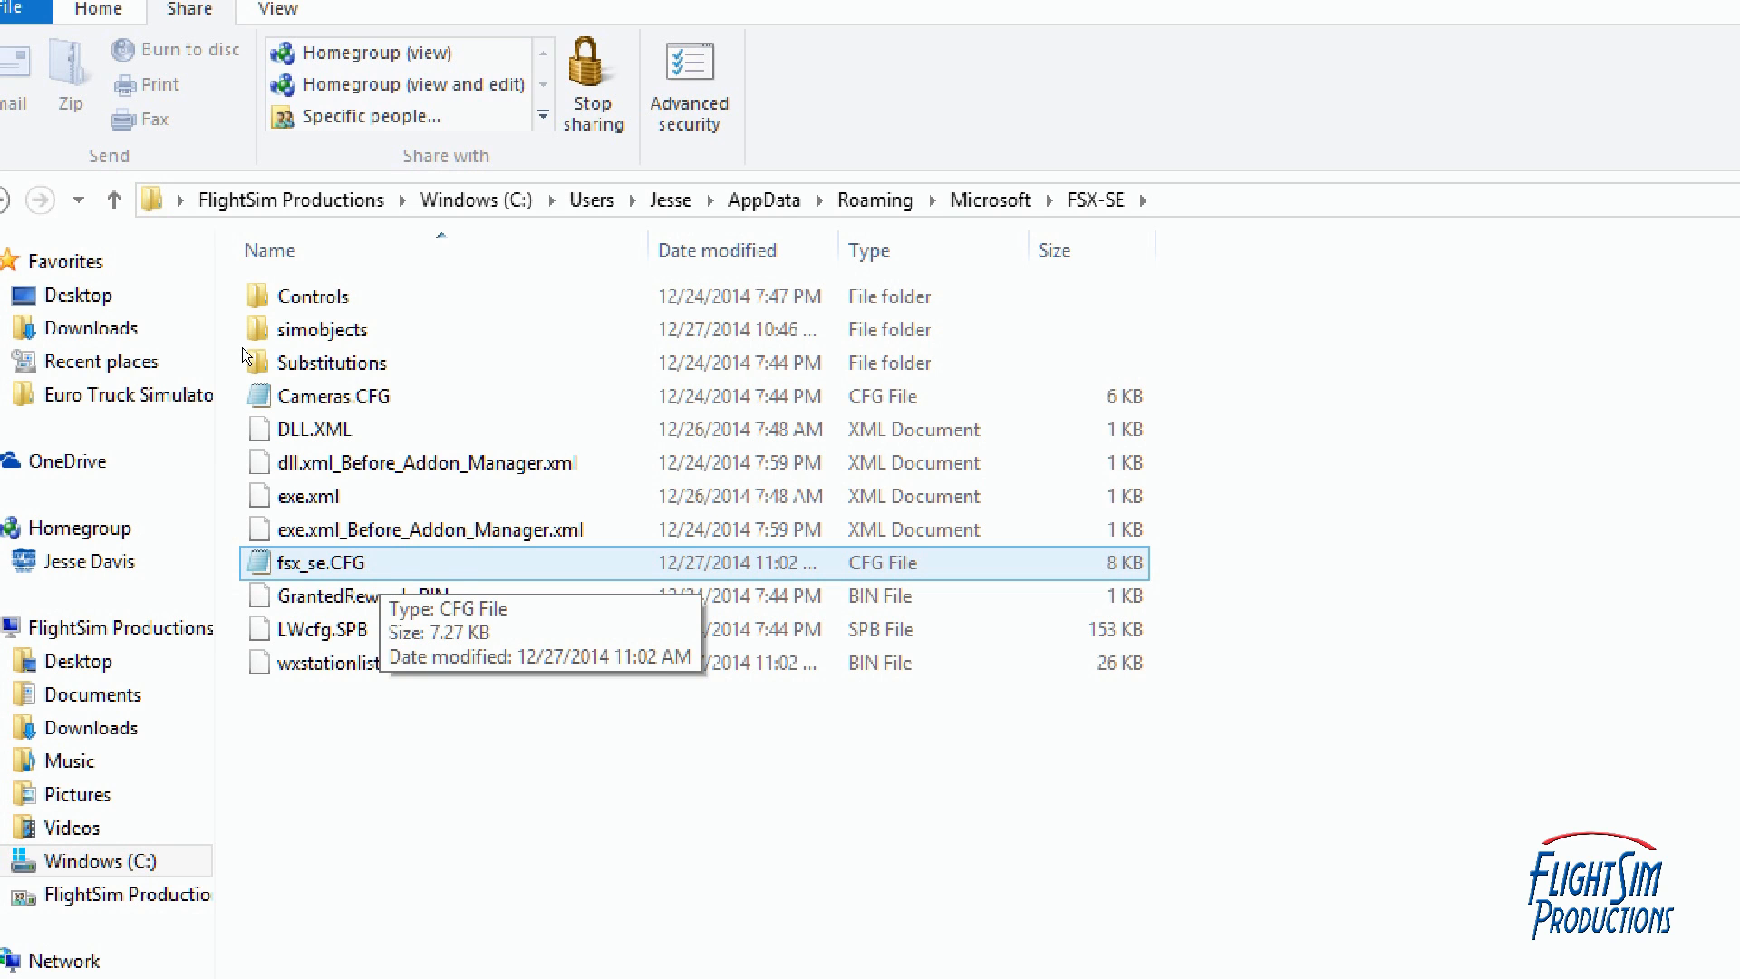
Open fsx_se.CFG in Notepad, scroll to [Main], and select the JFTraffic360 line
double_click(327, 563)
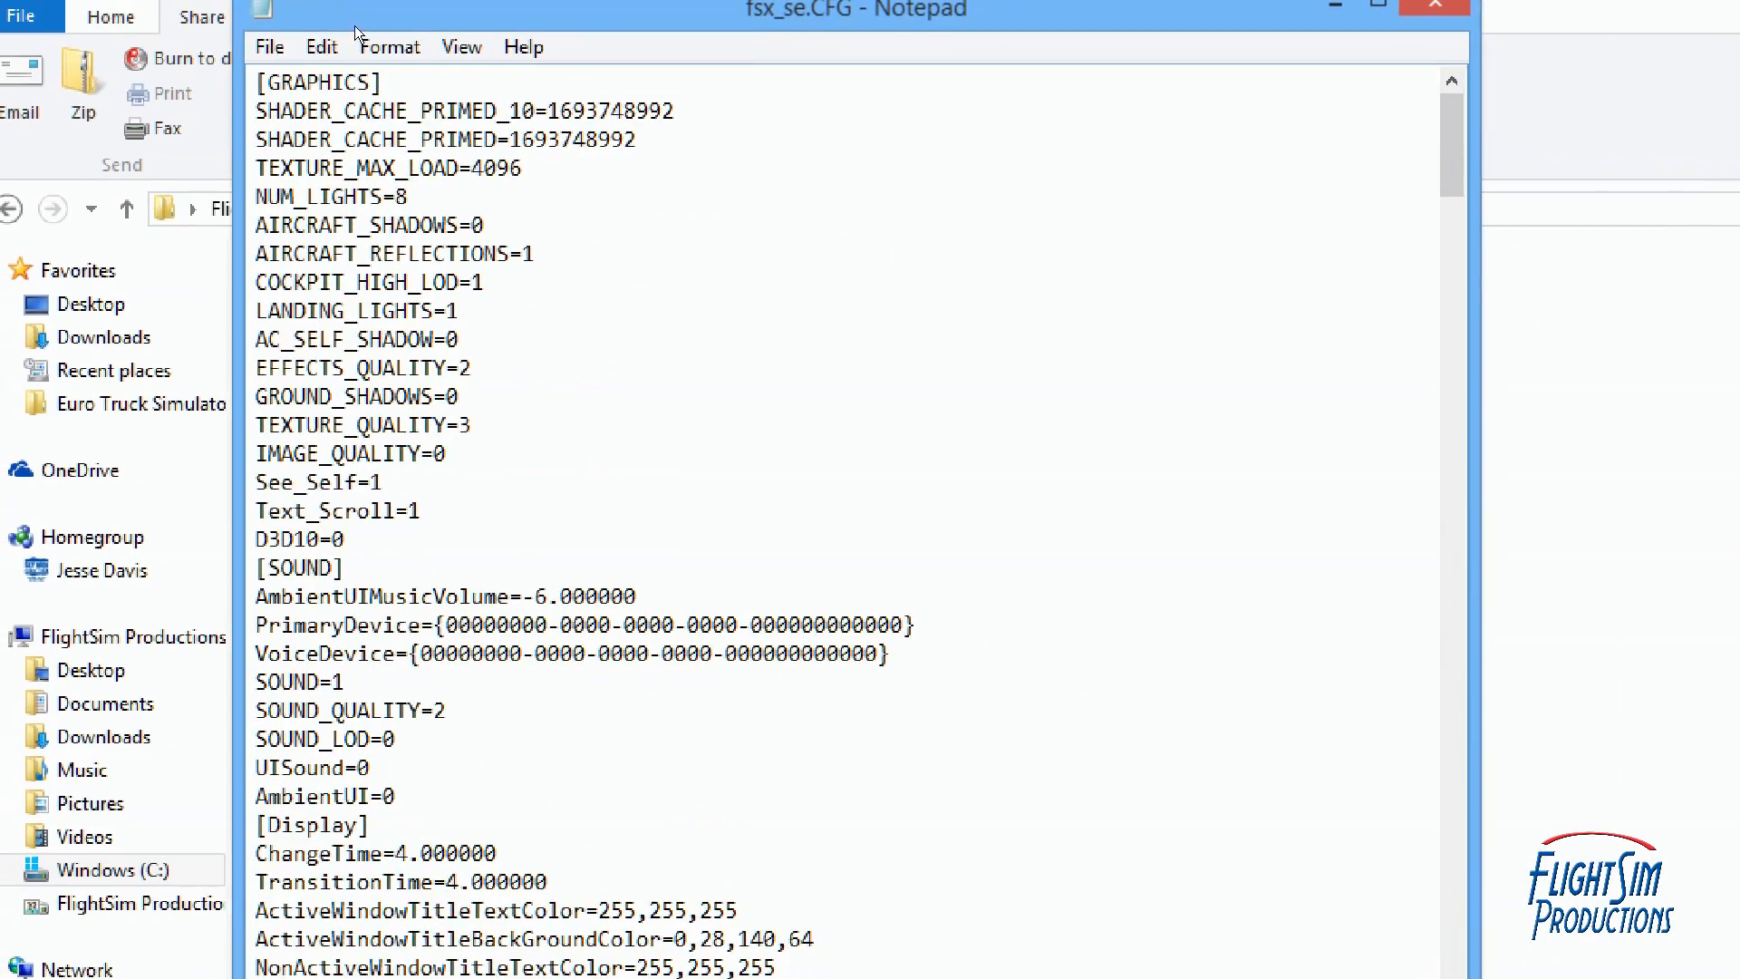
scroll(down, 3)
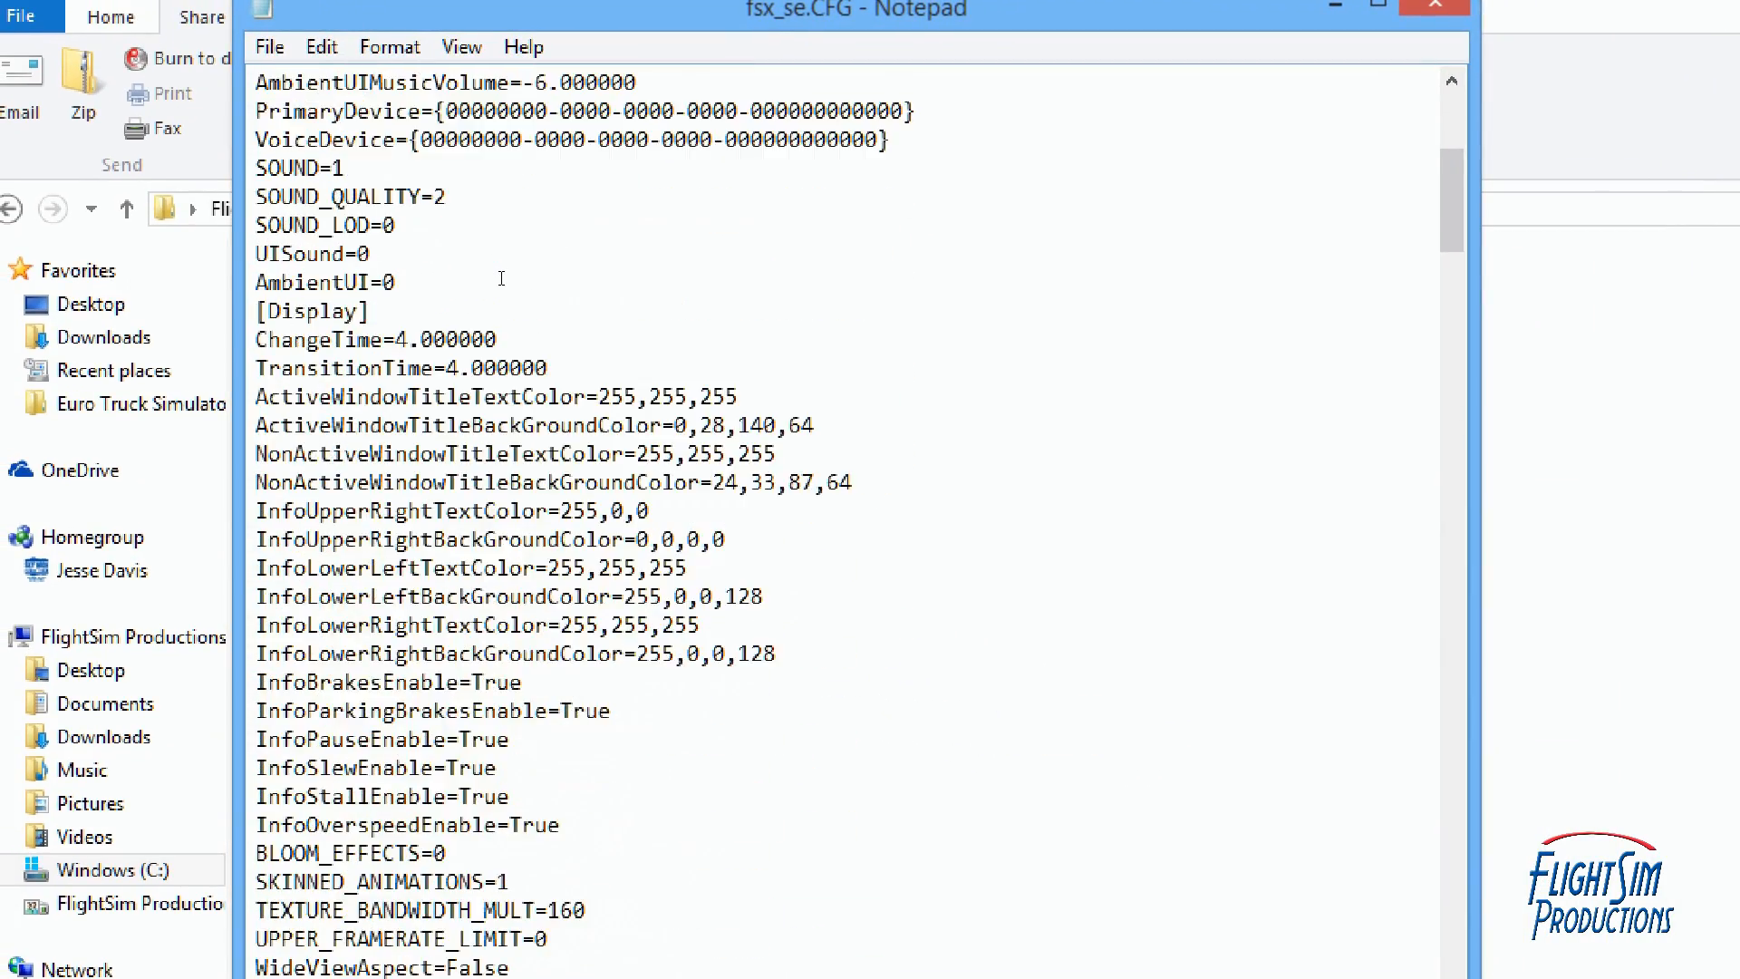
scroll(down, 3)
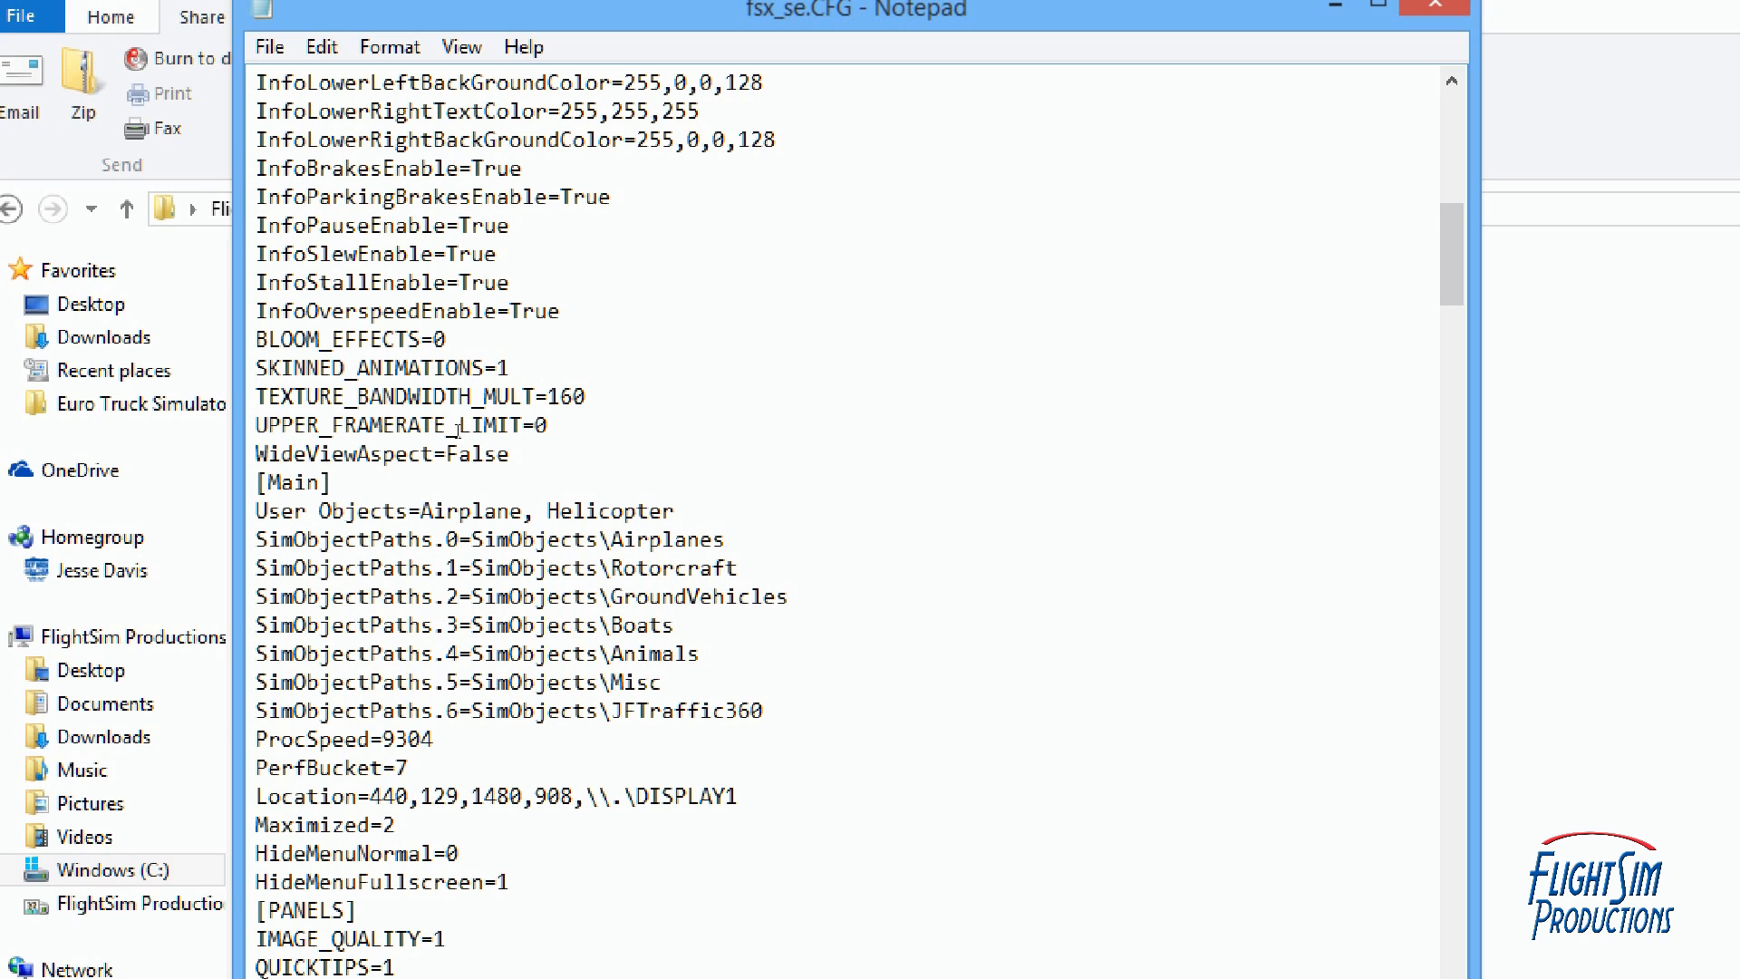
double_click(655, 711)
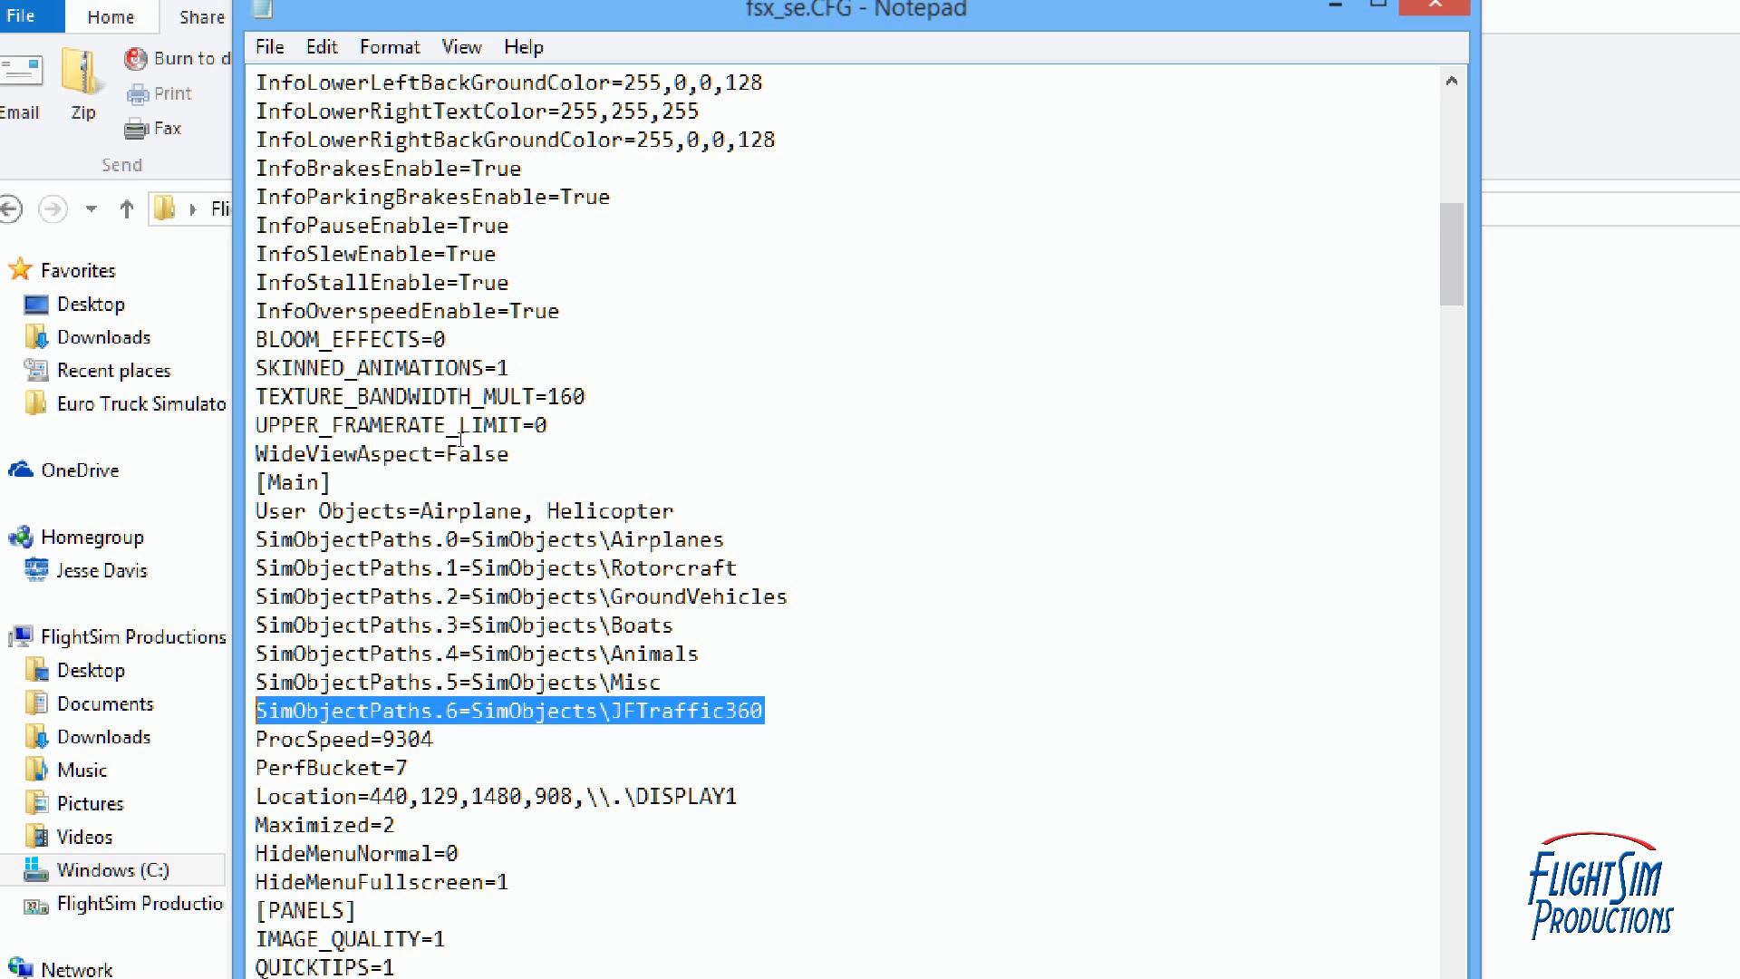
Replace the old entry with SimObjectPaths.6=SimObjects\JFTraffic360 after the Misc line
key(Delete)
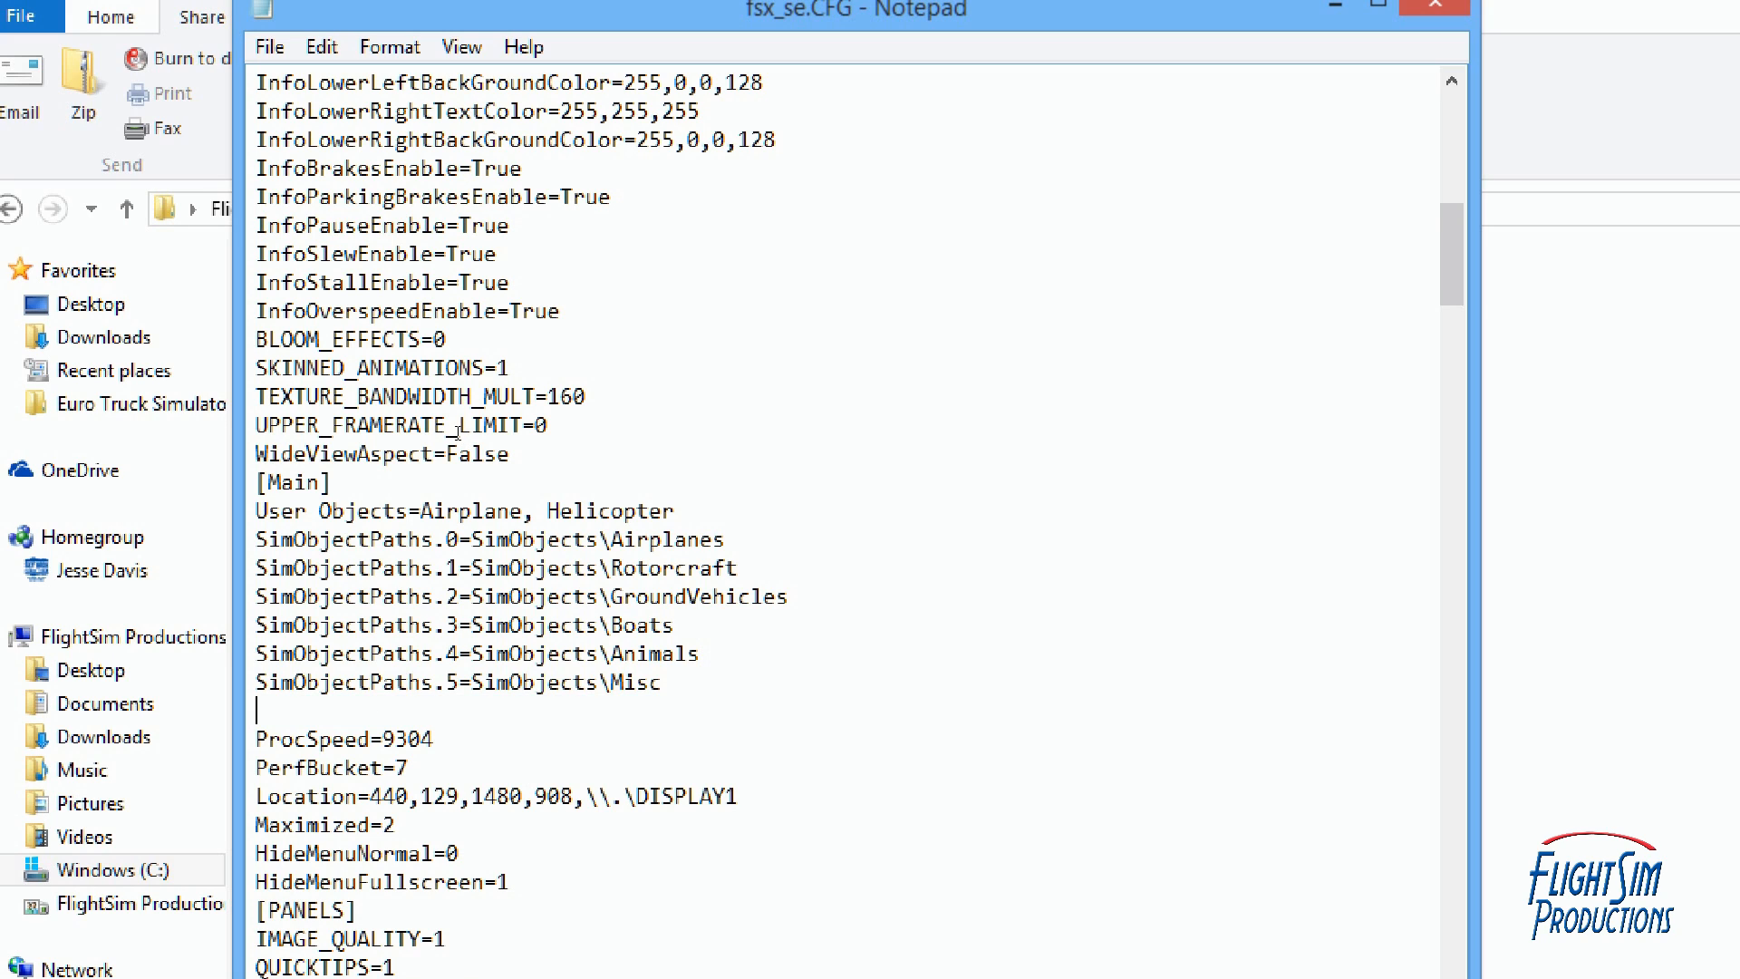
key(Delete)
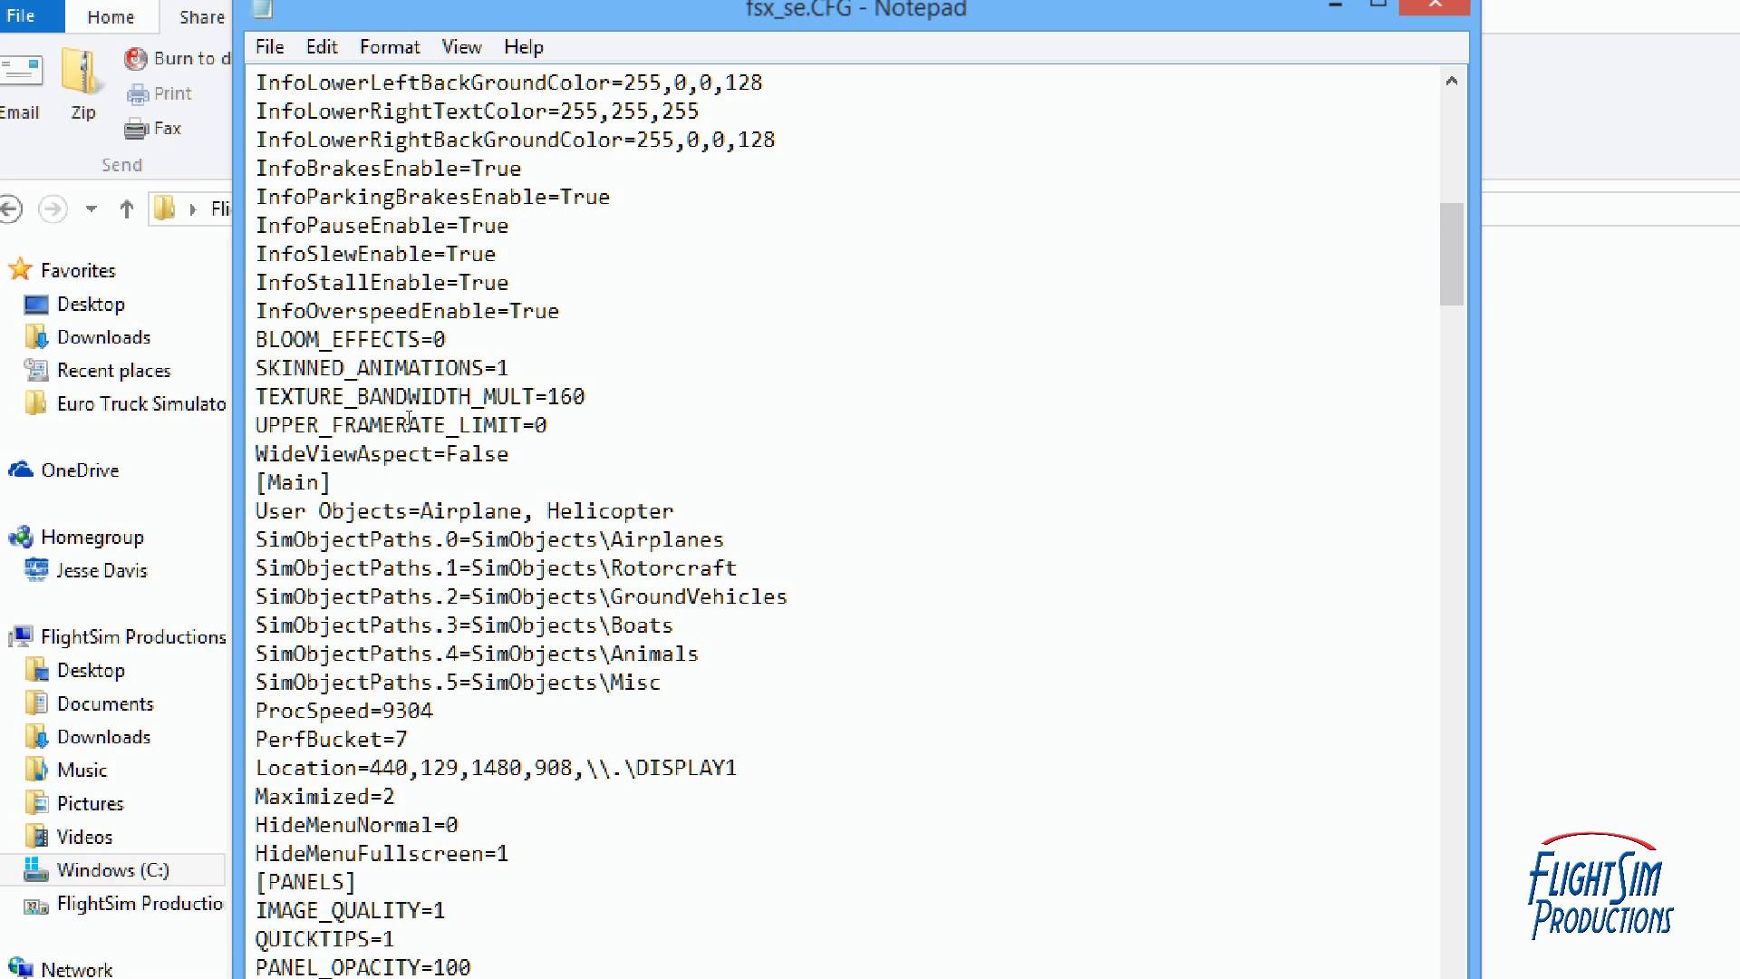
click(661, 683)
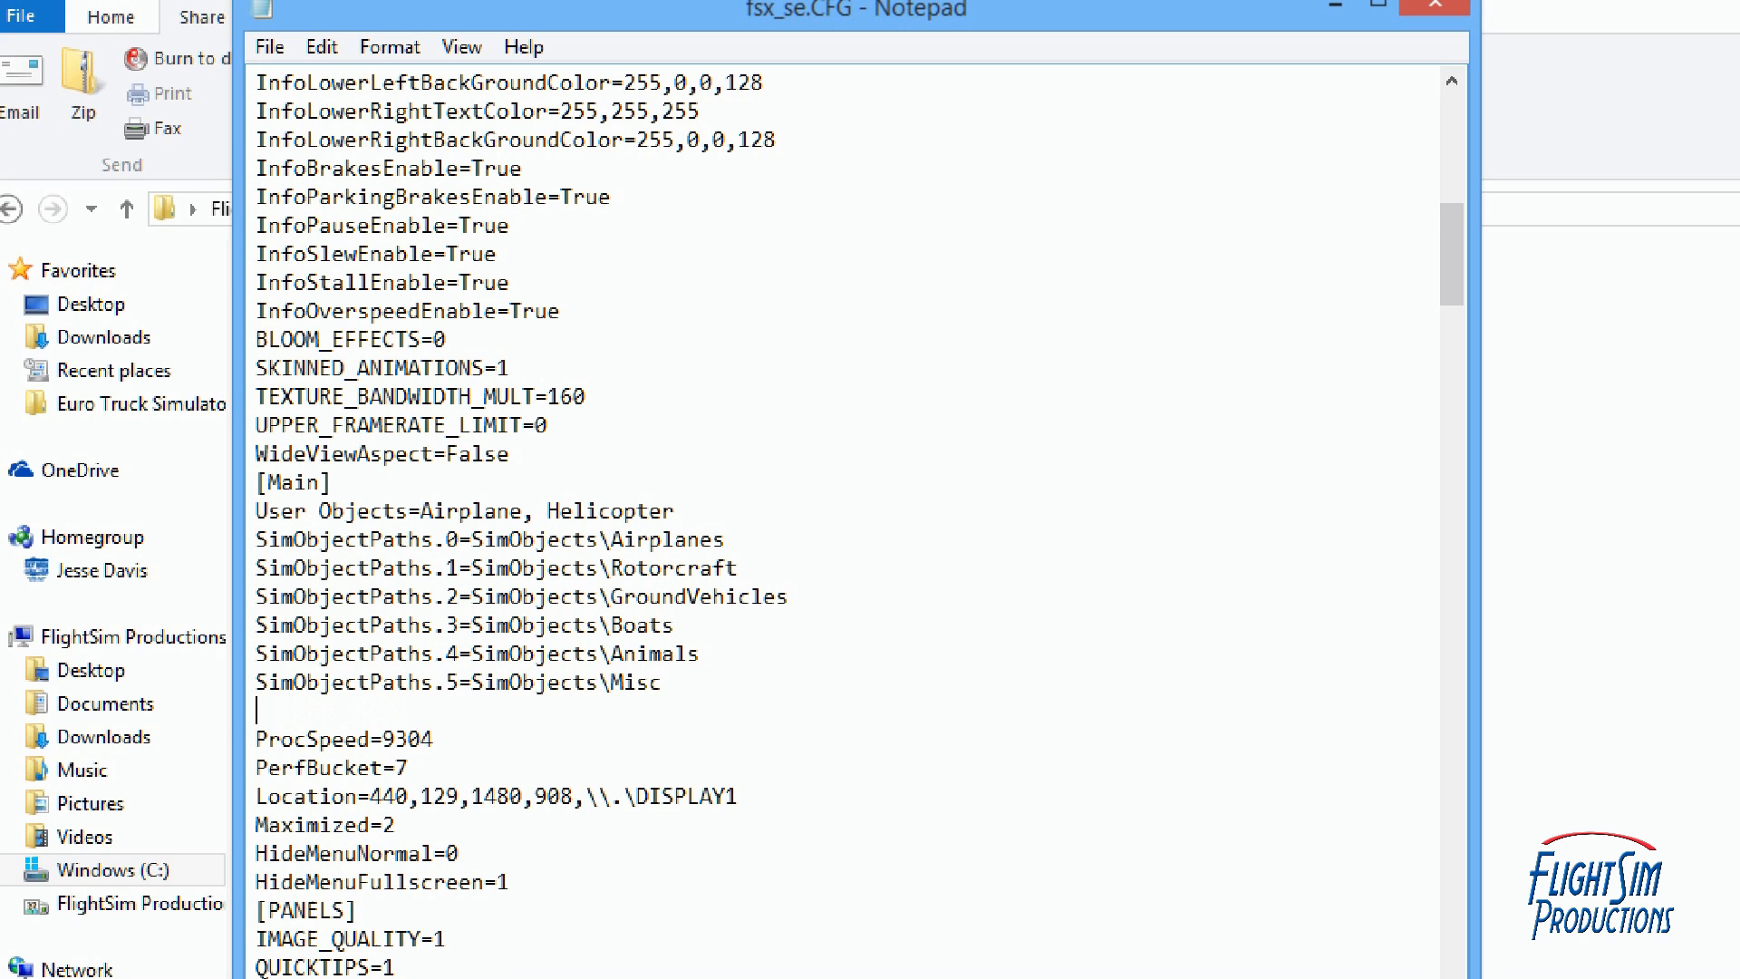
text(SimObjectPaths.6=SimObjects\JFTraffic360)
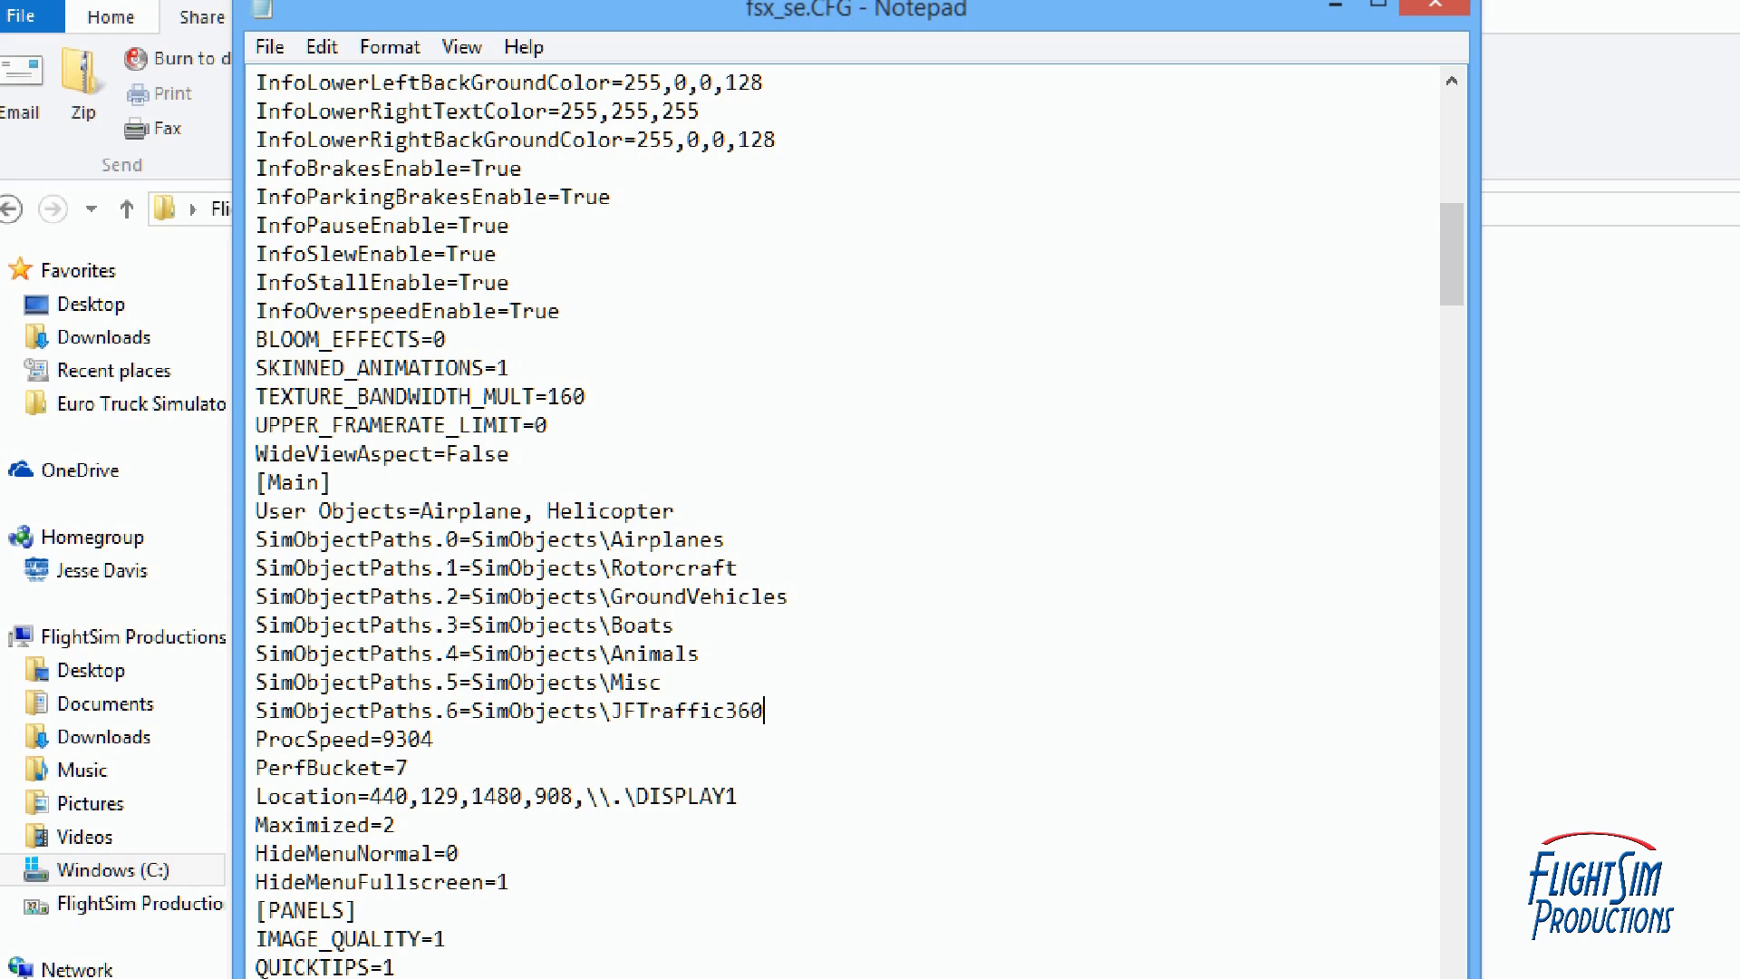
mouse_move(252, 437)
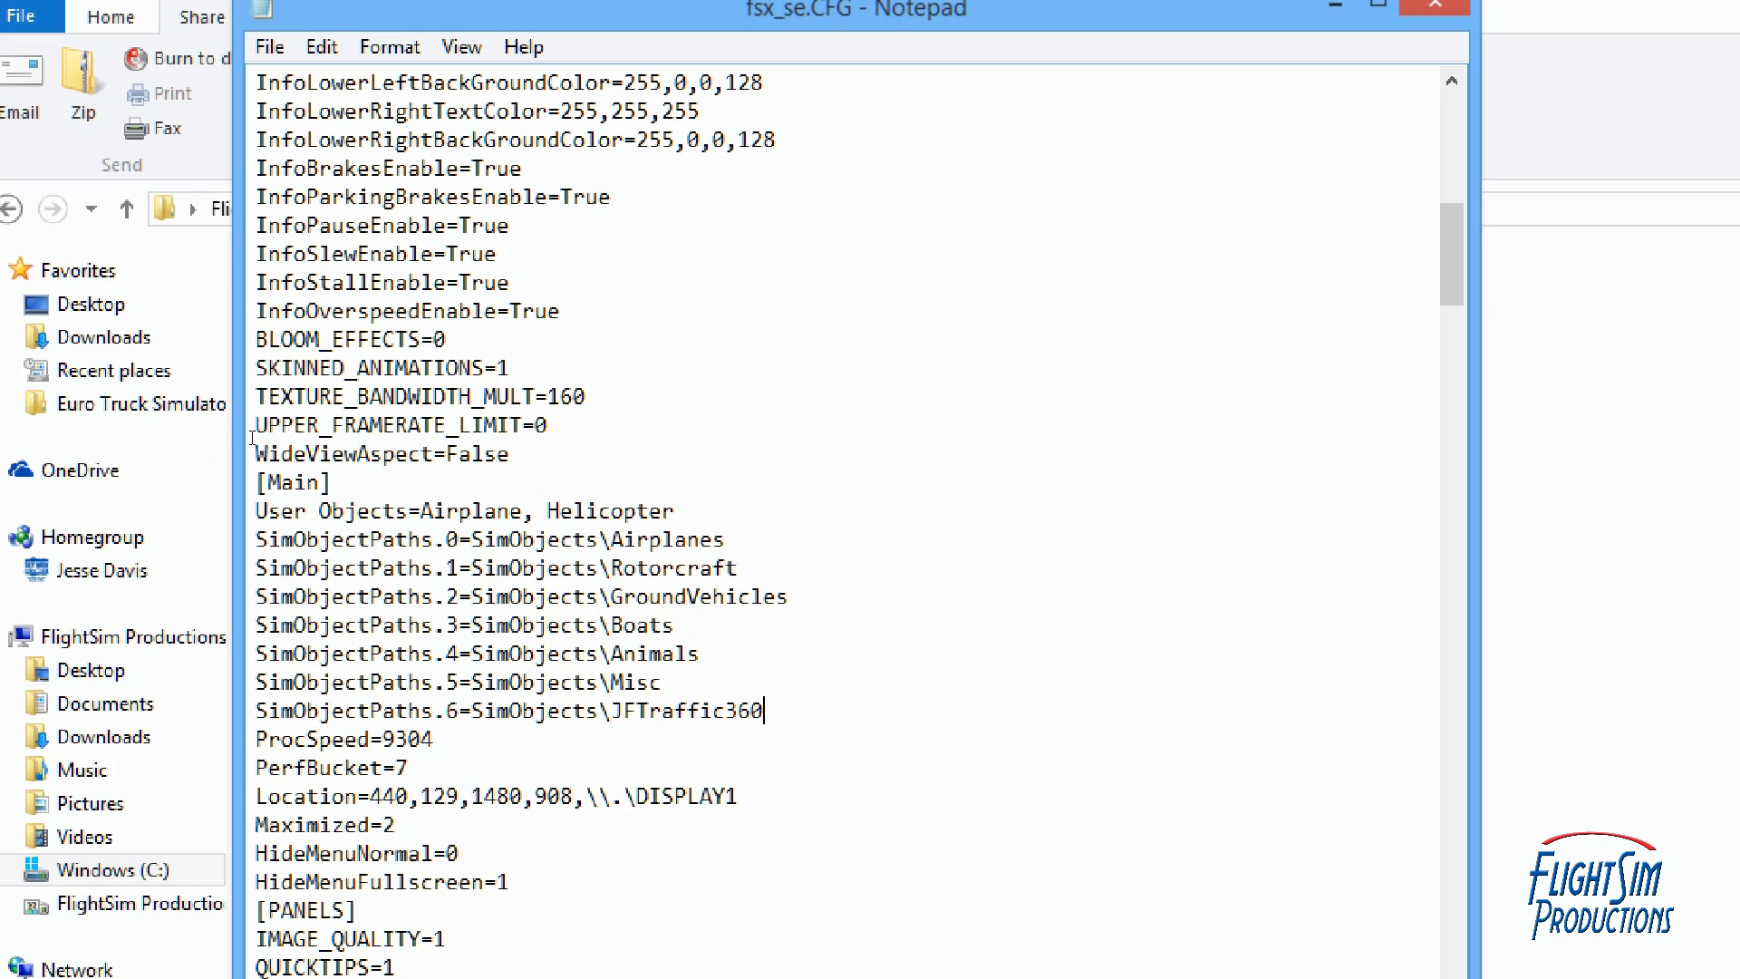
click(273, 431)
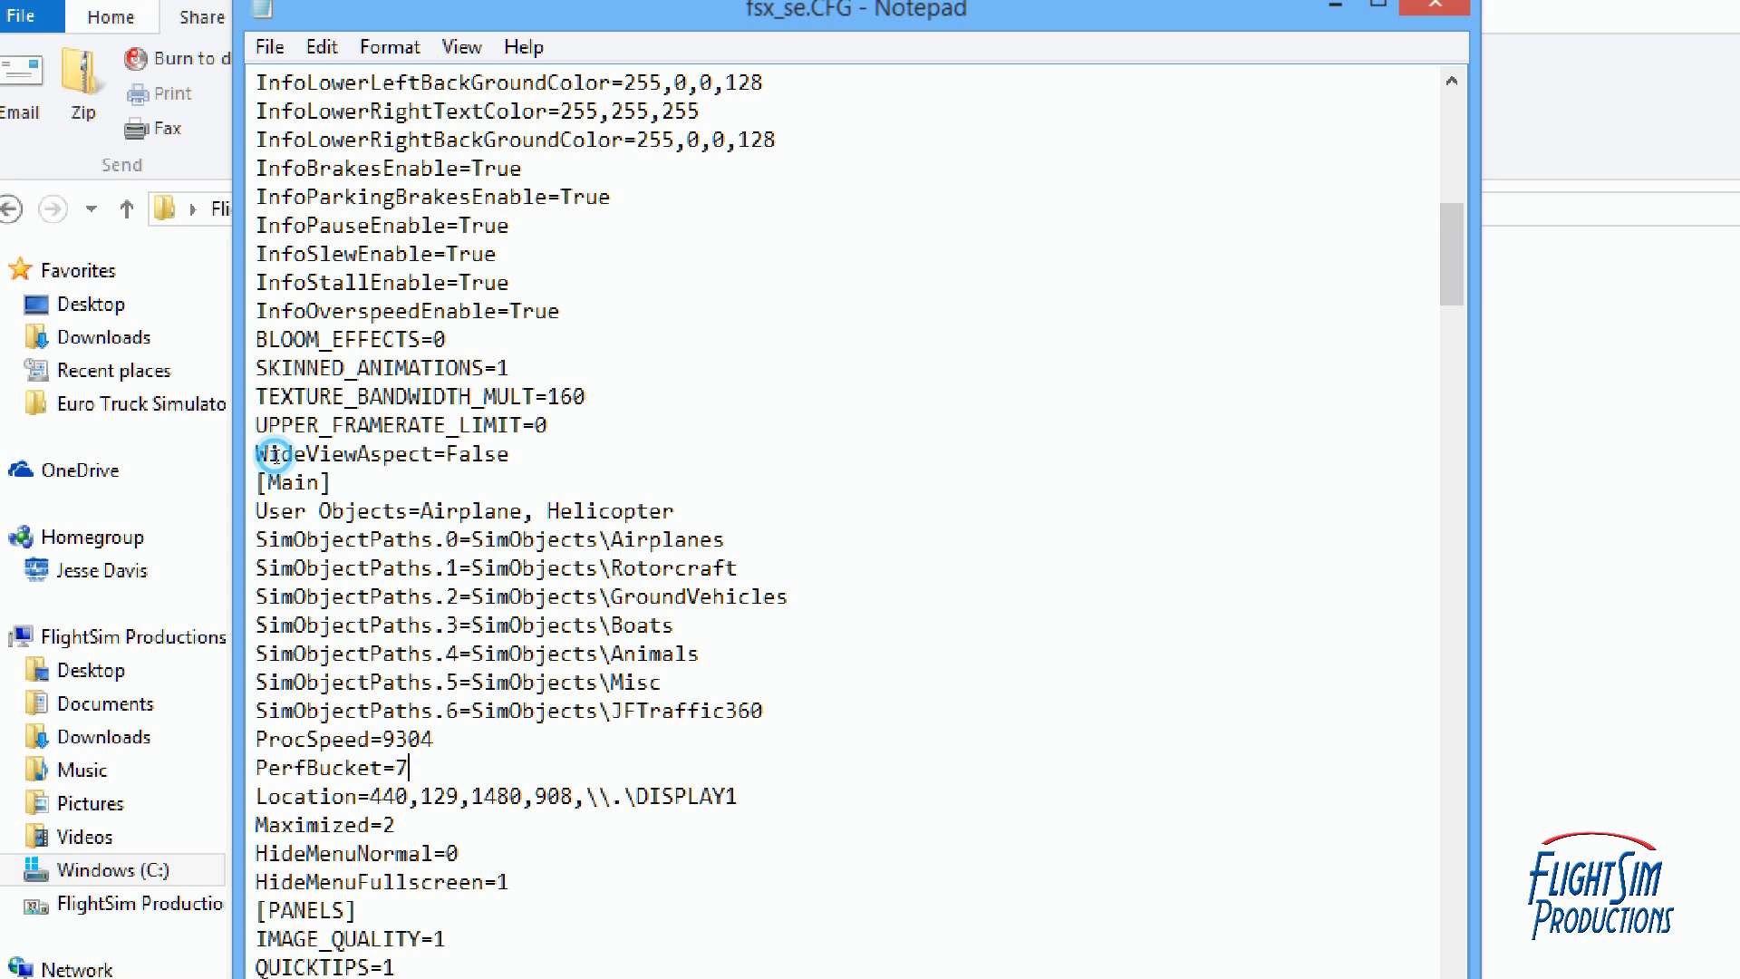
mouse_move(250, 303)
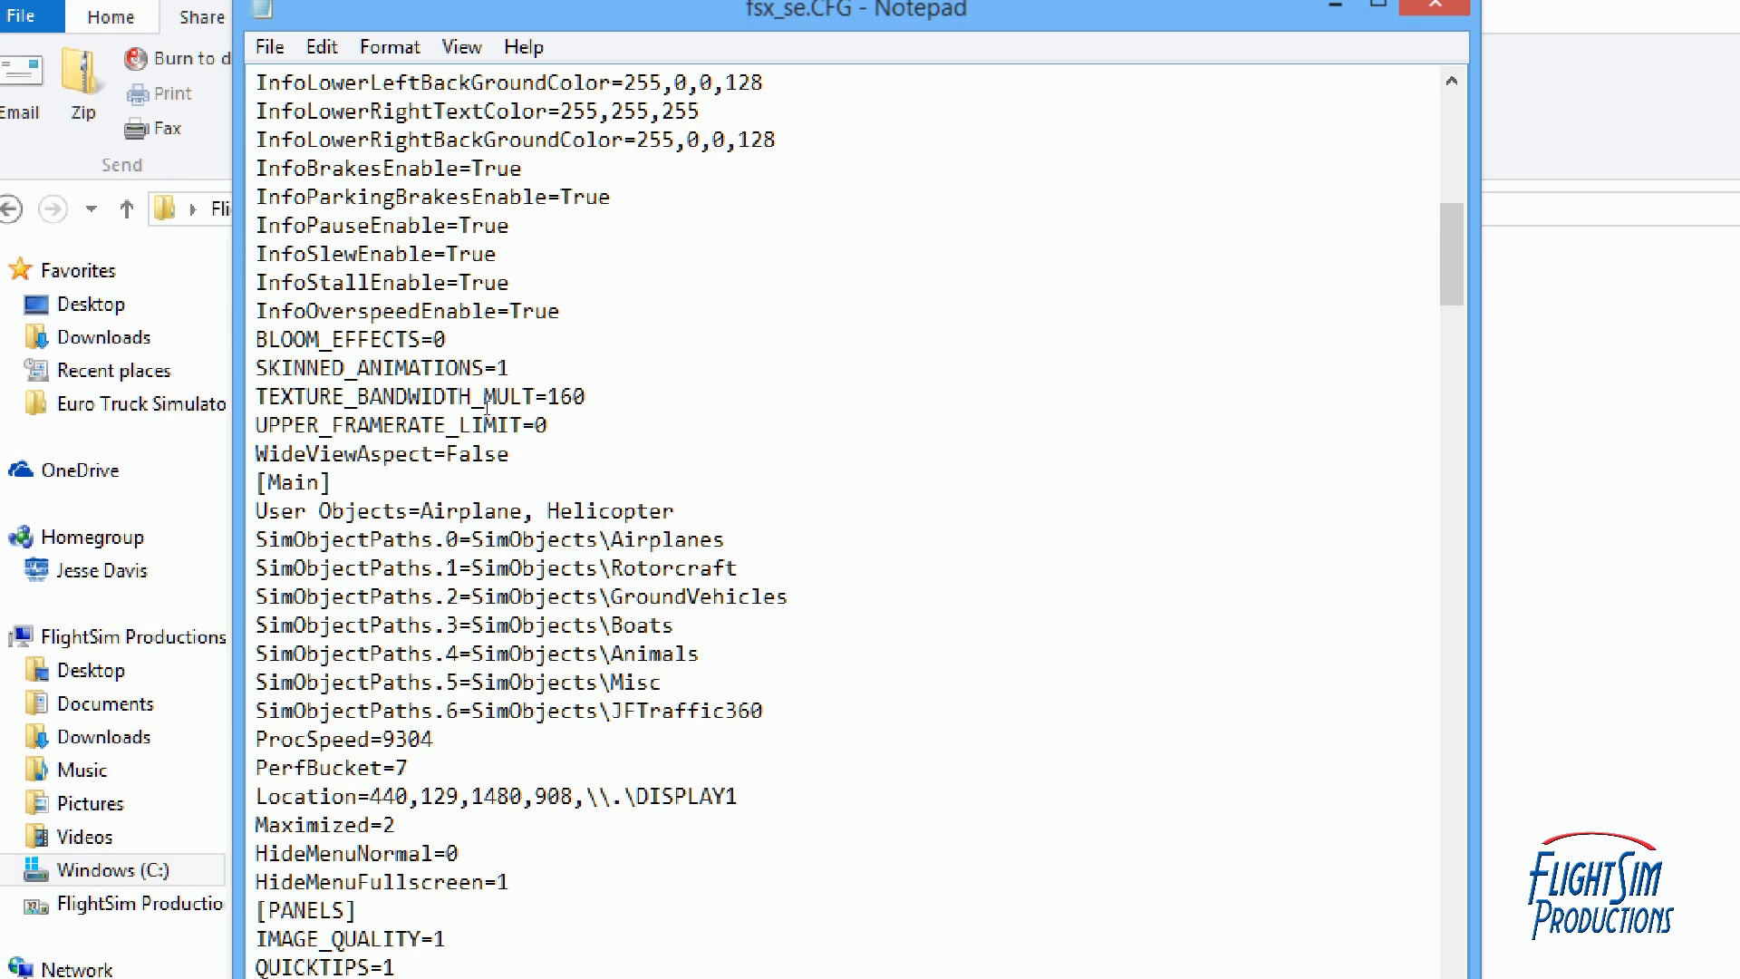
mouse_move(280, 427)
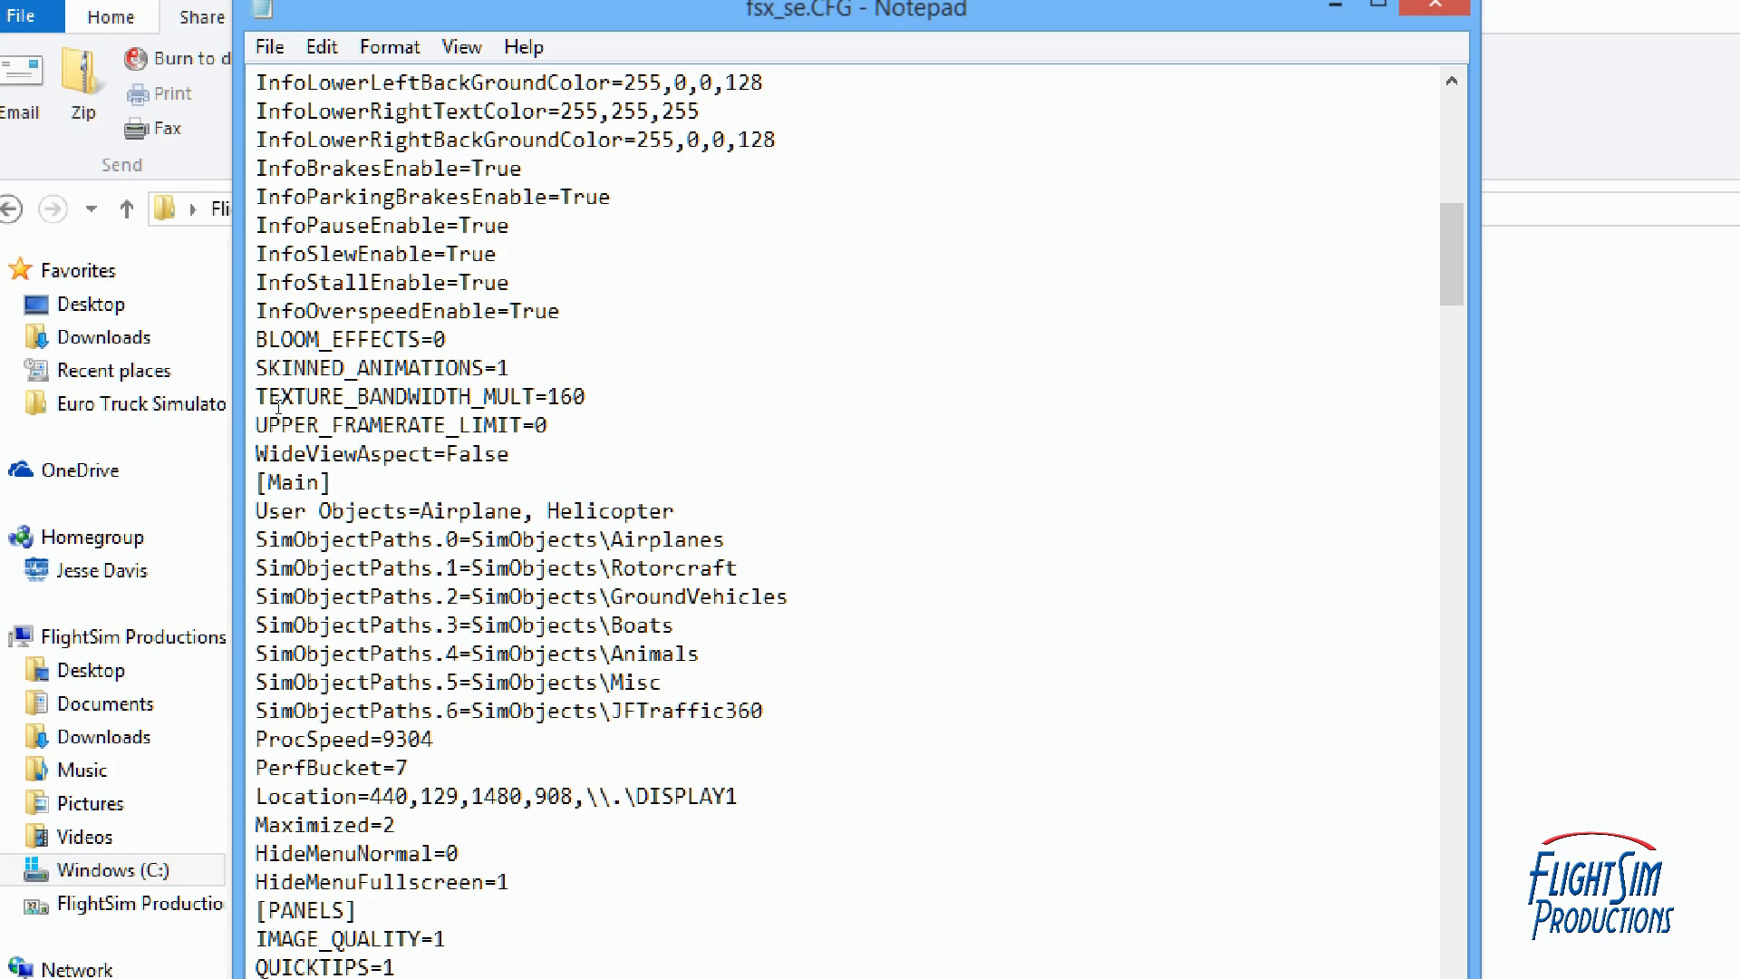
click(410, 768)
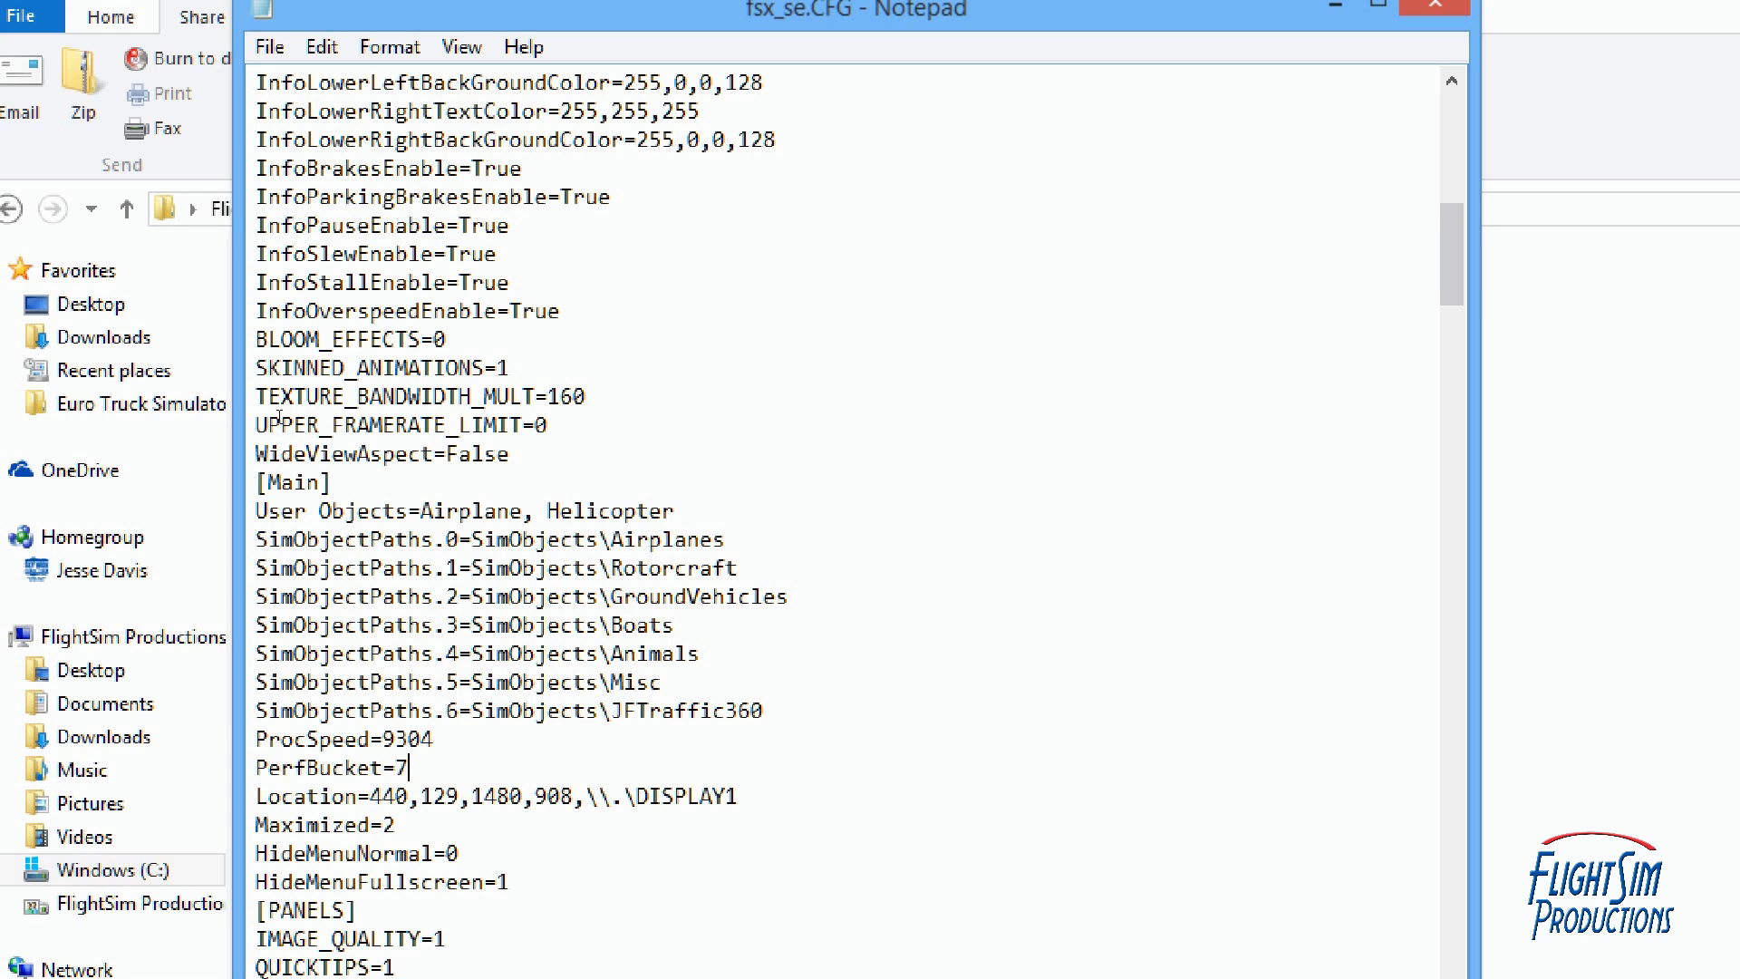
mouse_move(528, 441)
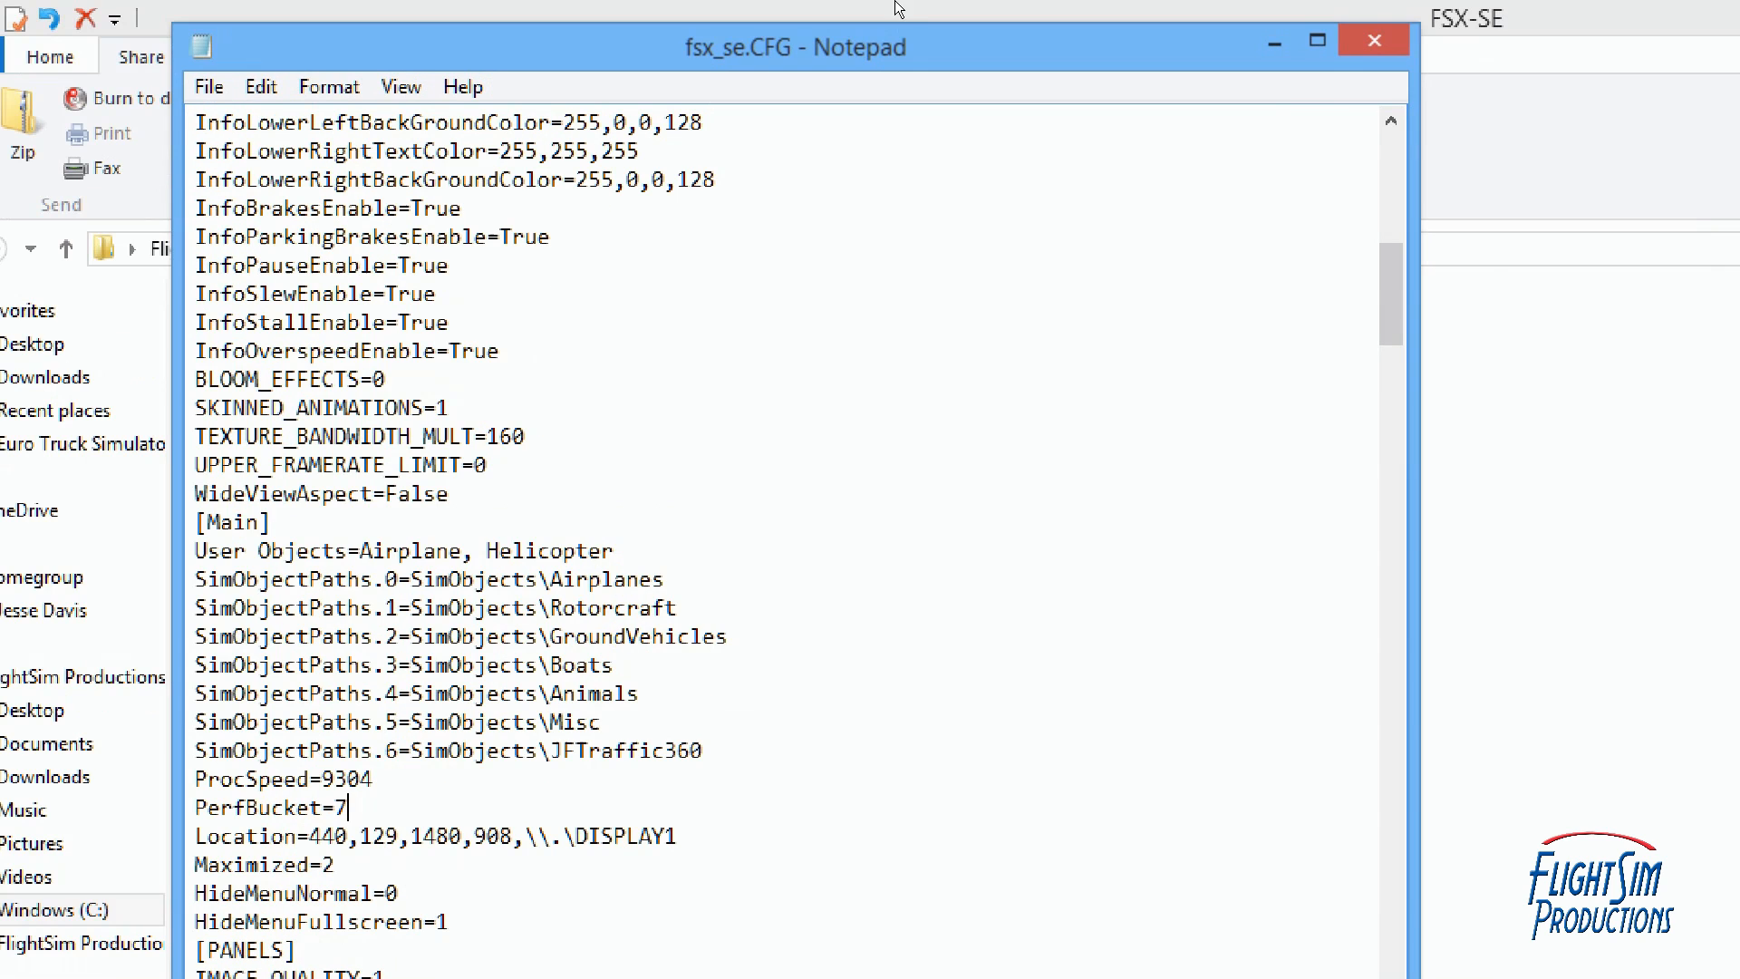
Close Notepad and the FSX-SE Explorer window to return to the desktop
click(1374, 39)
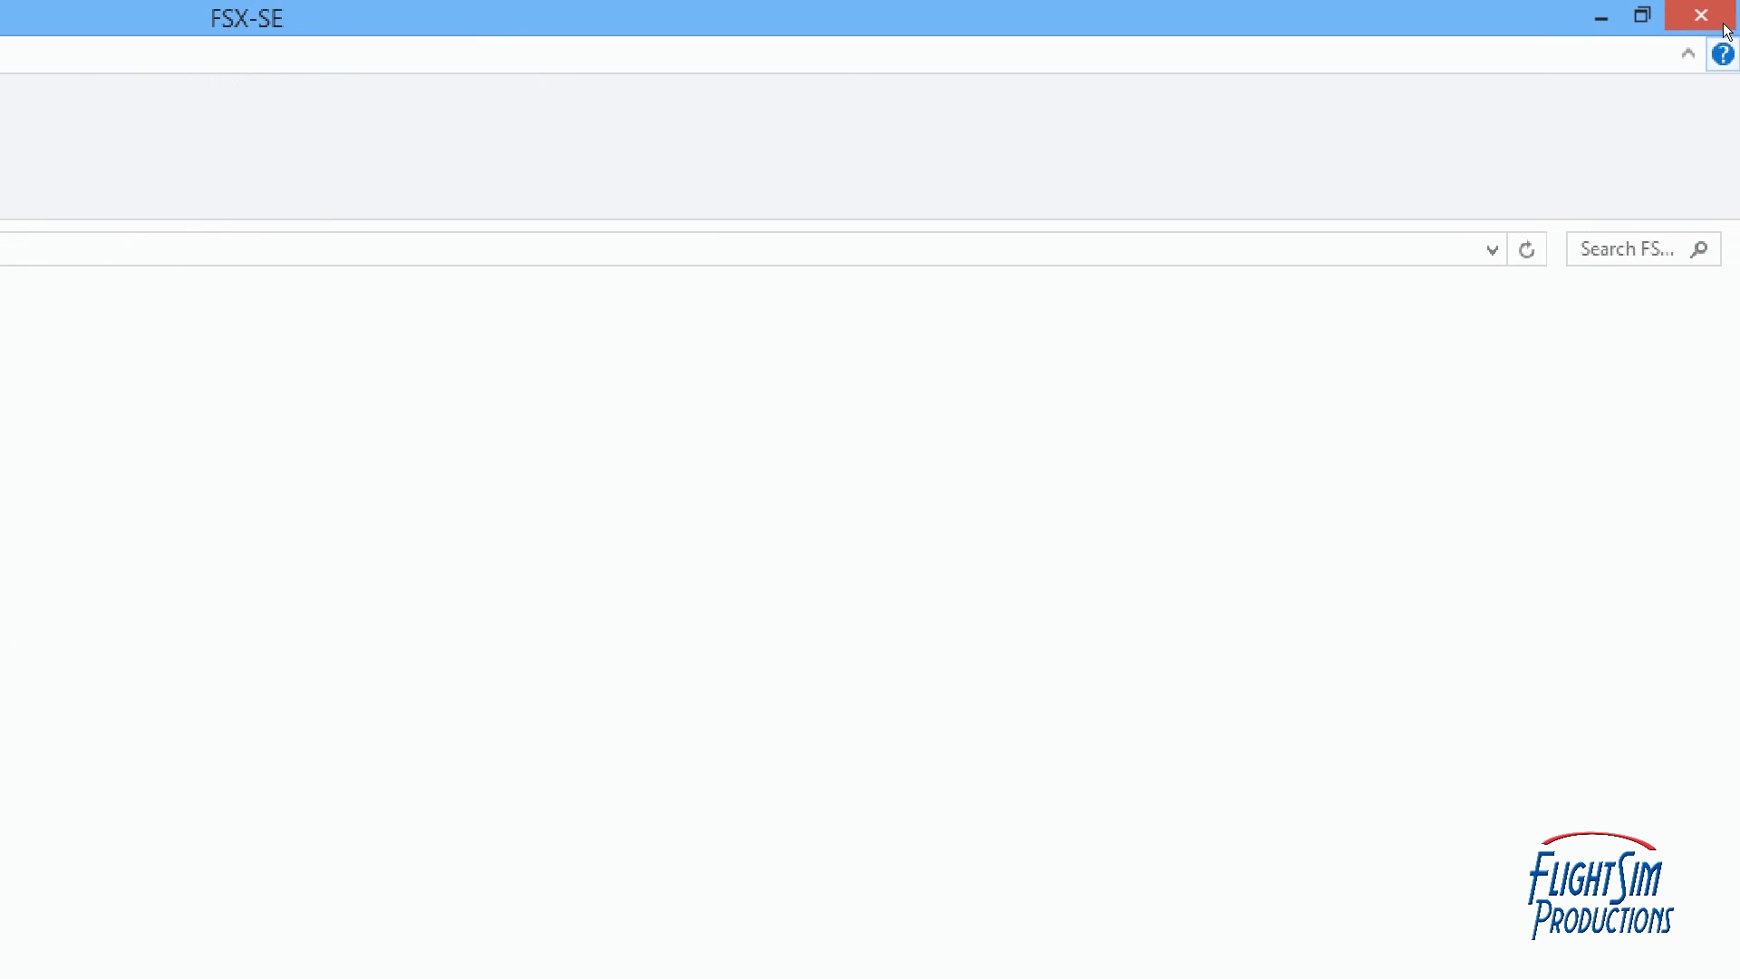
click(1701, 16)
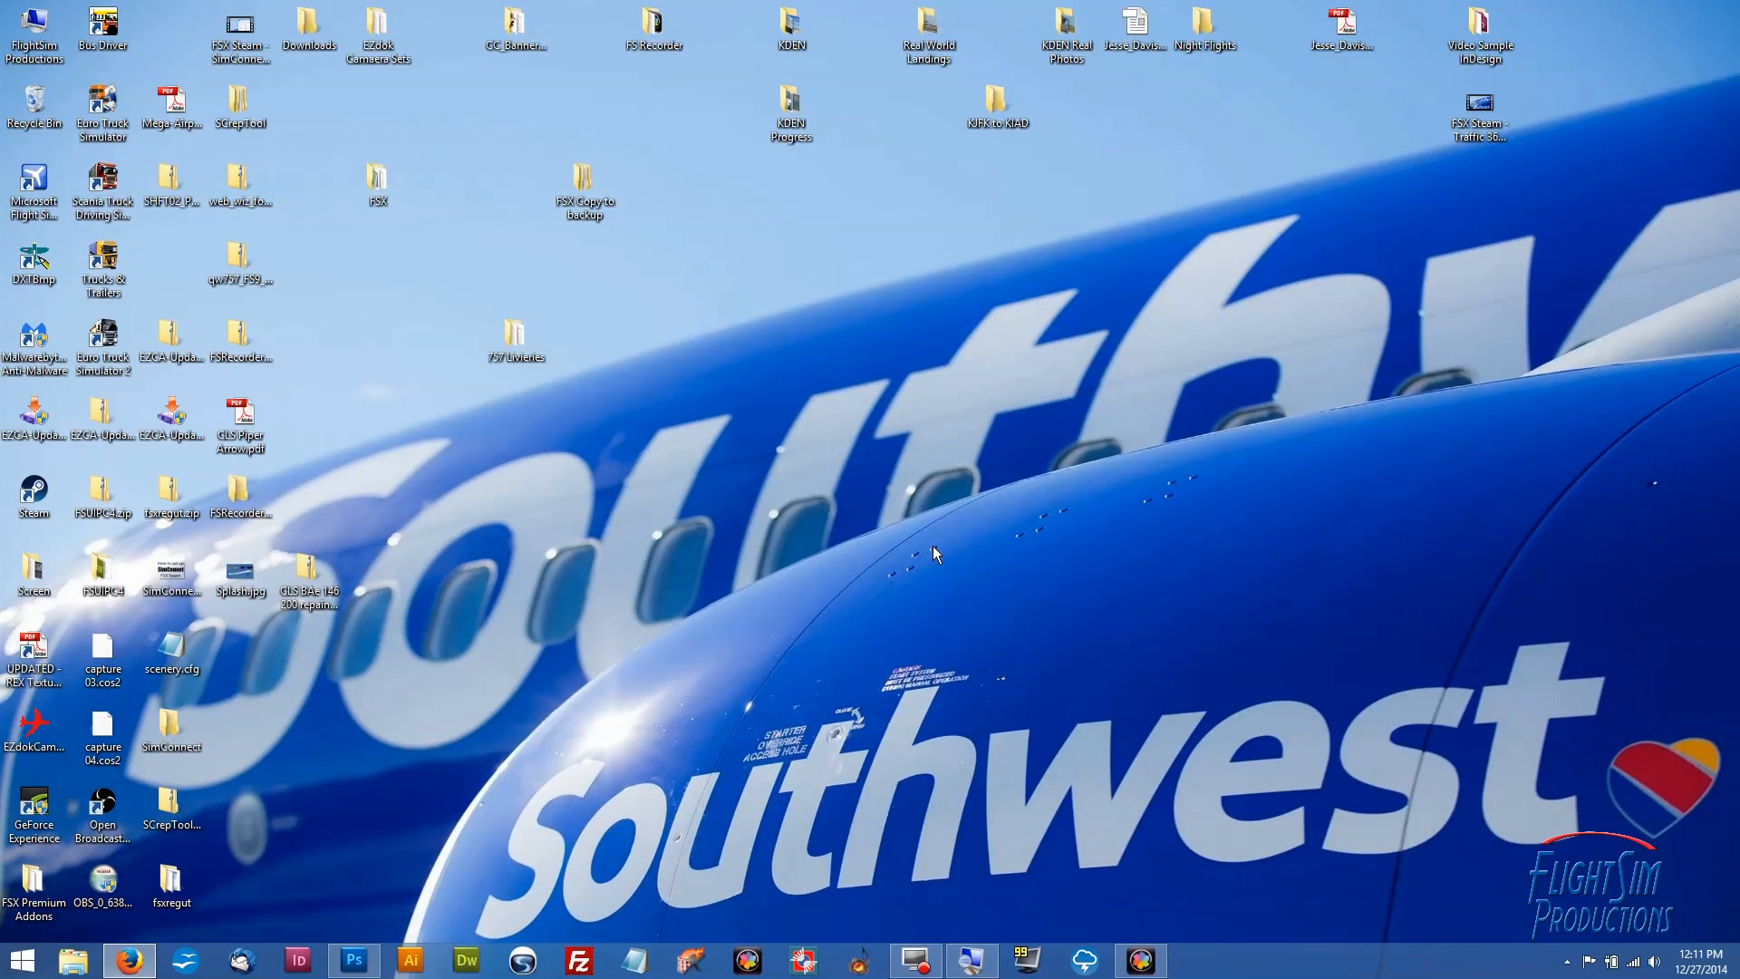
mouse_move(544, 78)
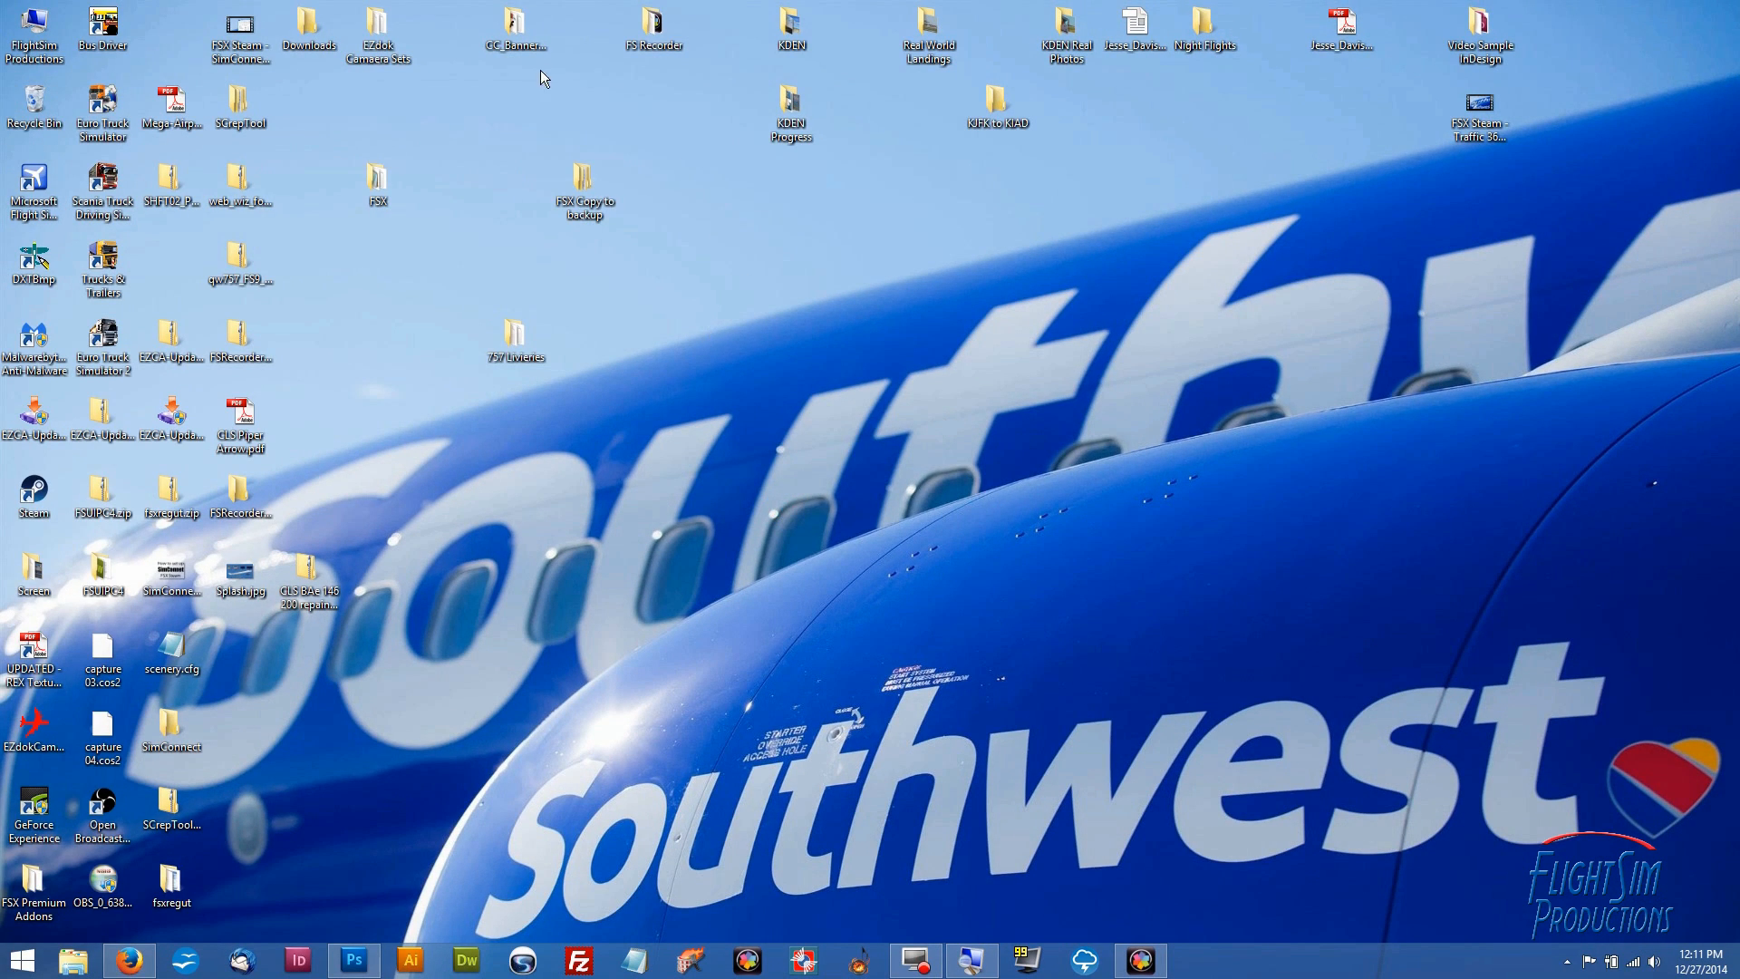
Launch Flight Simulator X Steam Edition from its desktop shortcut
double_click(101, 110)
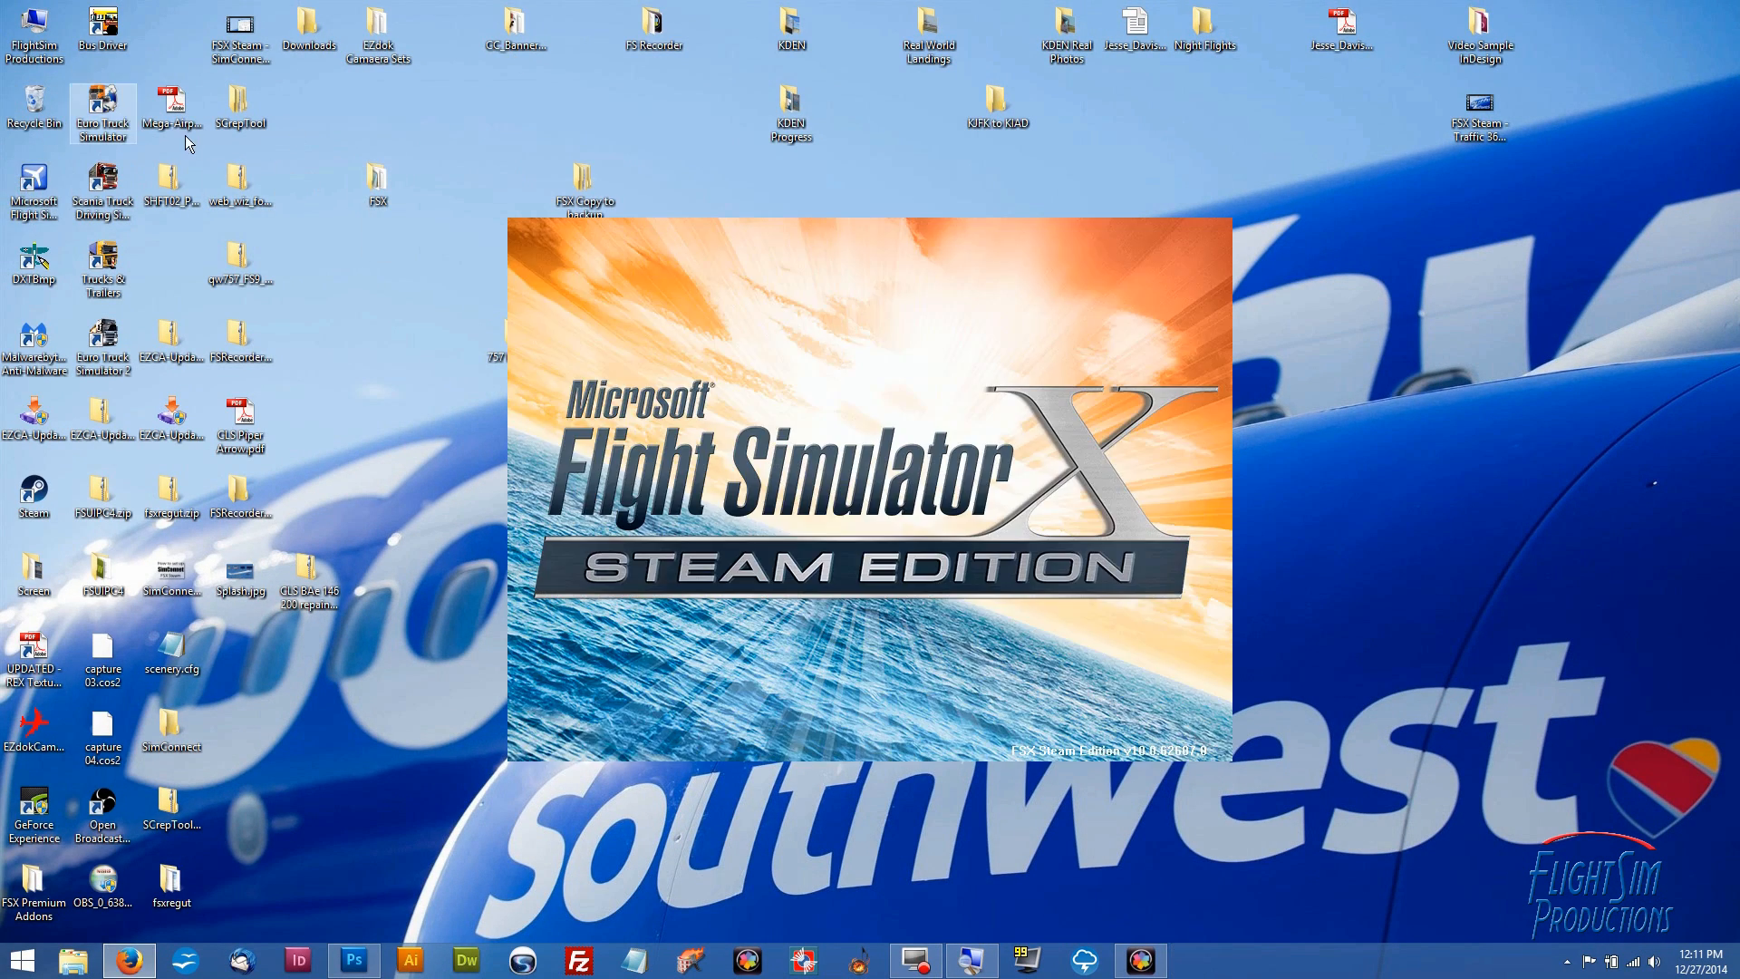
mouse_move(649, 121)
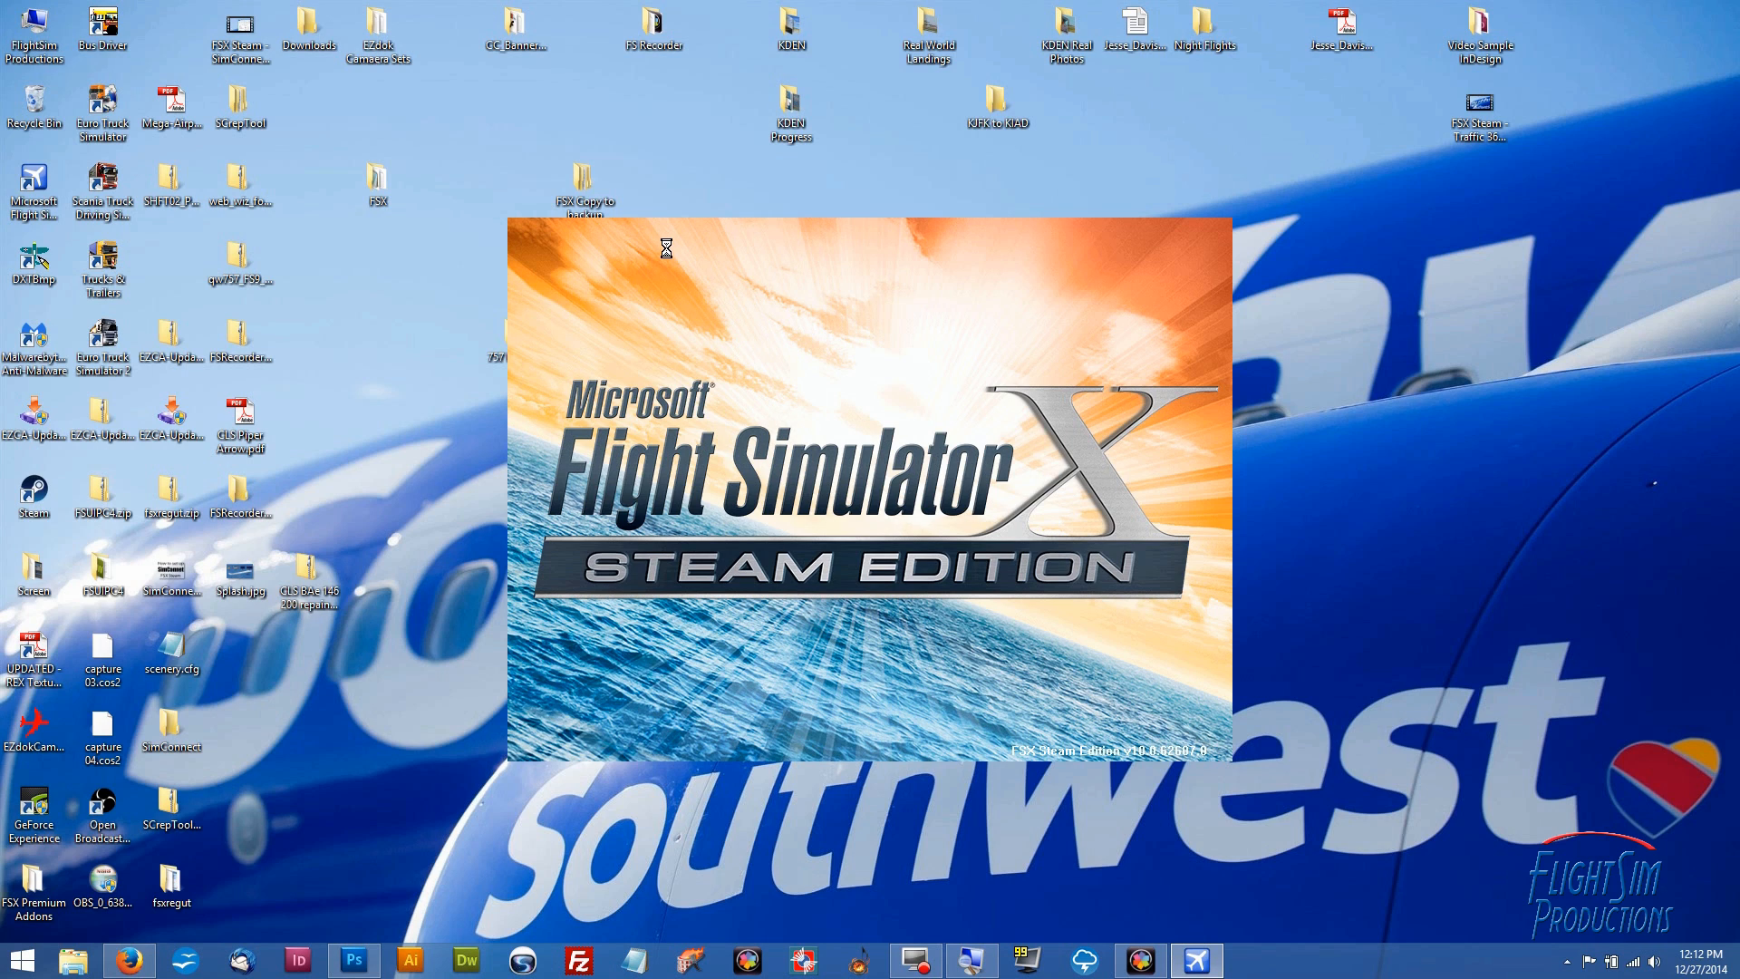
mouse_move(660, 250)
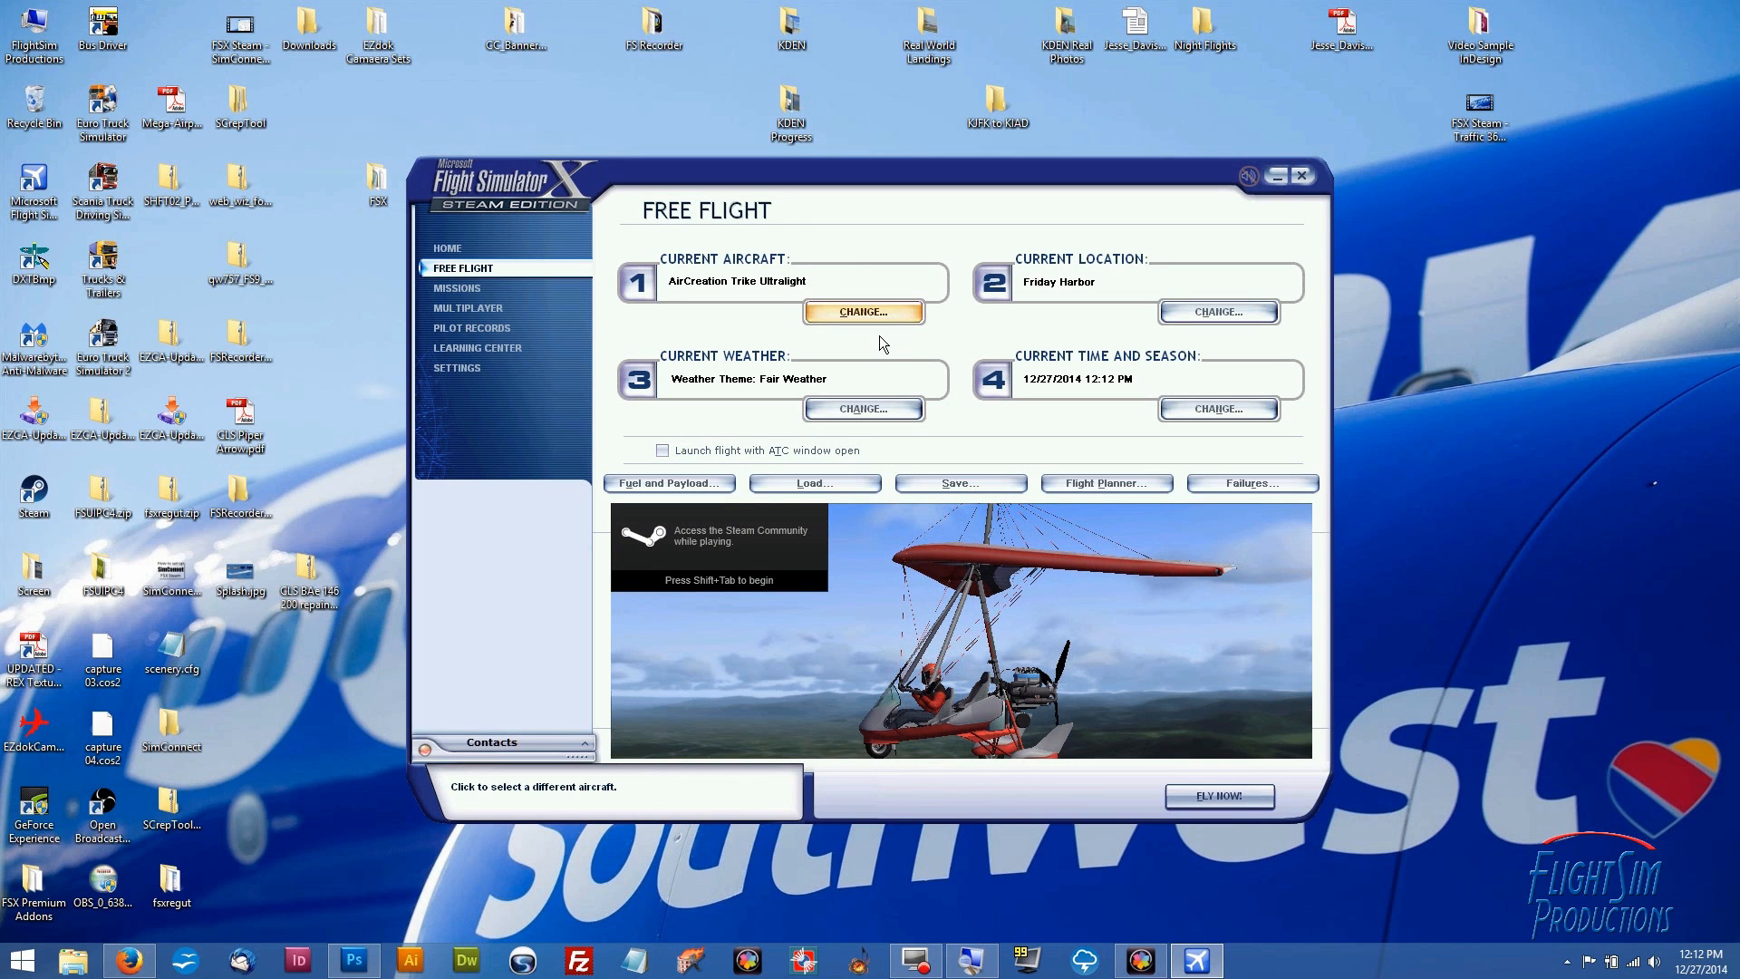
mouse_move(907, 322)
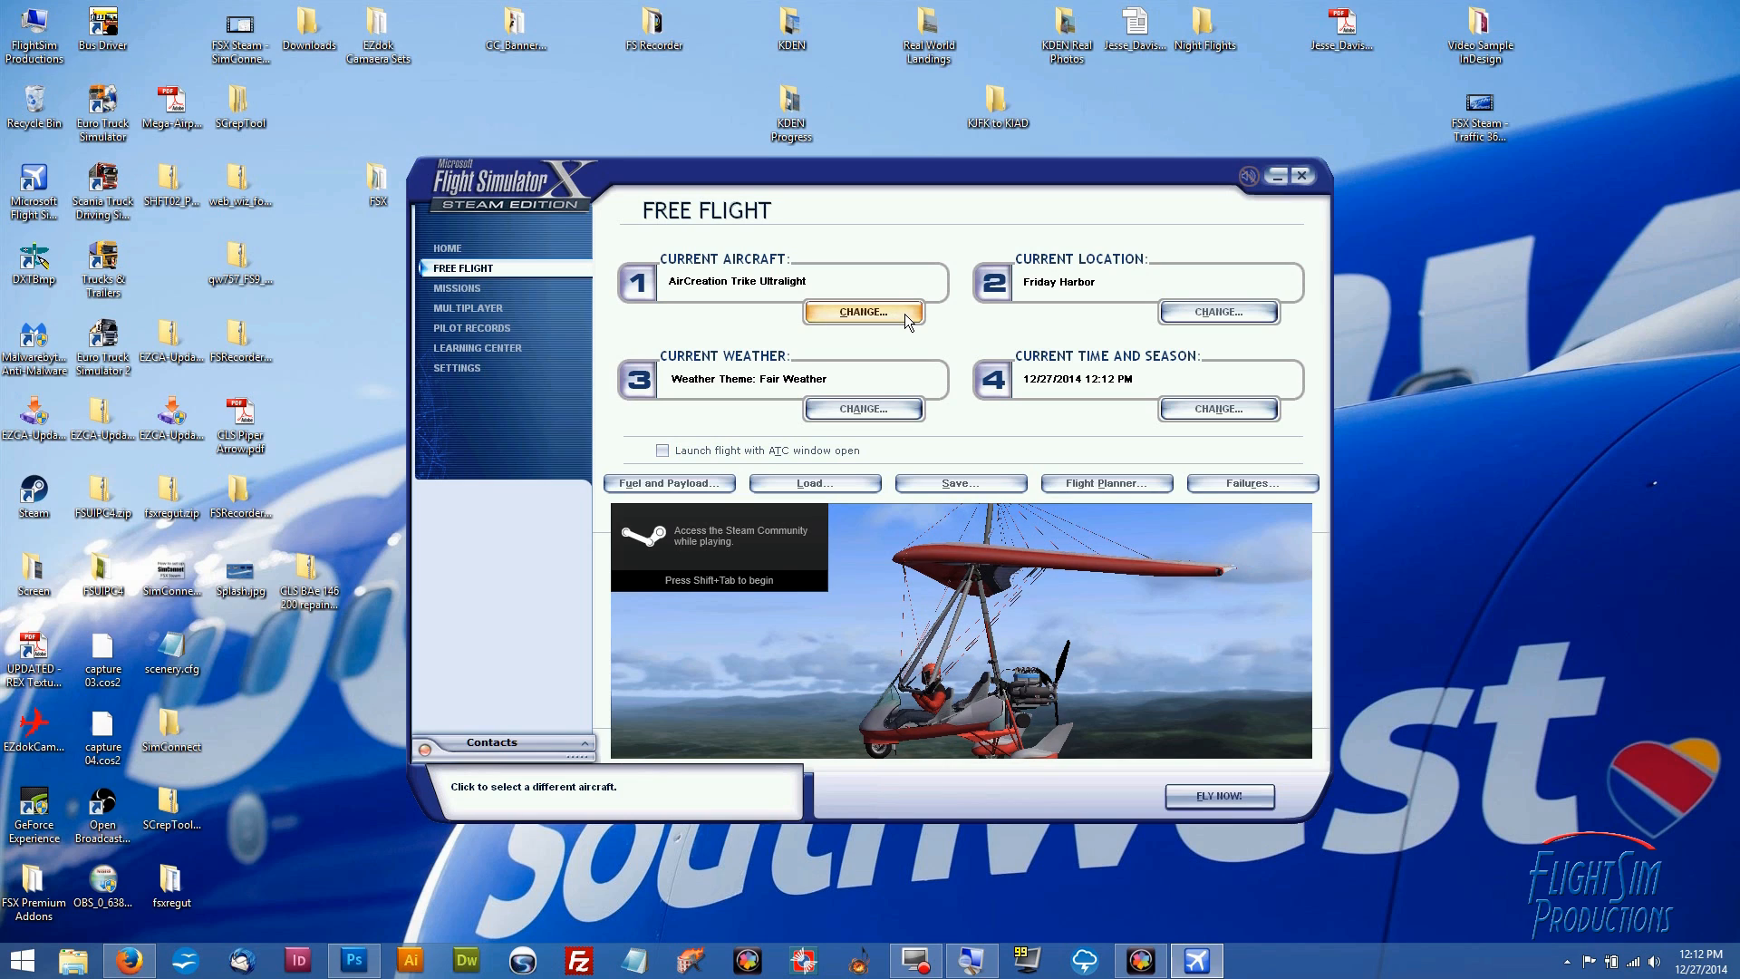
mouse_move(921, 215)
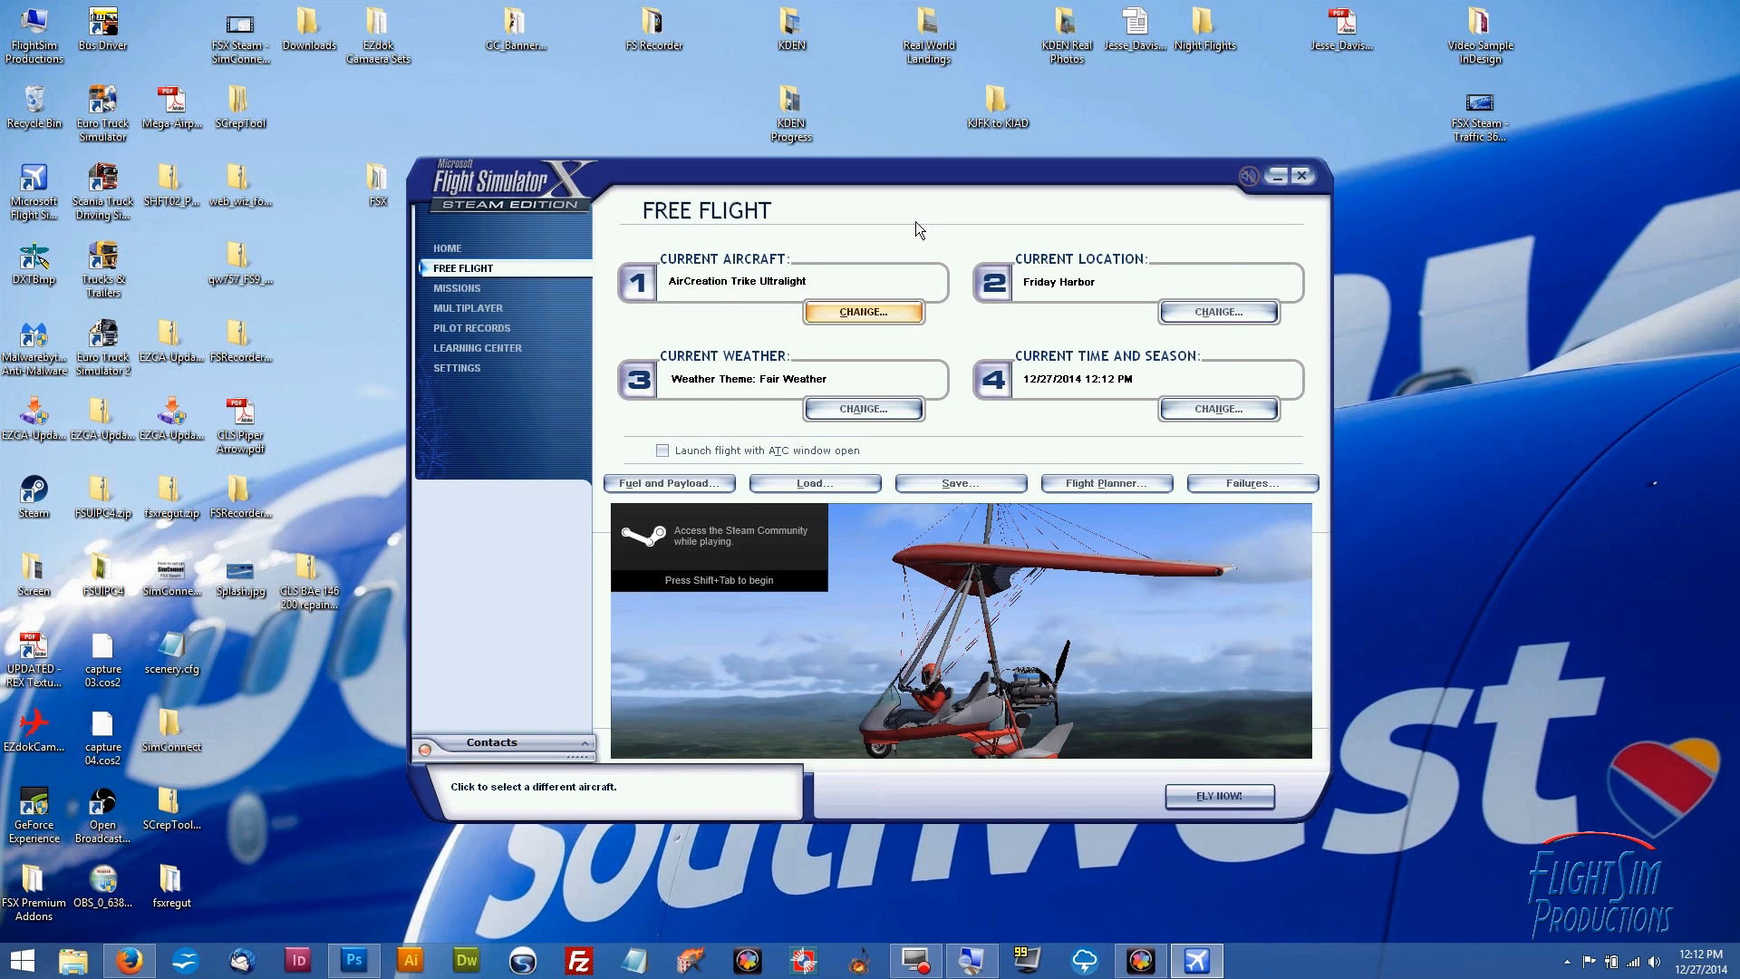
Choose Just Flight Follow me vehicle (Left seat driver) from the aircraft list
click(862, 312)
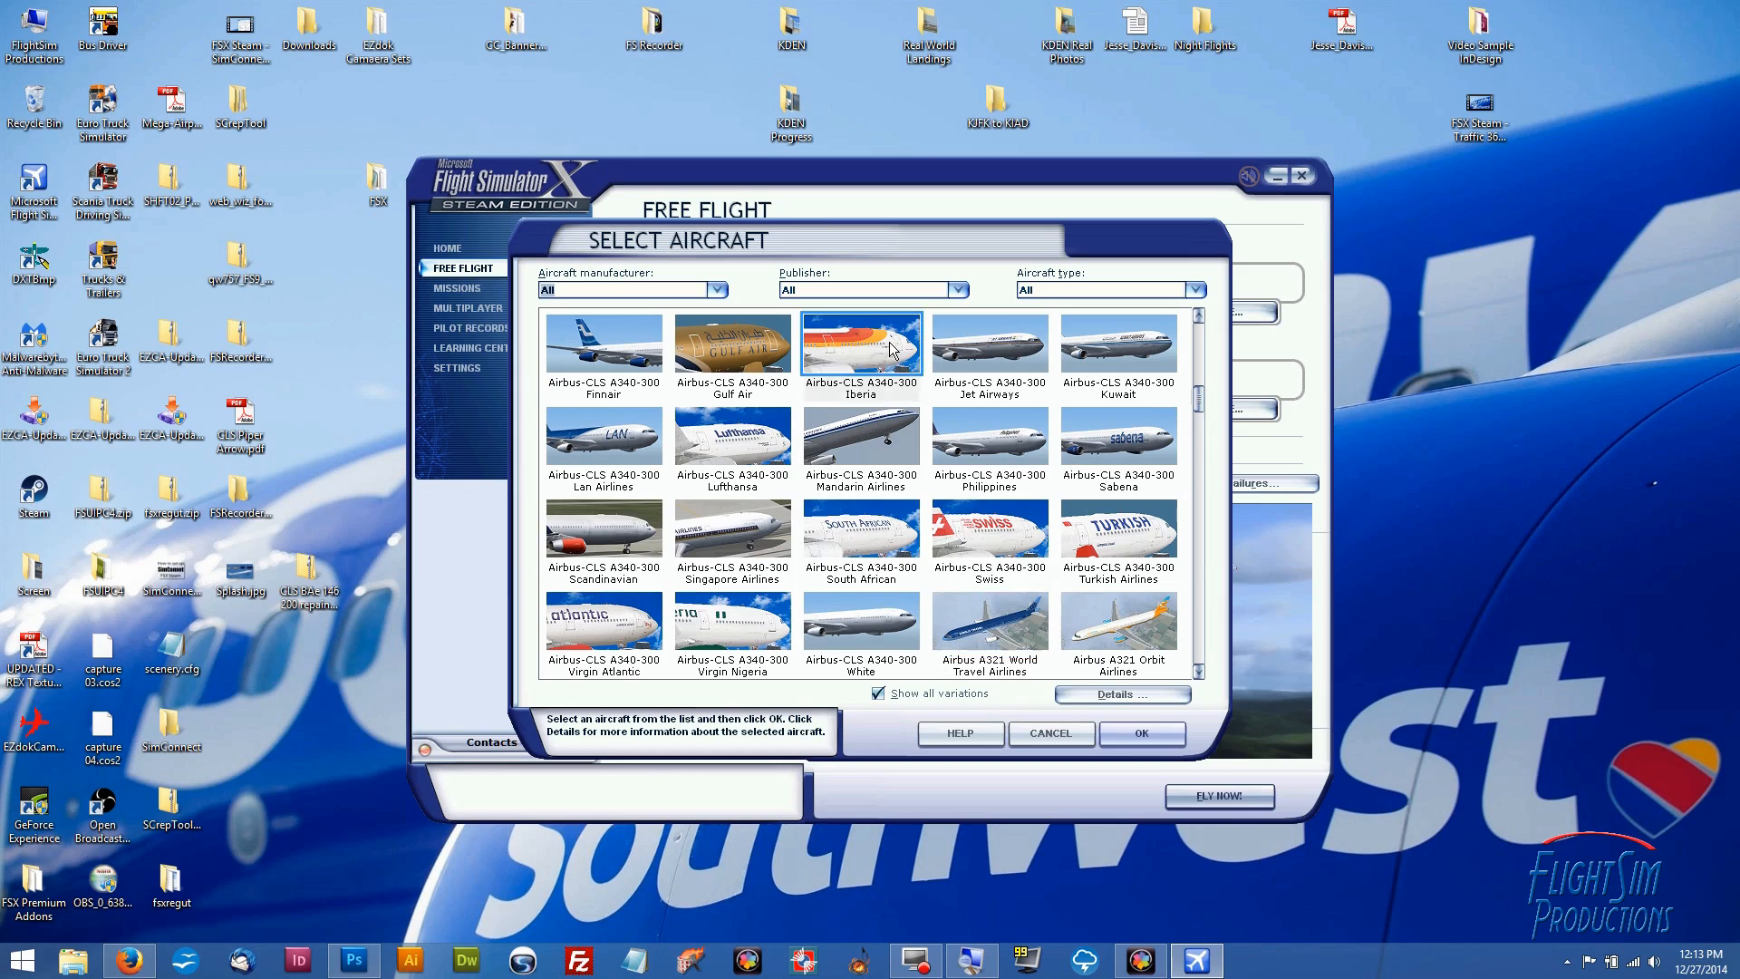
scroll(down, 3)
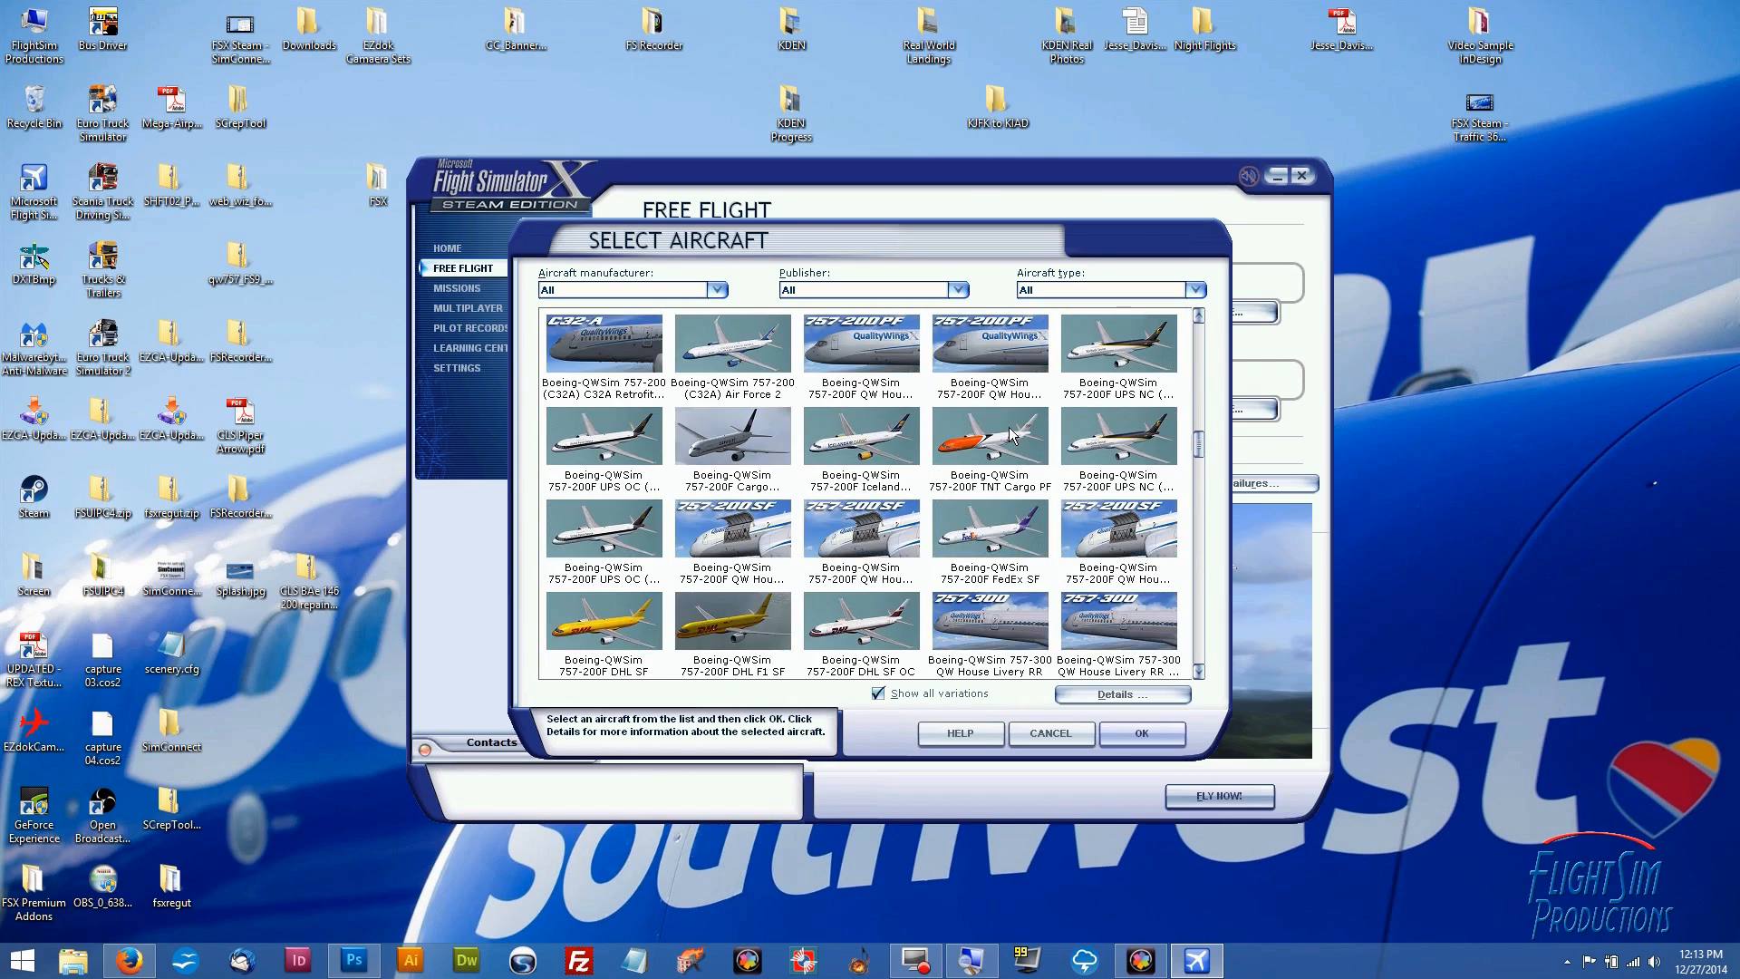
scroll(up, 3)
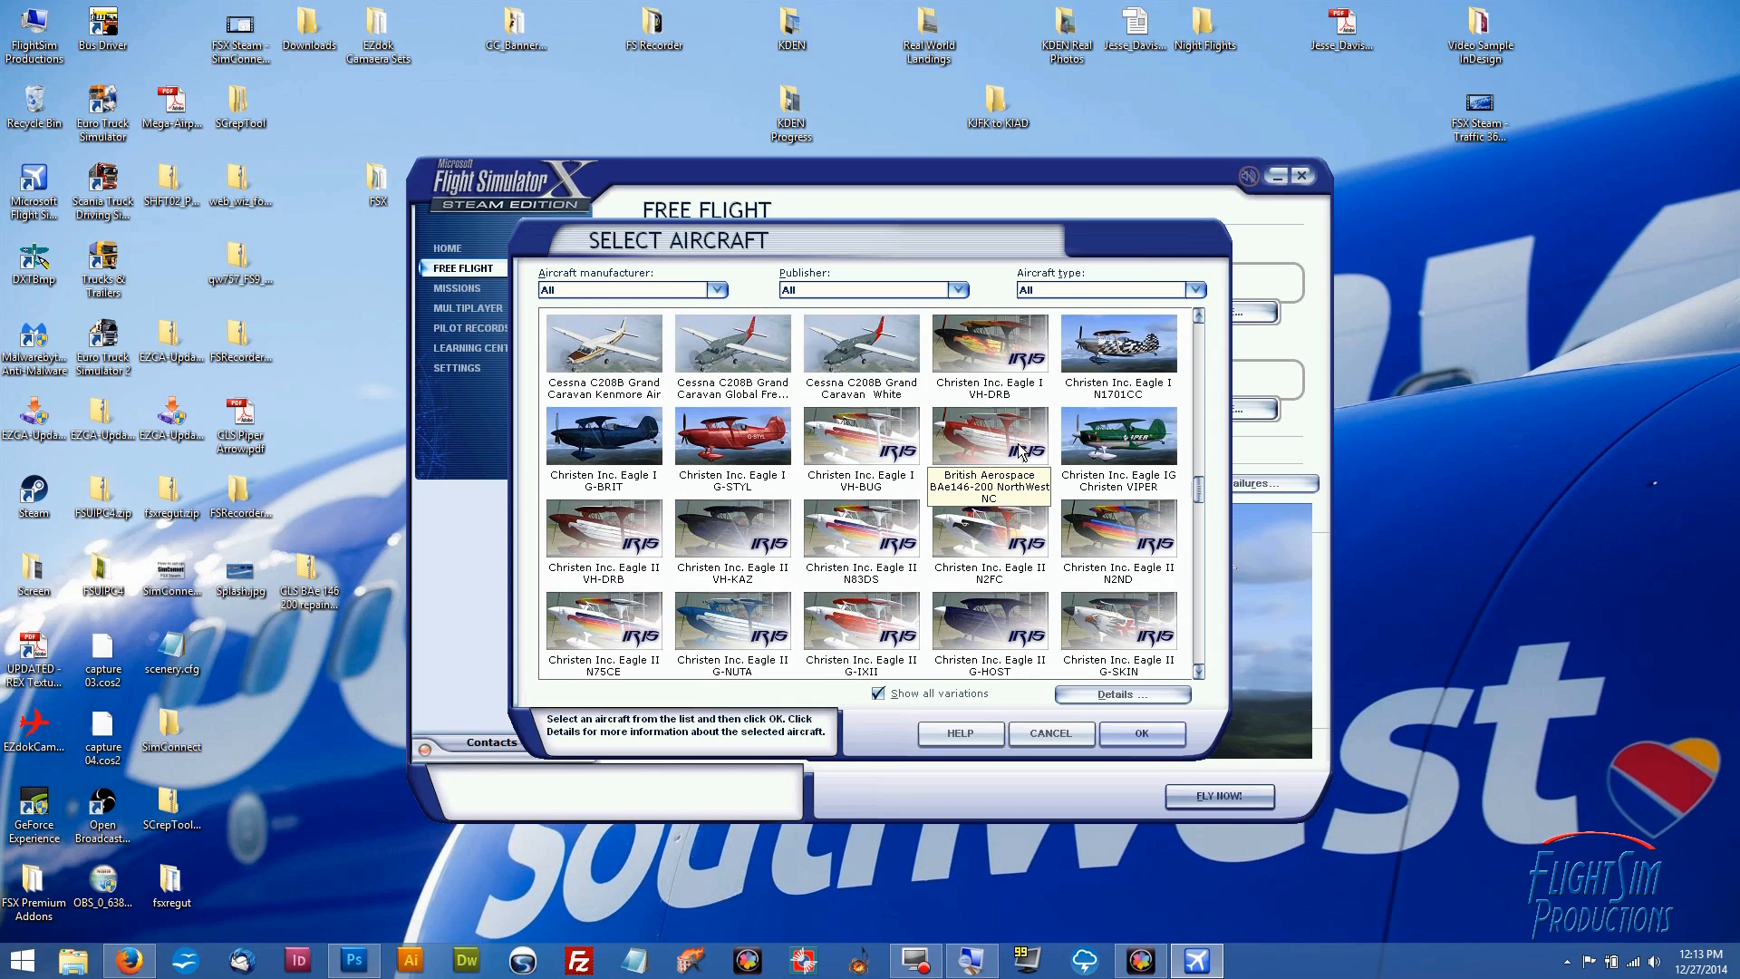
scroll(down, 3)
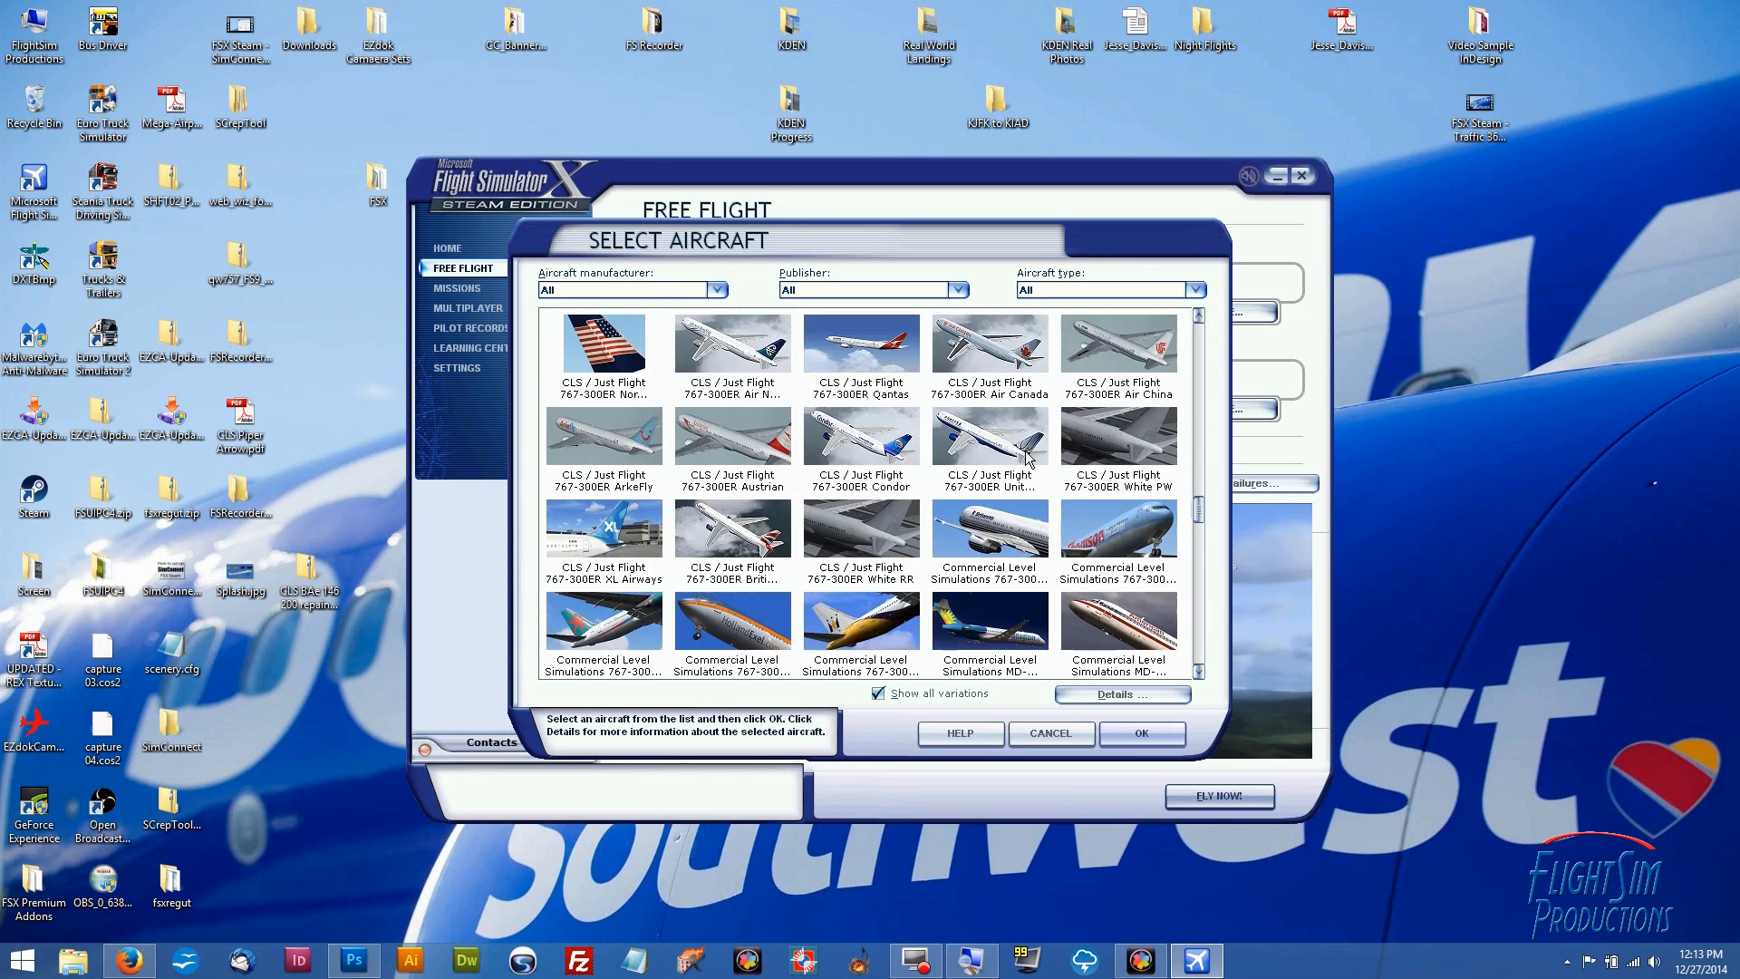
scroll(down, 3)
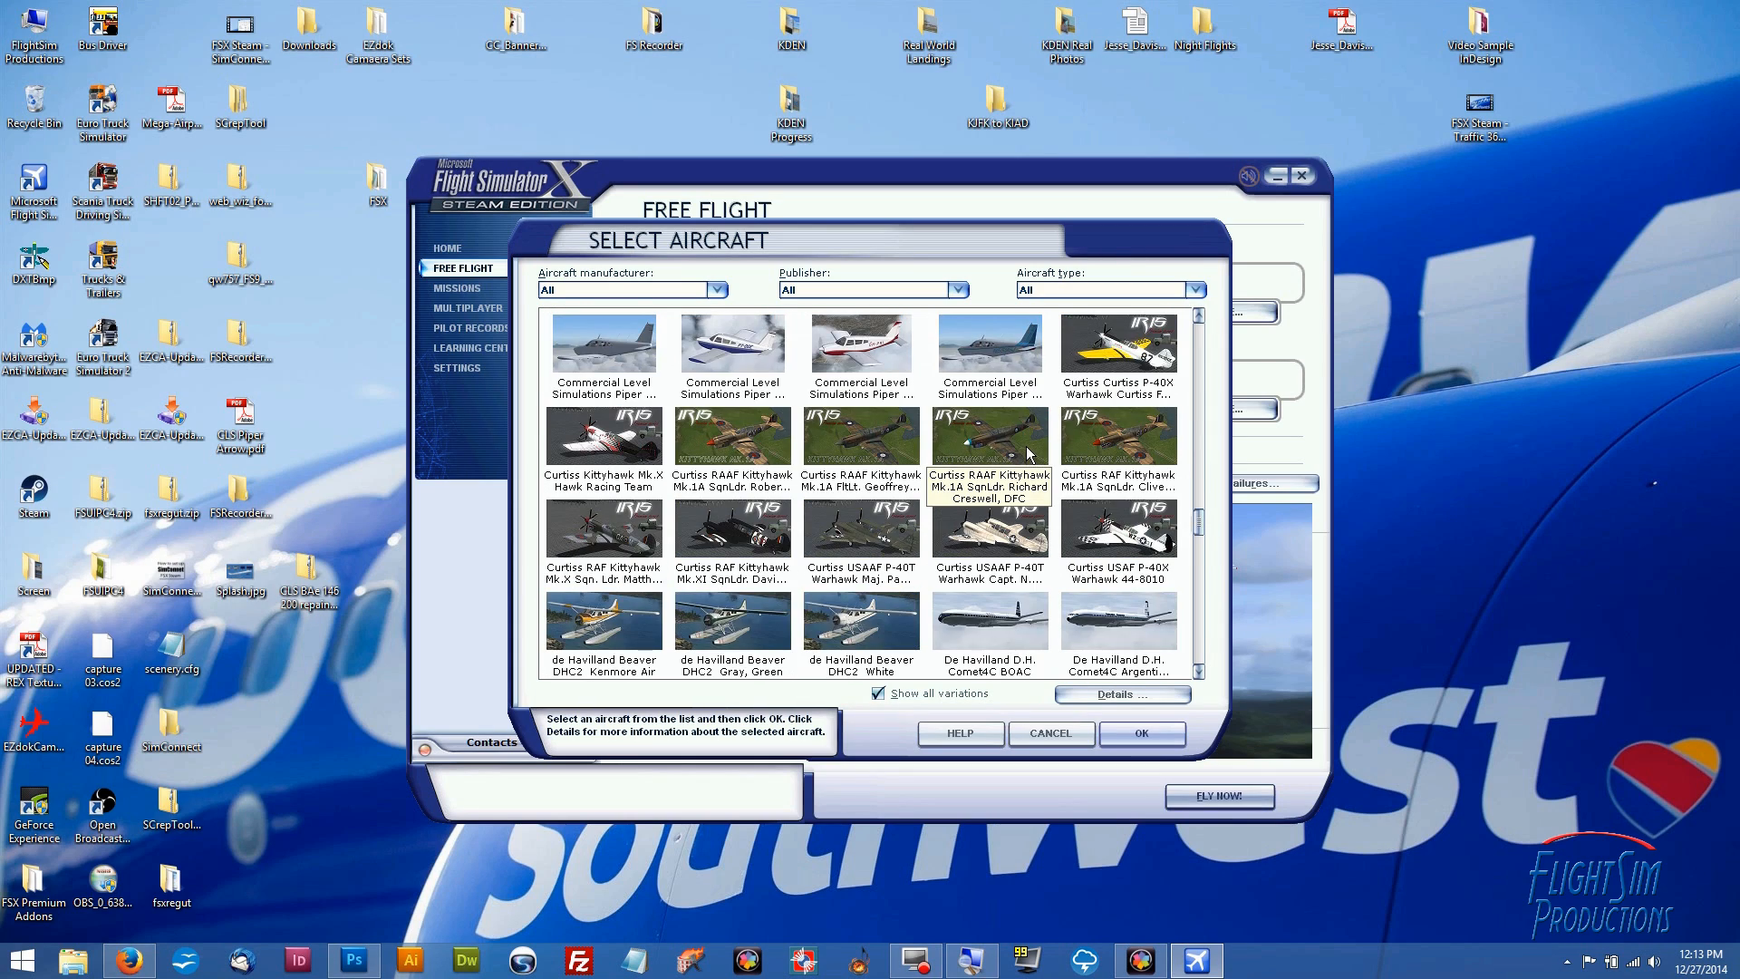
scroll(down, 3)
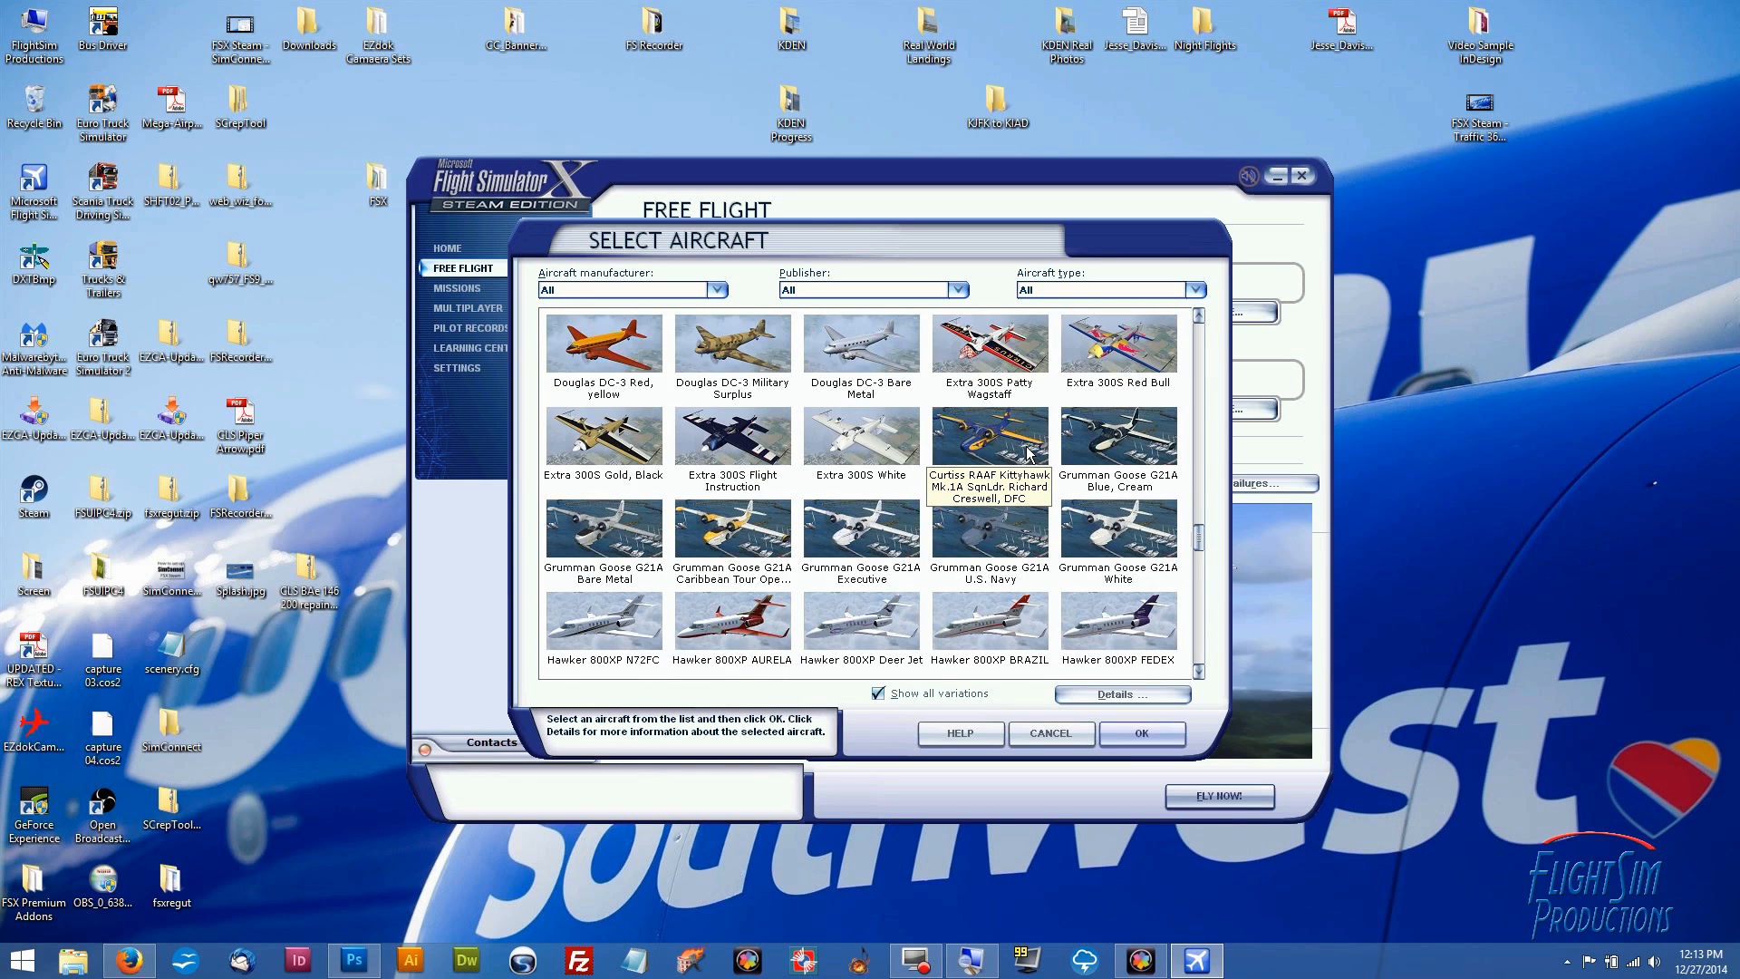
scroll(down, 3)
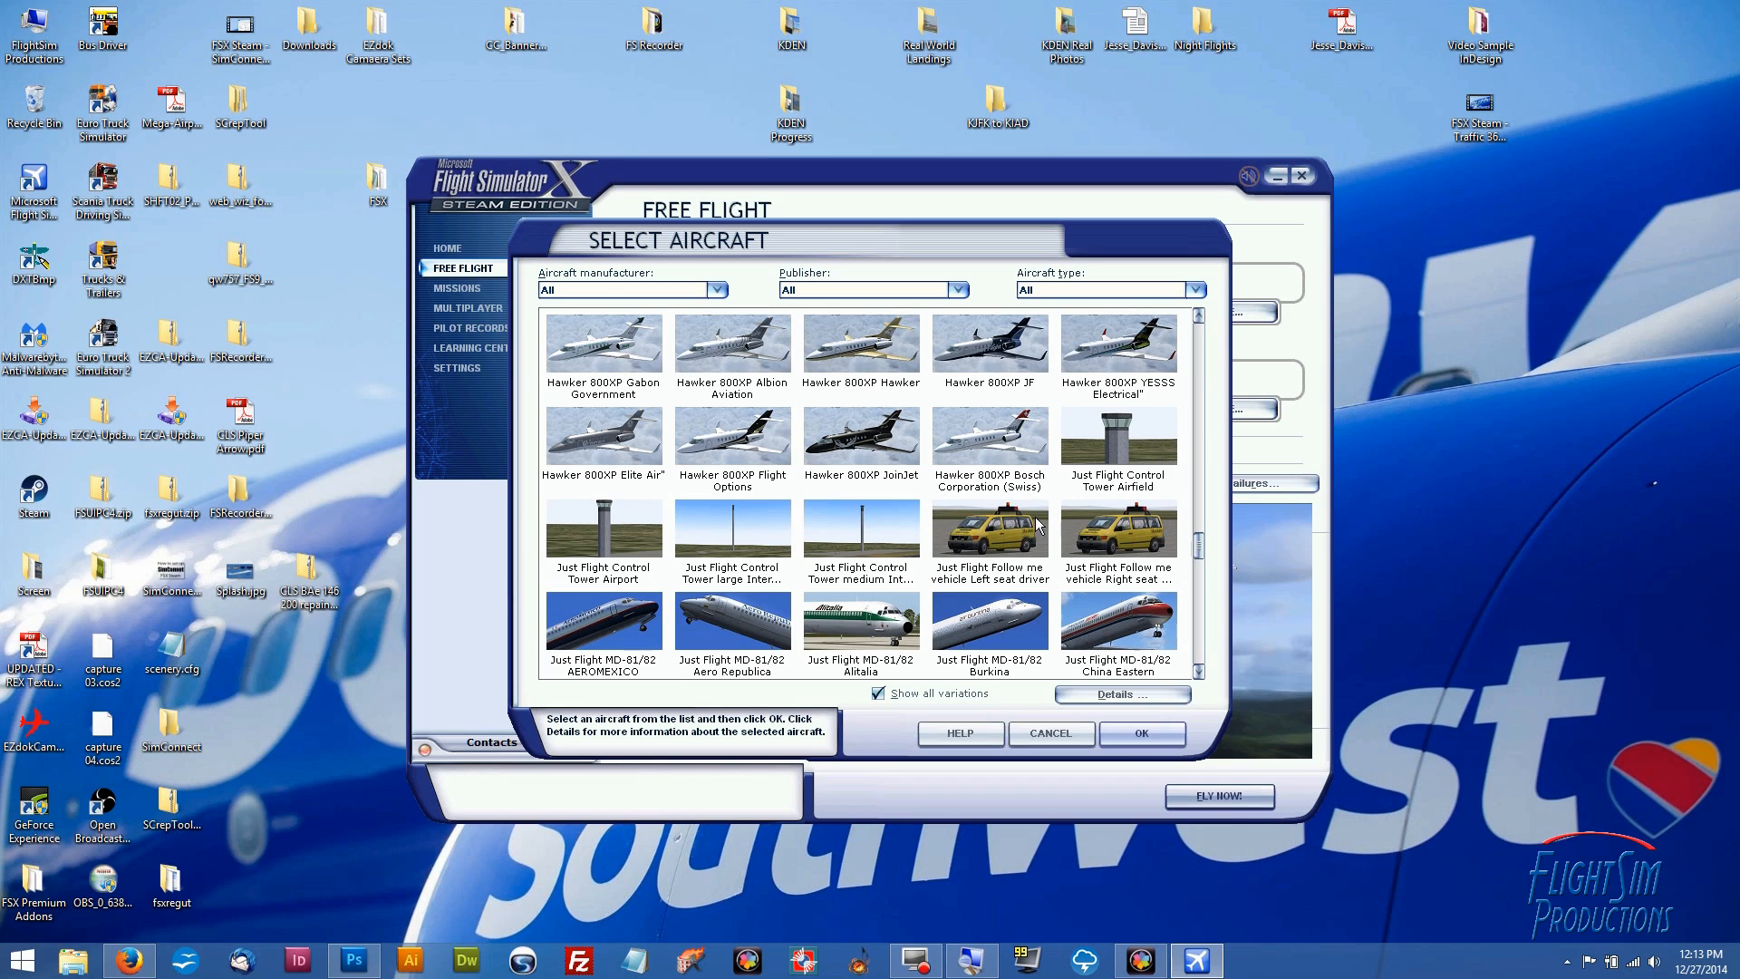
mouse_move(990, 545)
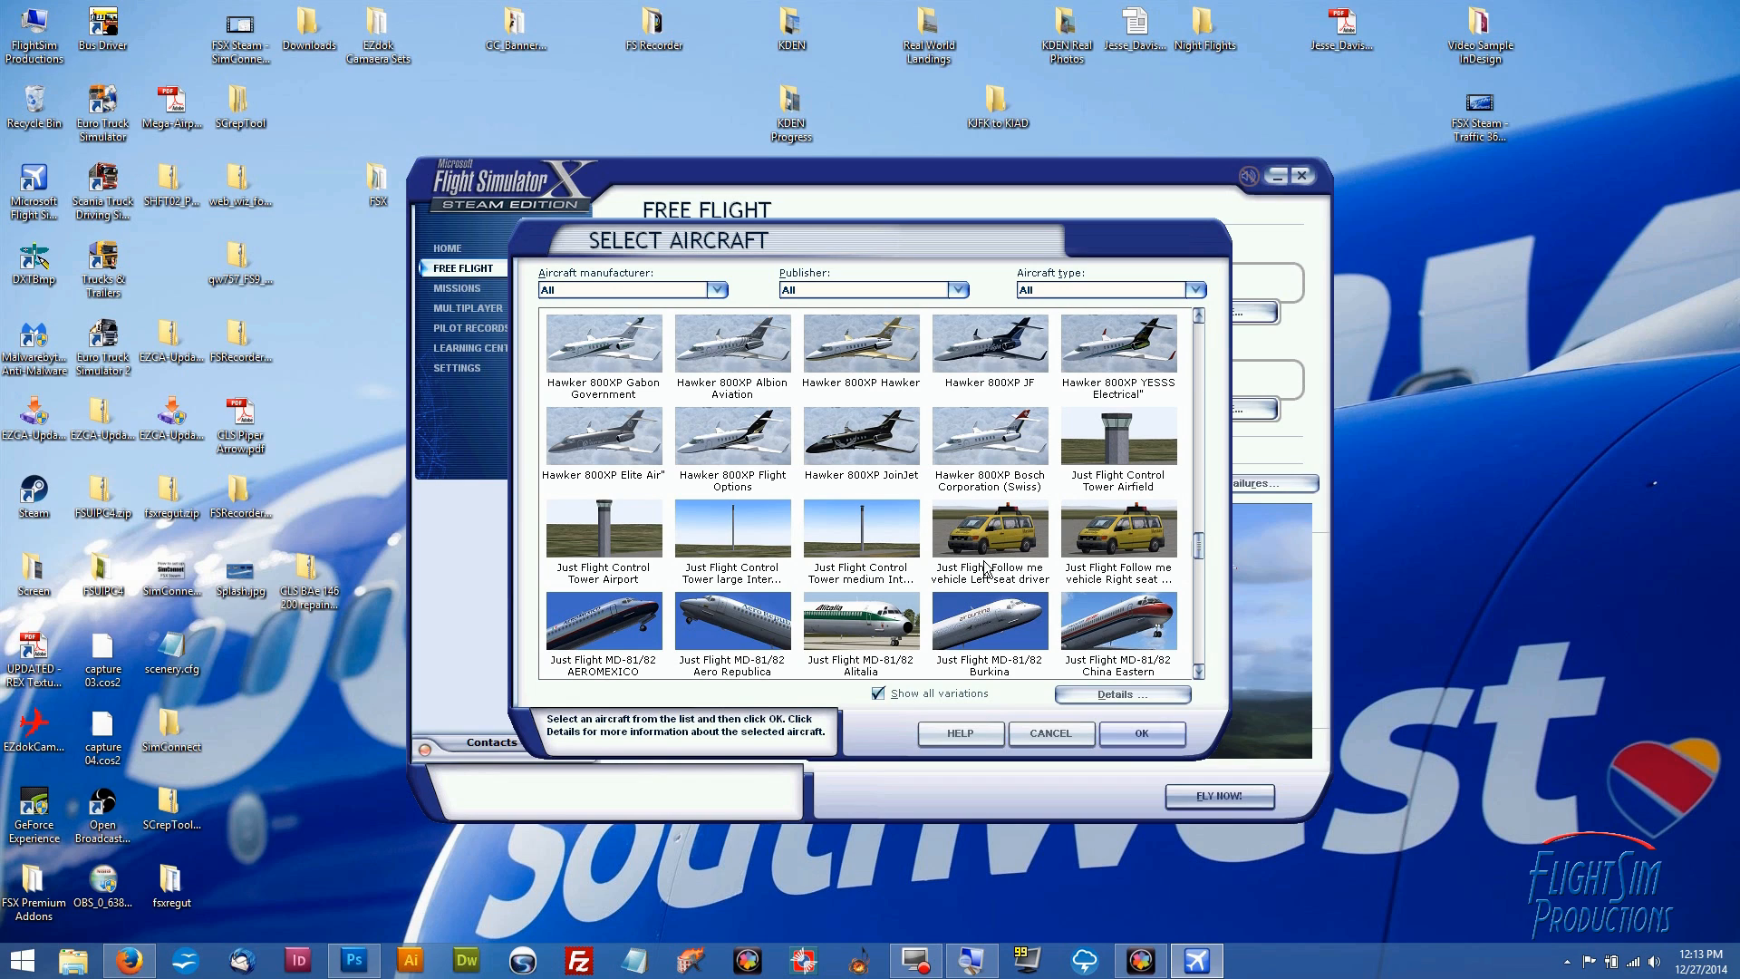
click(1141, 733)
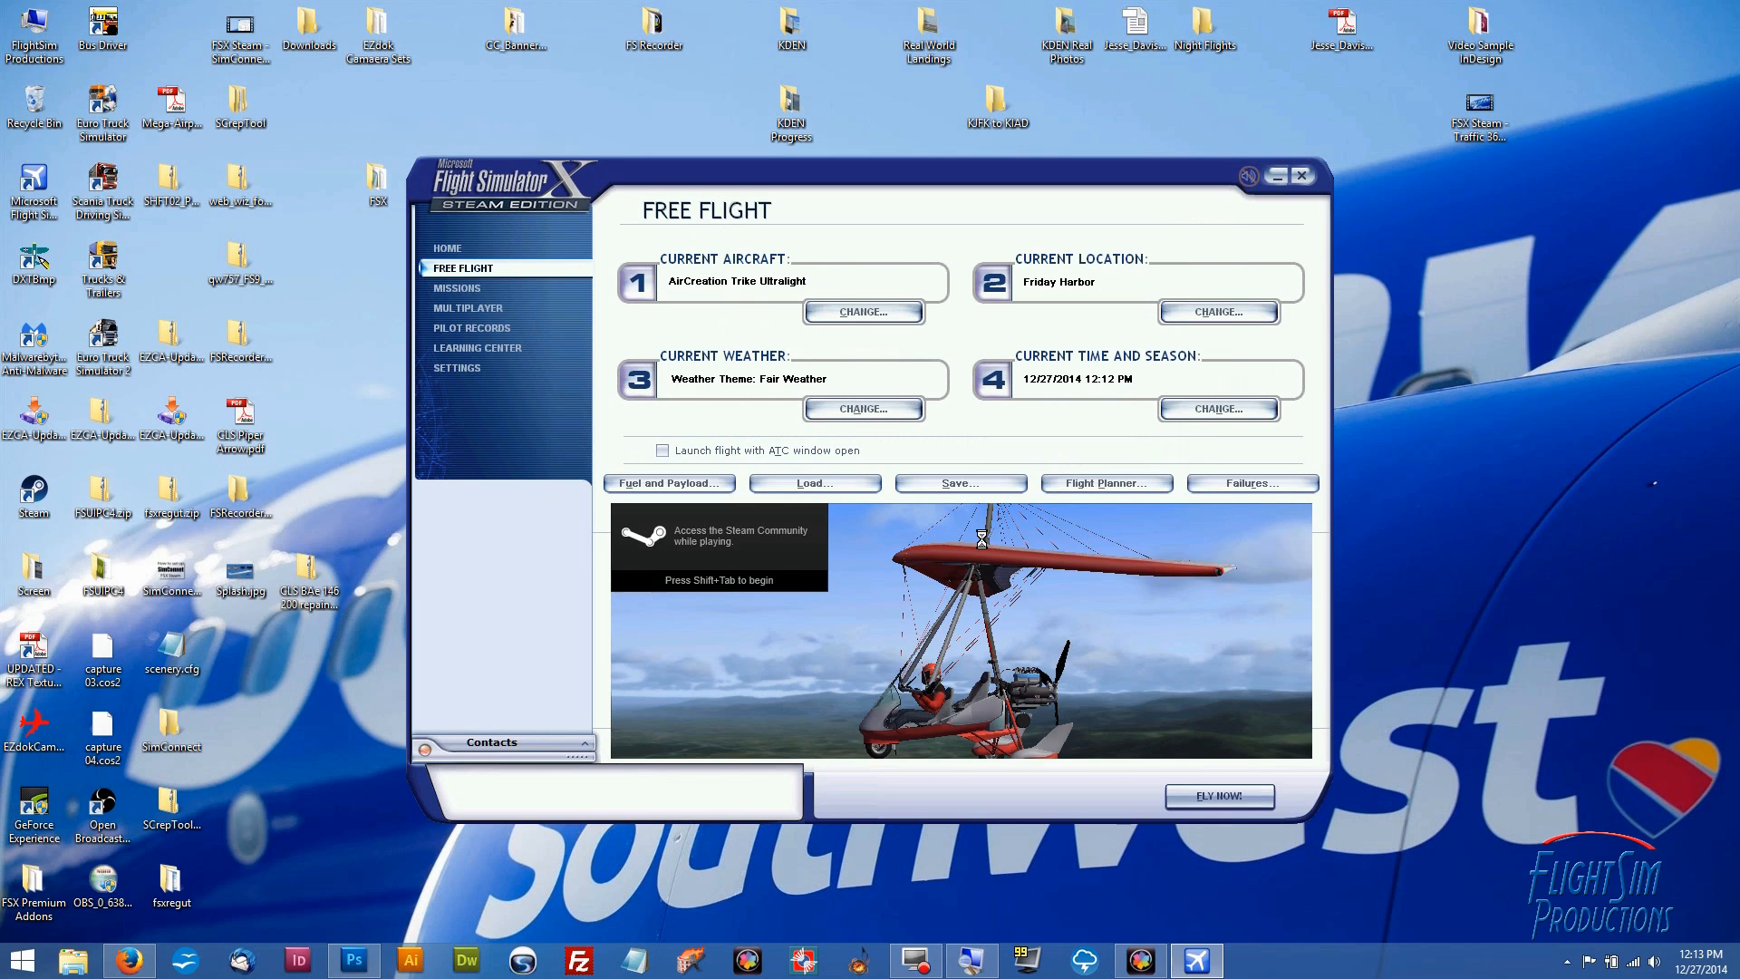
Set the airport to KORD (Chicago-O'Hare Intl) and start the free flight
click(862, 311)
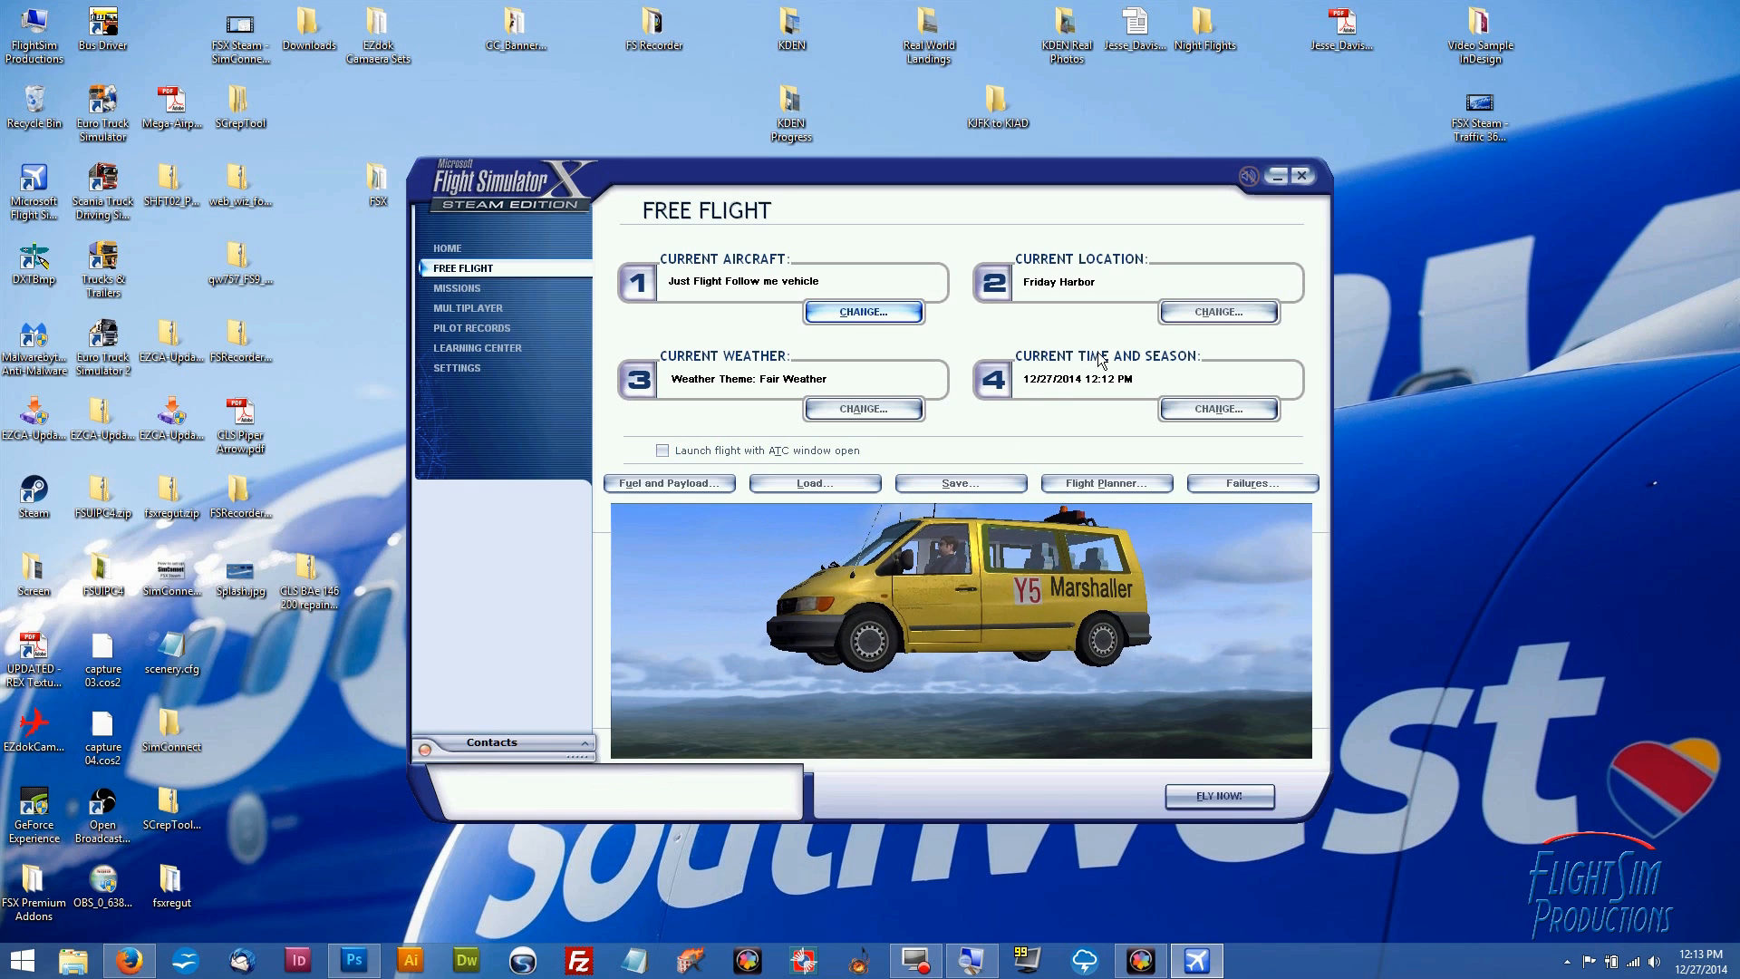
click(1218, 311)
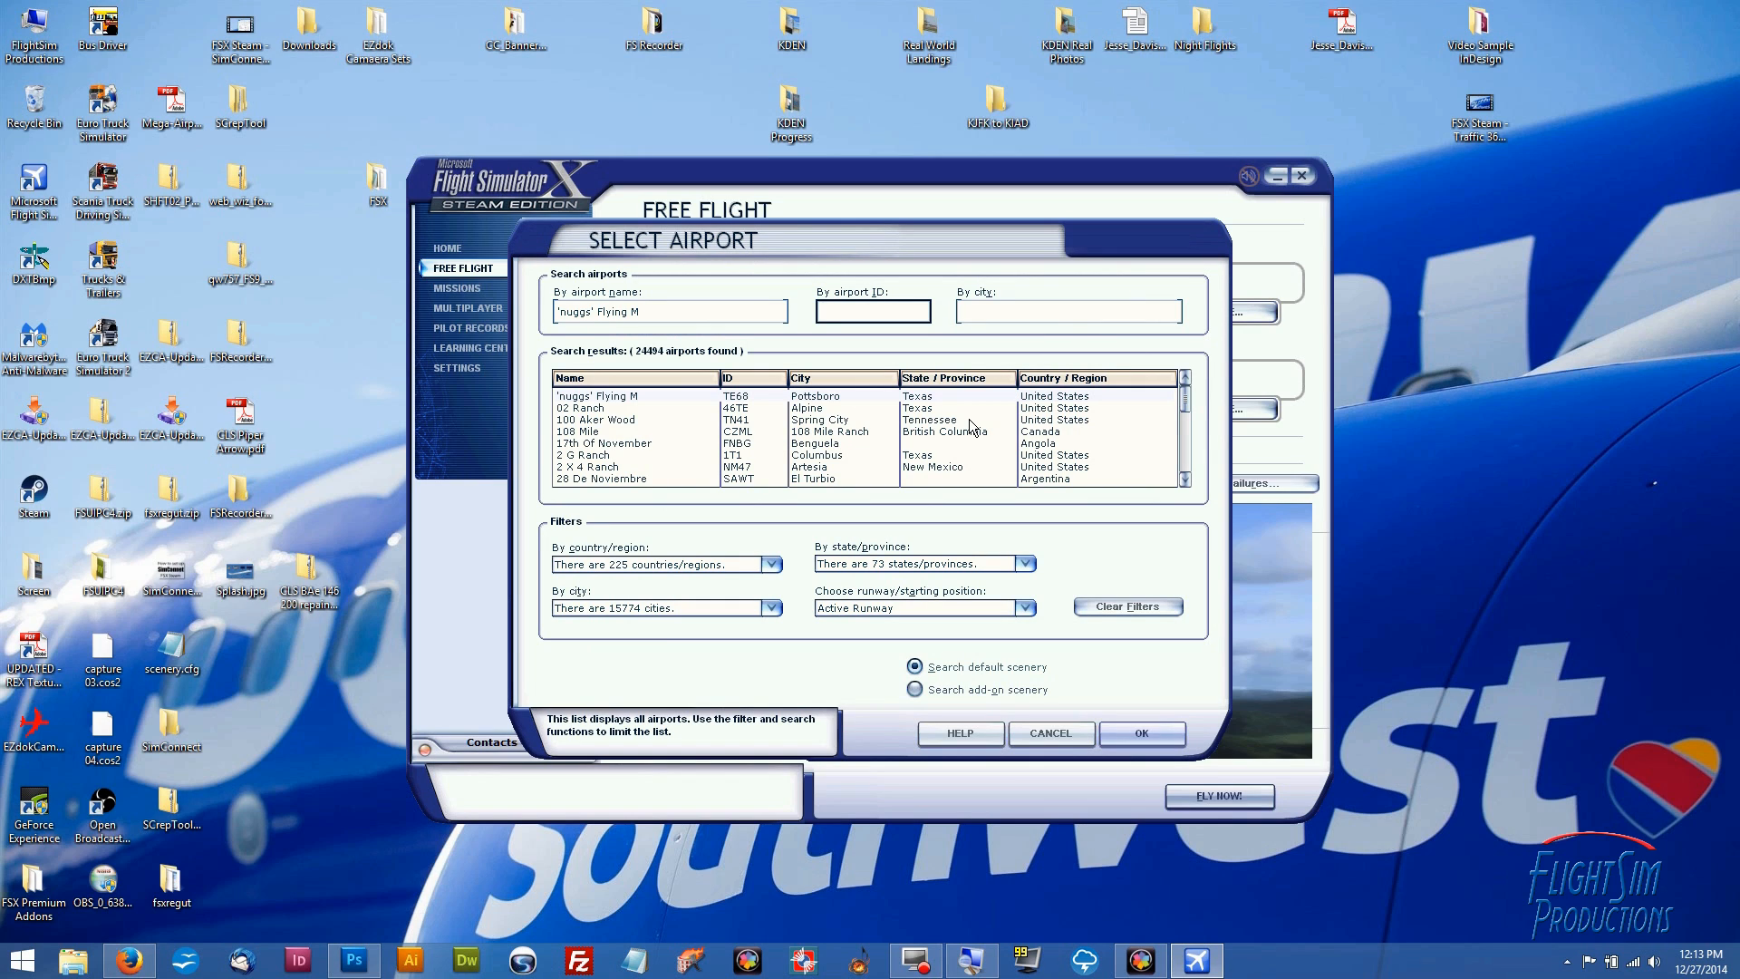
text(k)
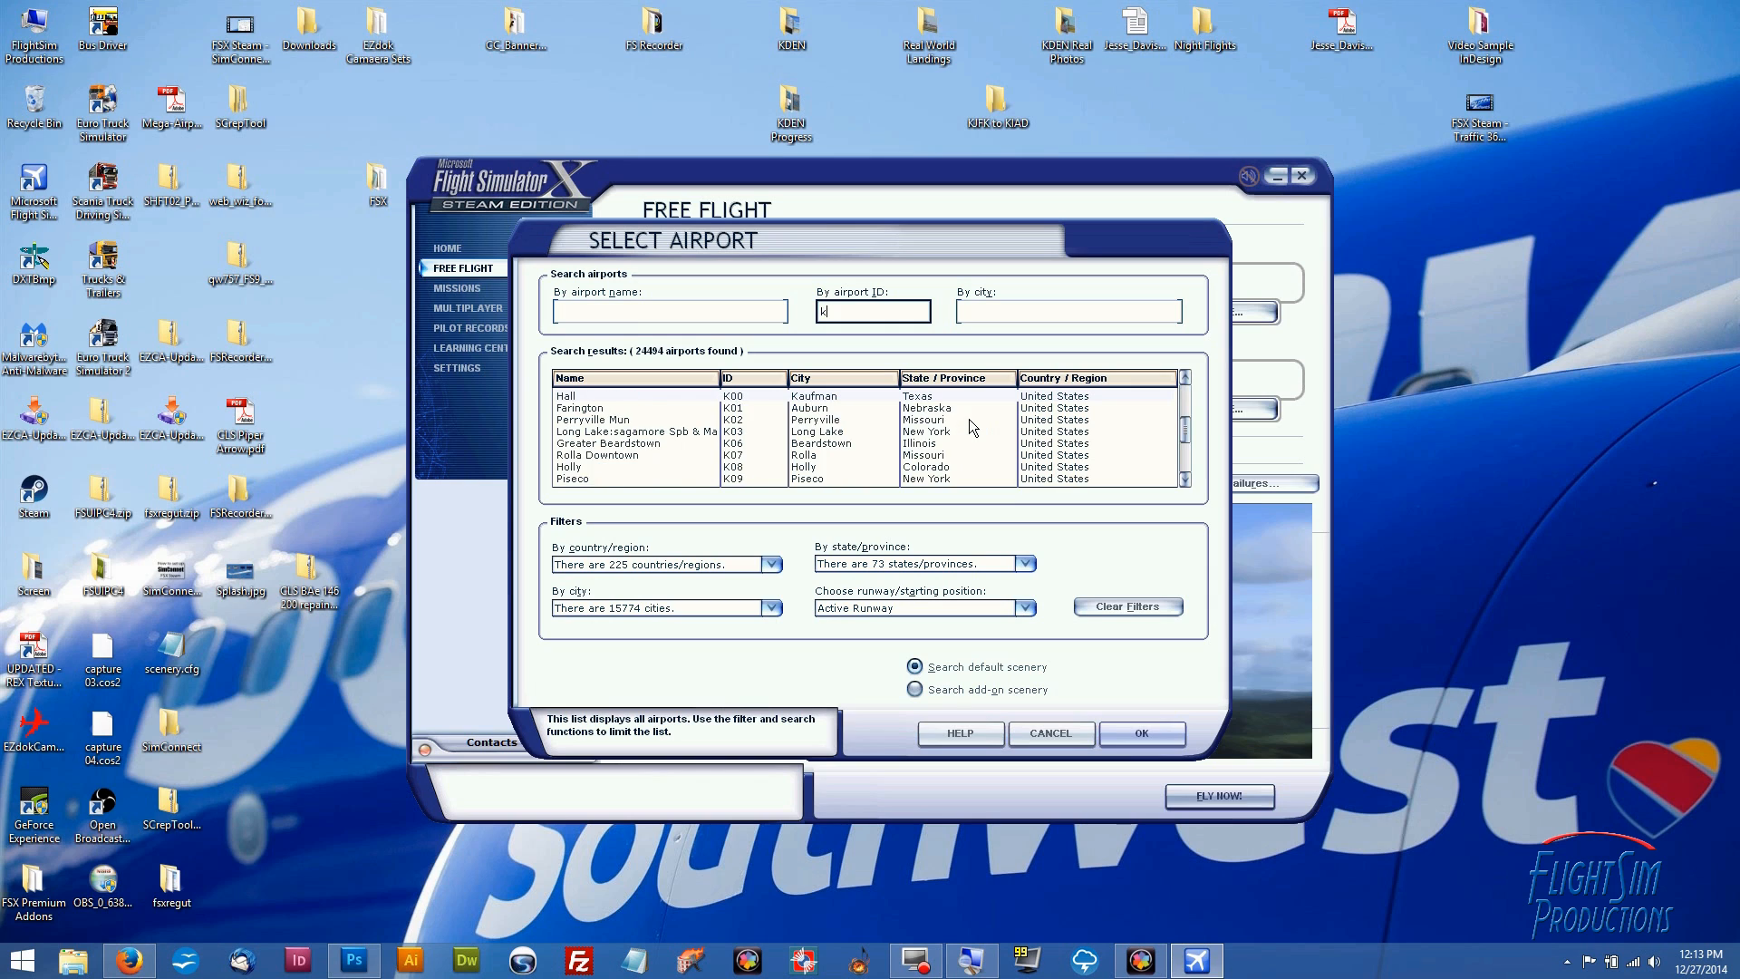
text(or)
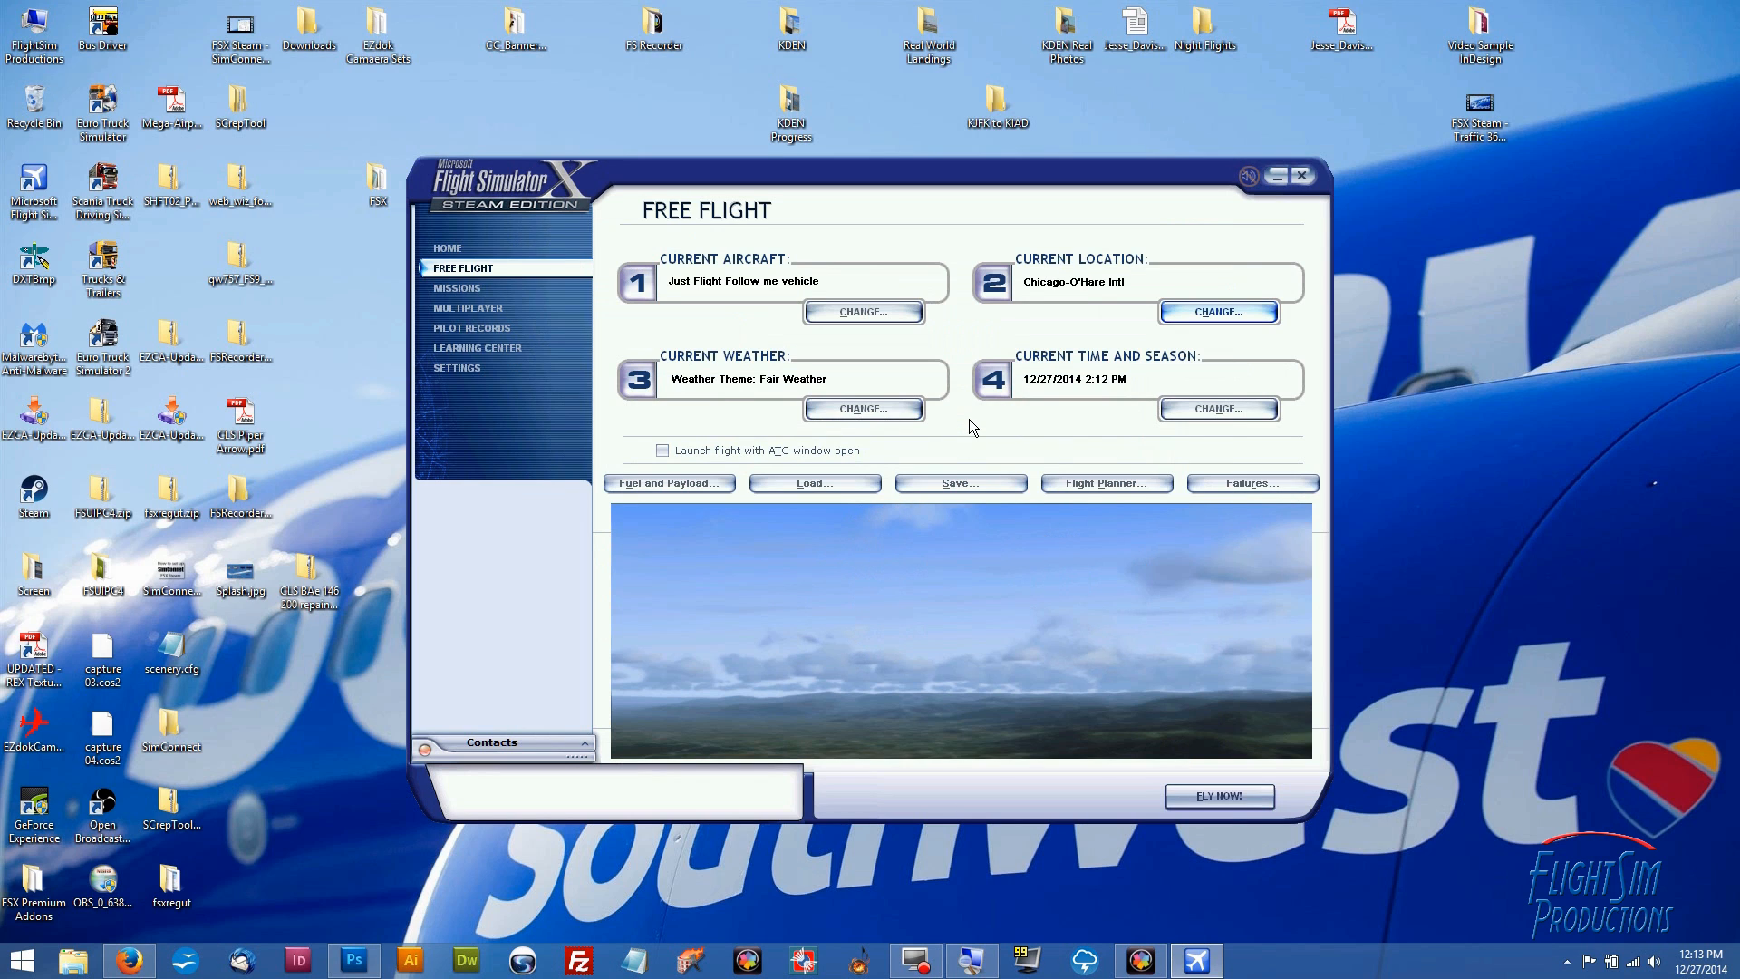
mouse_move(1250, 830)
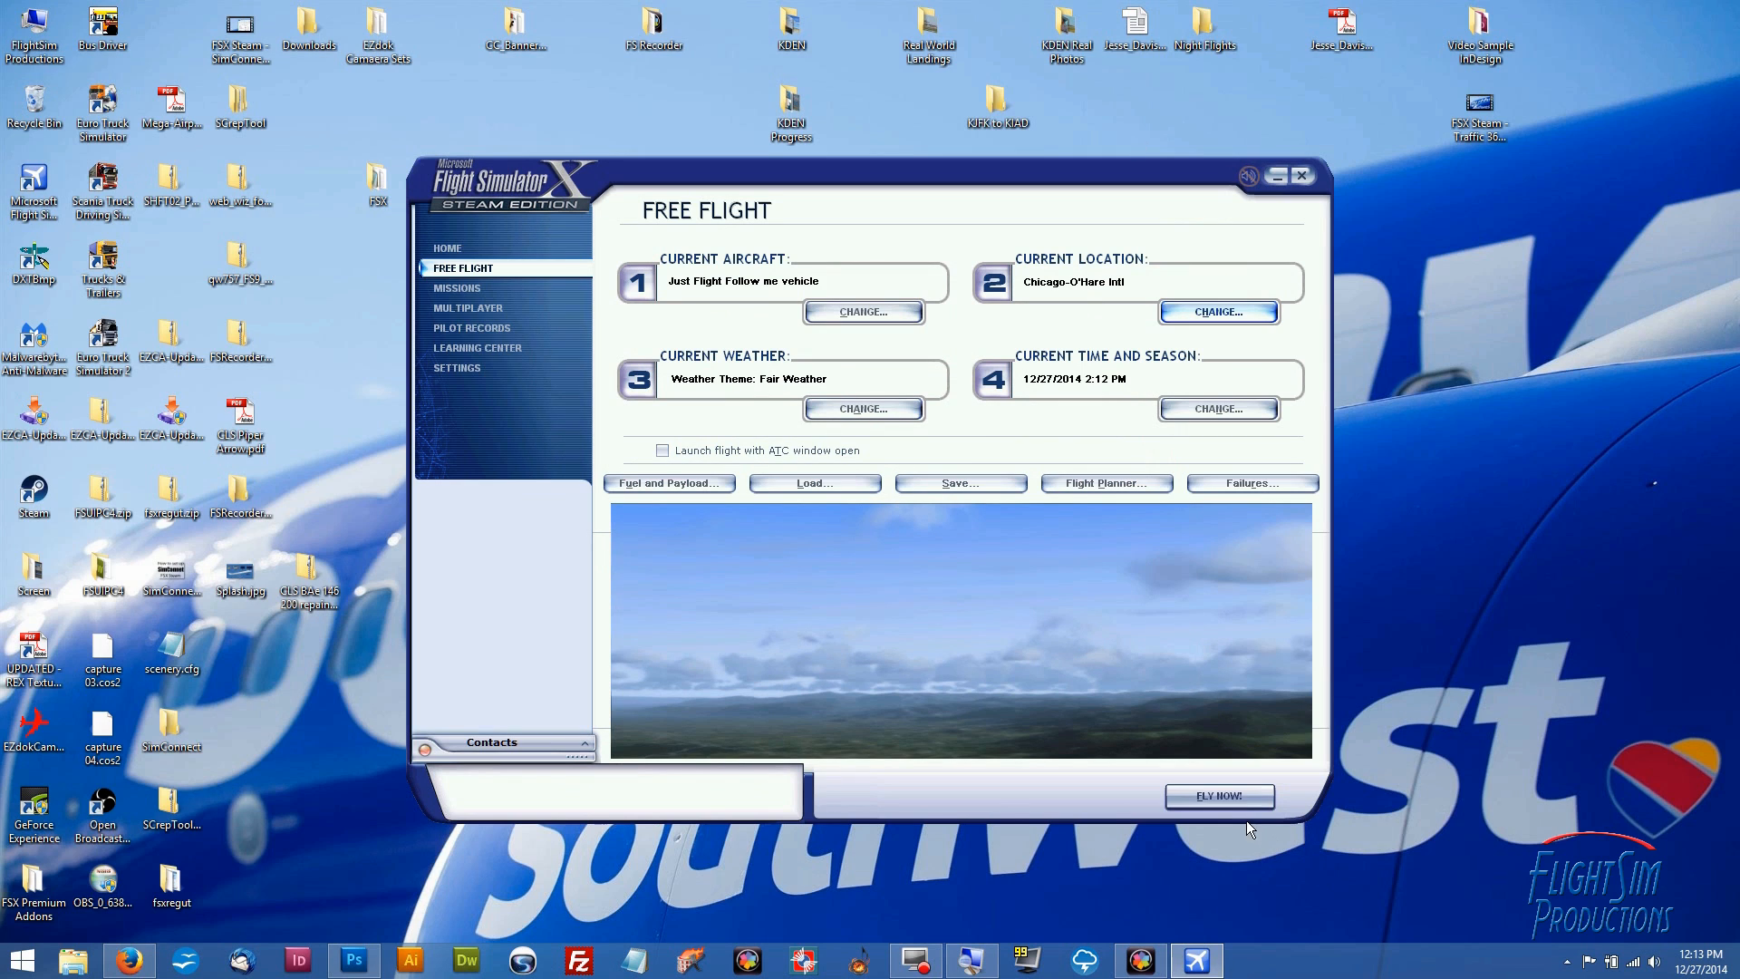
click(1218, 796)
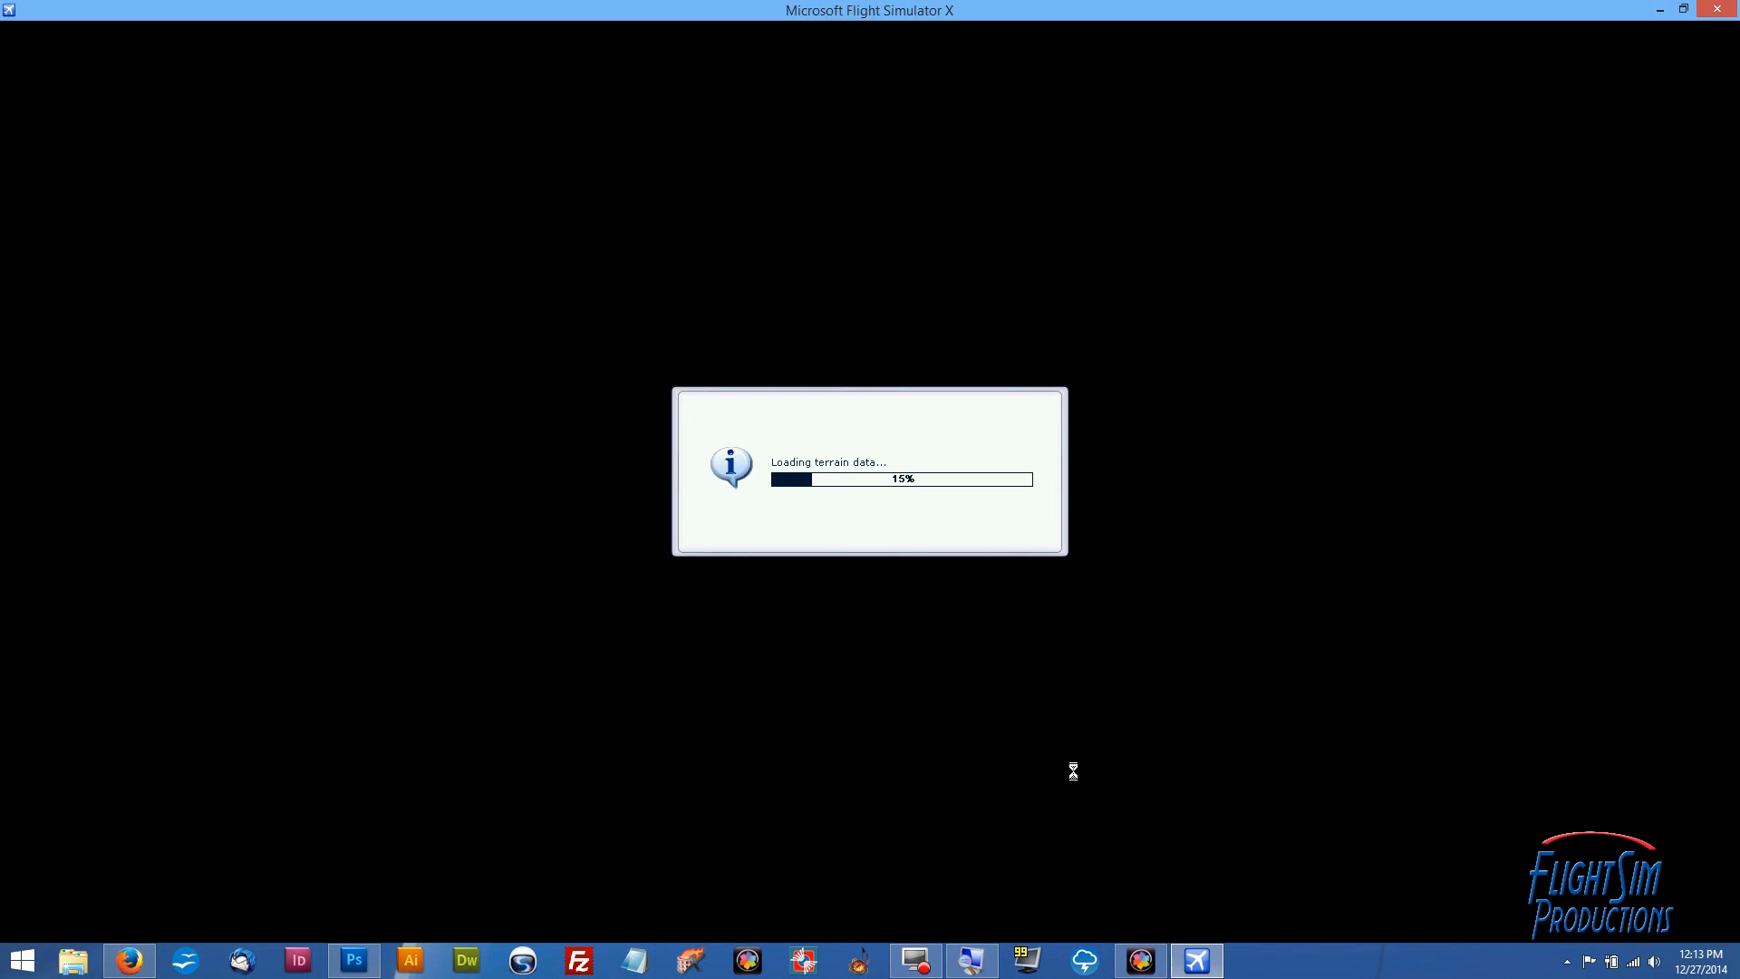